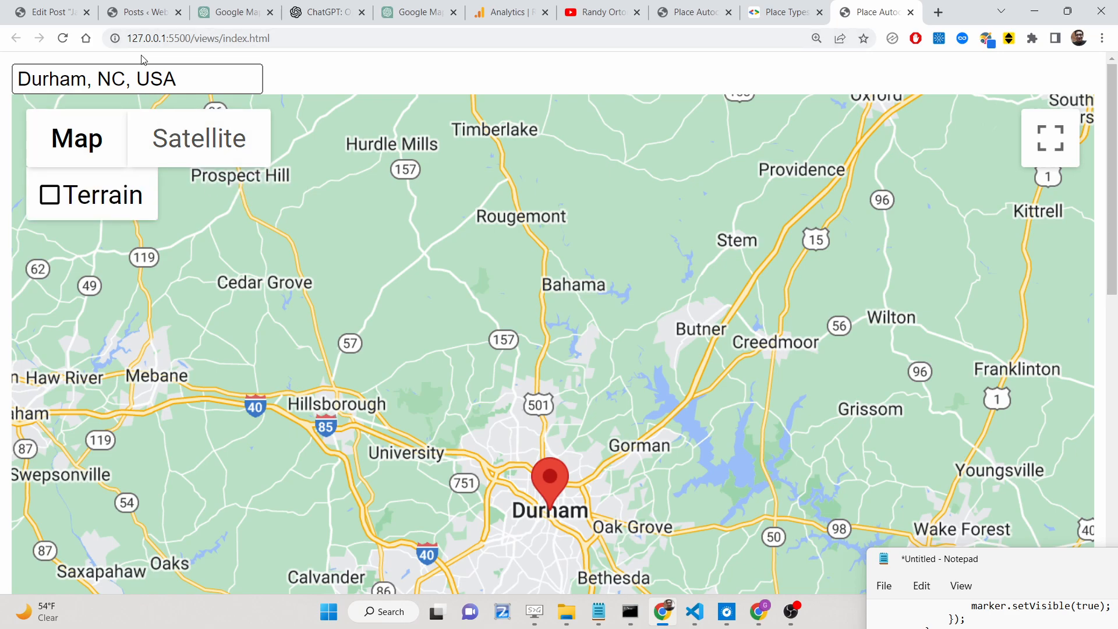
- Clear the city entry, reload the map page, and check that 'g' and 't' suggest only US cities
{"action": "double_click", "coordinate": [157, 78]}
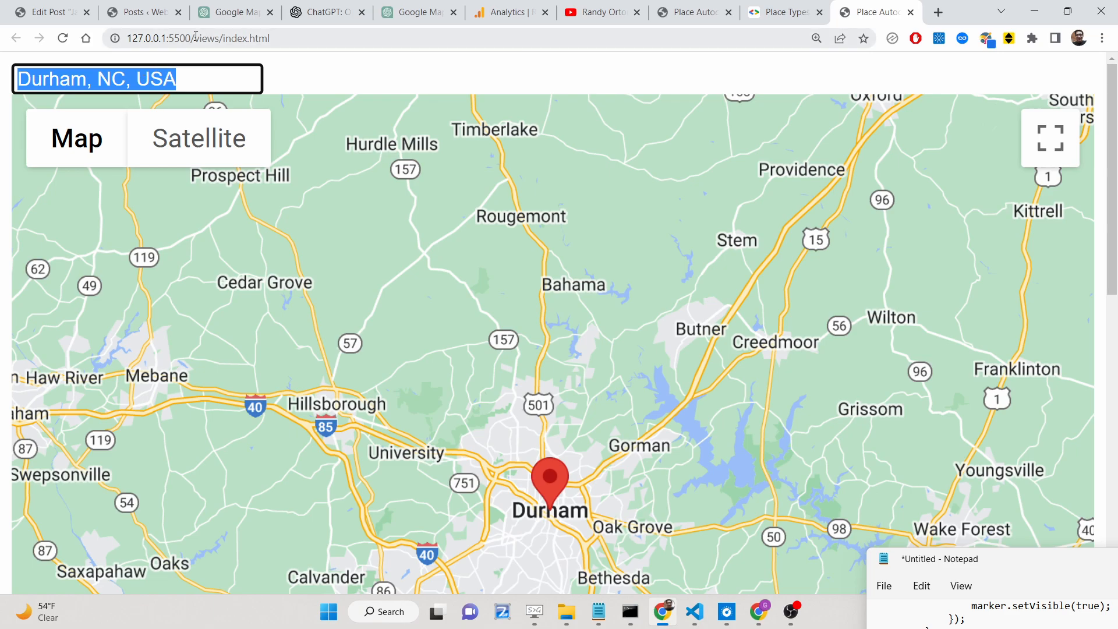
{"action": "left_click", "coordinate": [198, 38]}
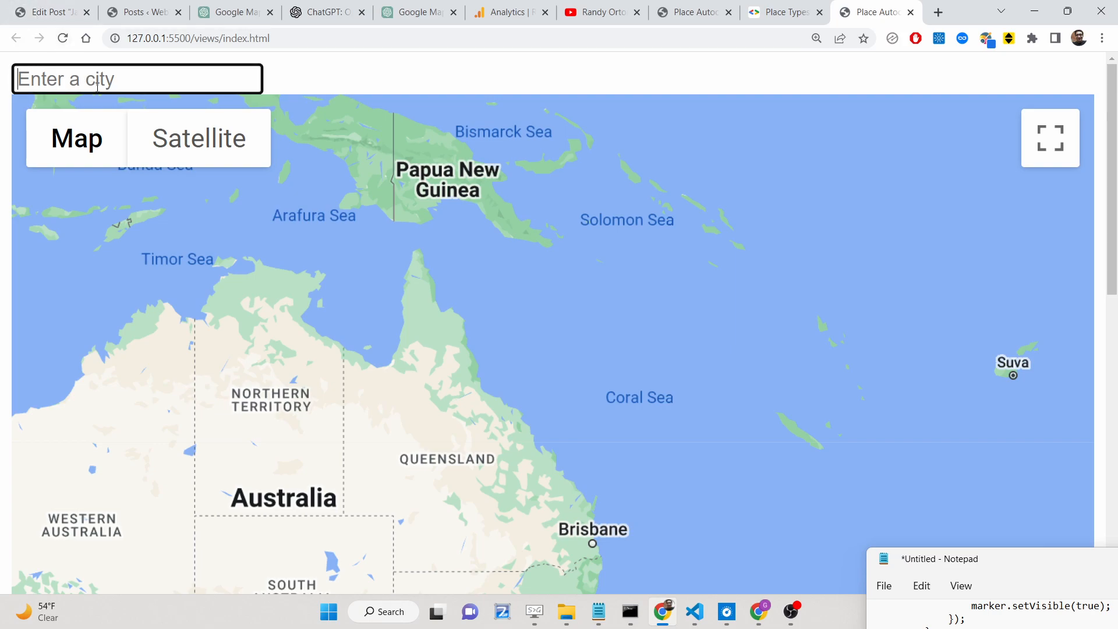
{"action": "type", "text": "g"}
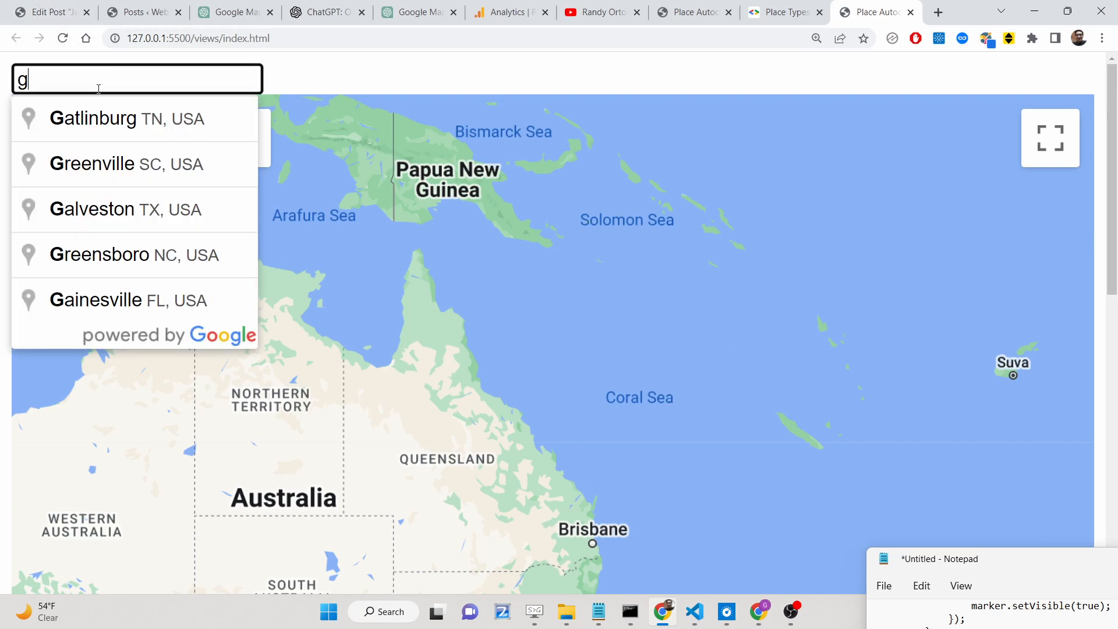
{"action": "mouse_move", "coordinate": [196, 98]}
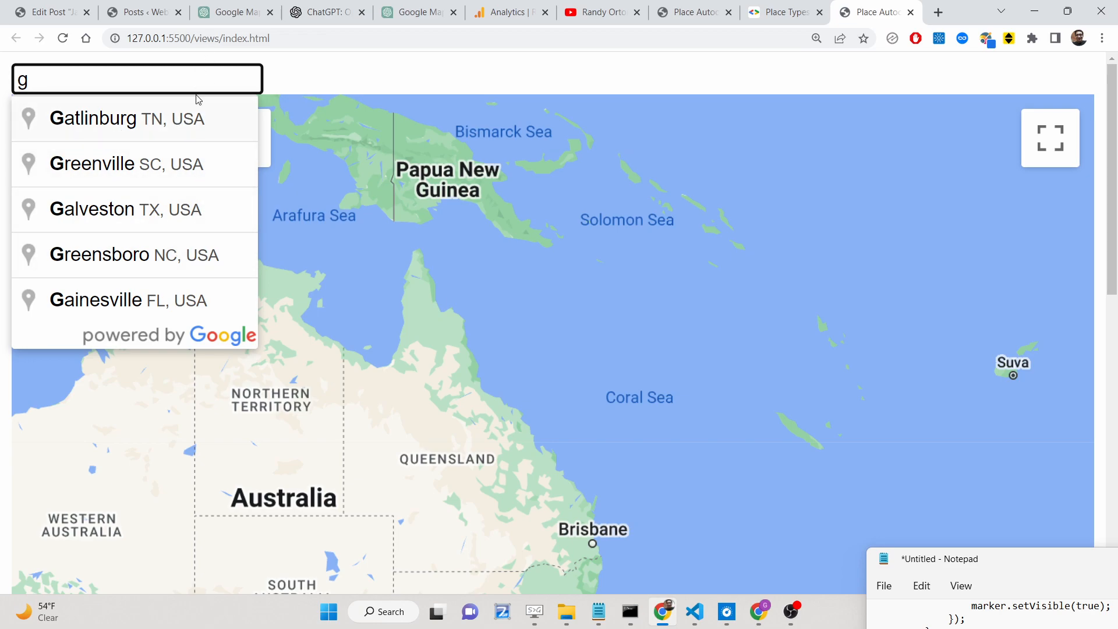
{"action": "mouse_move", "coordinate": [185, 117]}
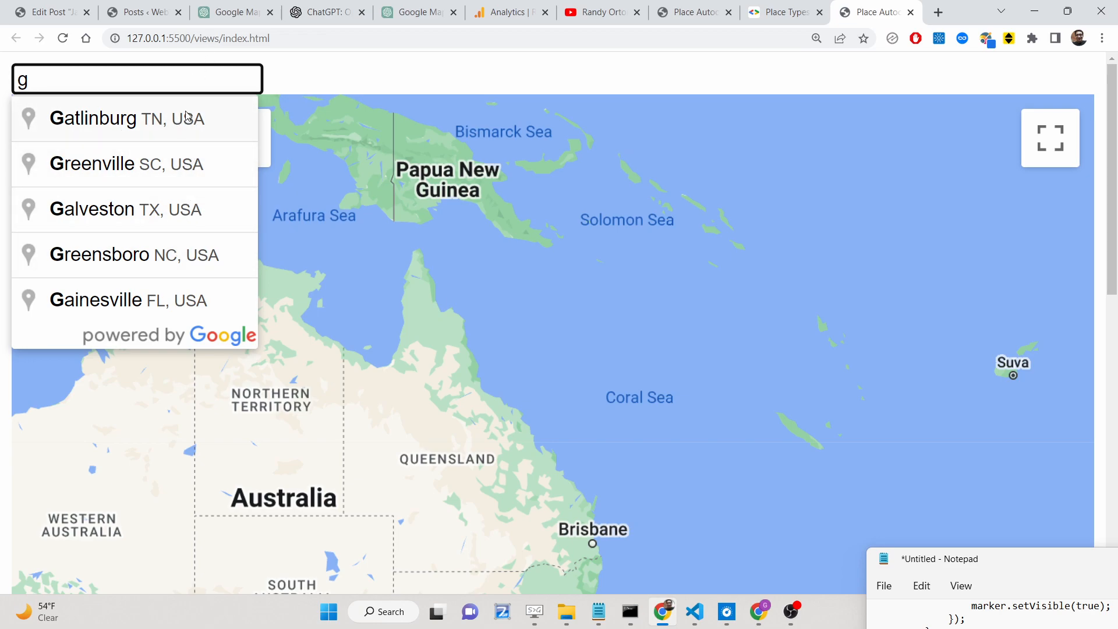
{"action": "mouse_move", "coordinate": [169, 138]}
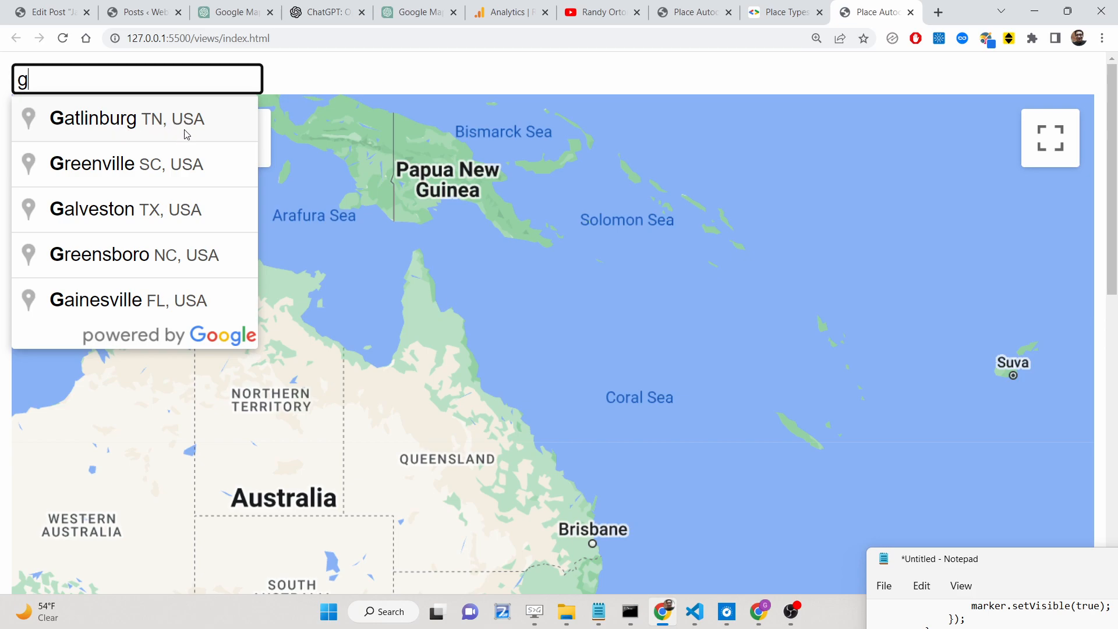
{"action": "mouse_move", "coordinate": [188, 143]}
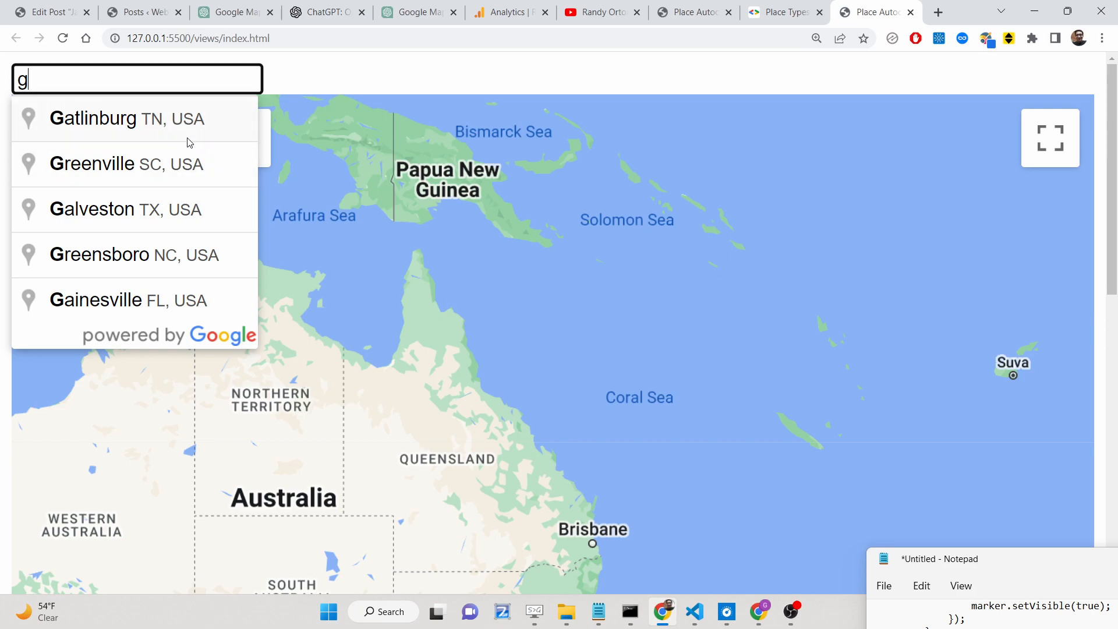
{"action": "type", "text": "t"}
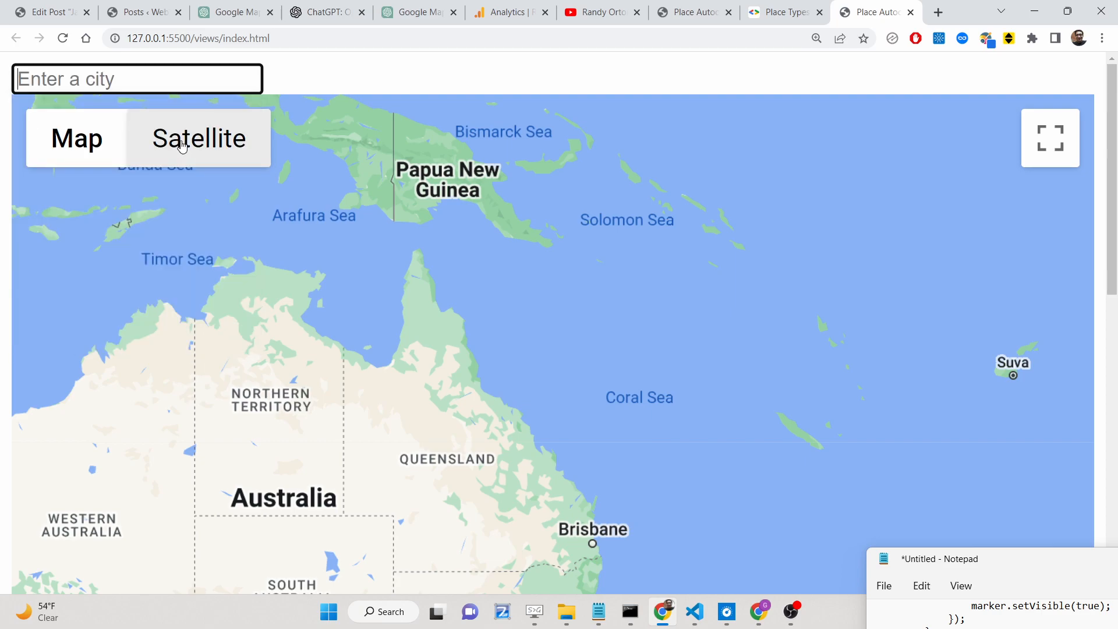
- Map Texas City from the 'te' suggestions, then select the entry to replace it with Tyler, TX
{"action": "type", "text": "texas"}
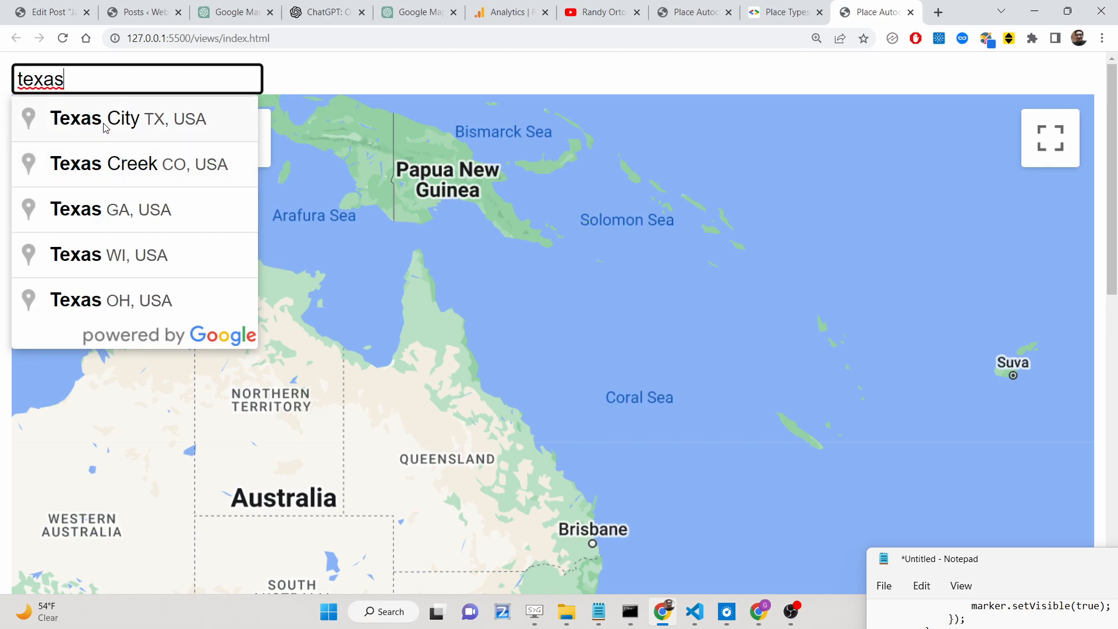
{"action": "left_click", "coordinate": [107, 118]}
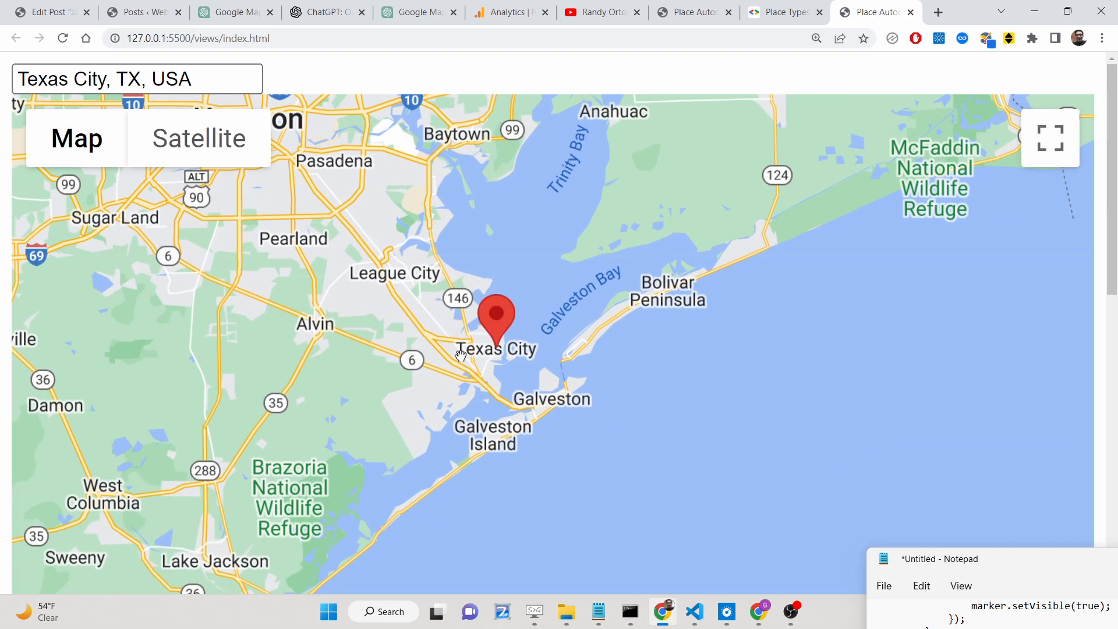
{"action": "left_click", "coordinate": [76, 138]}
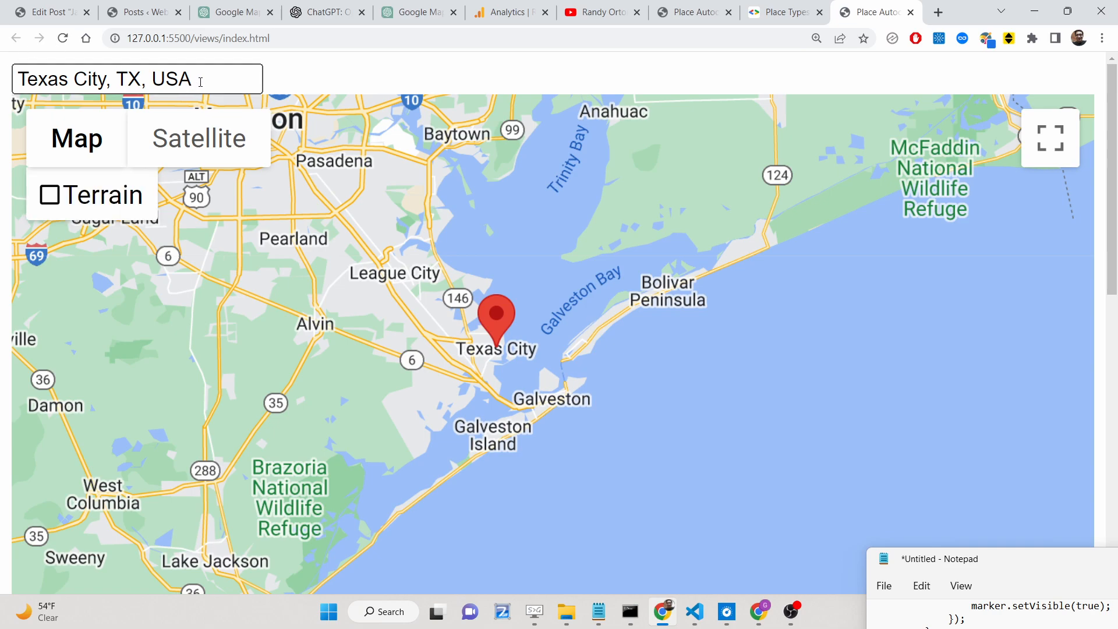
{"action": "mouse_move", "coordinate": [135, 123]}
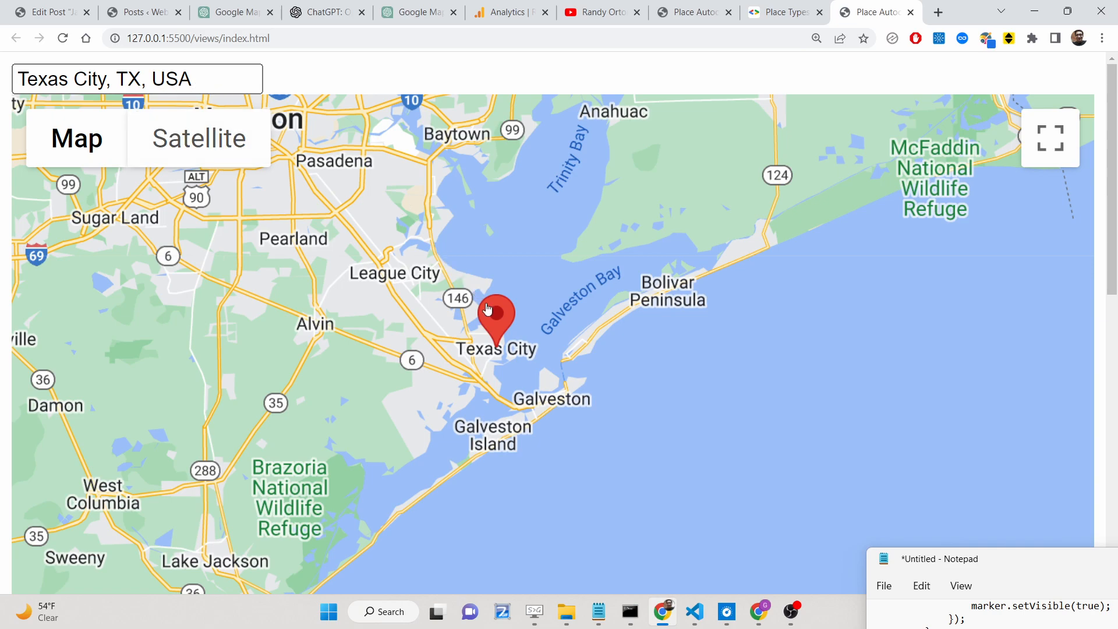
{"action": "triple_click", "coordinate": [111, 79]}
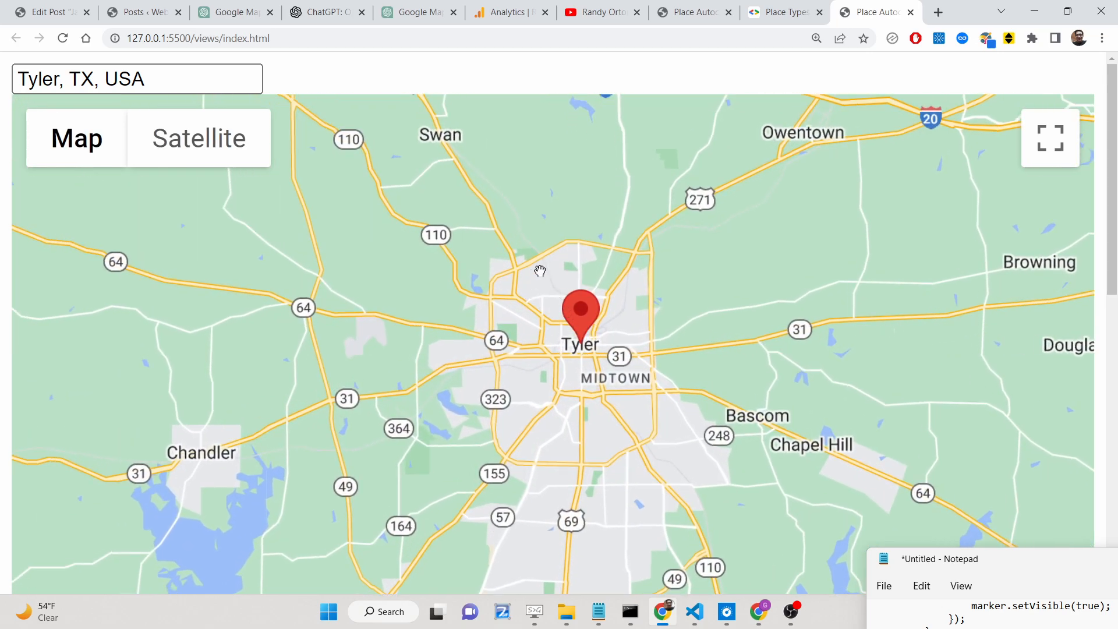
- Replace the 'us' code in componentRestrictions with 'aus', after briefly trying 'fr' and 'in'
{"action": "left_click", "coordinate": [77, 138]}
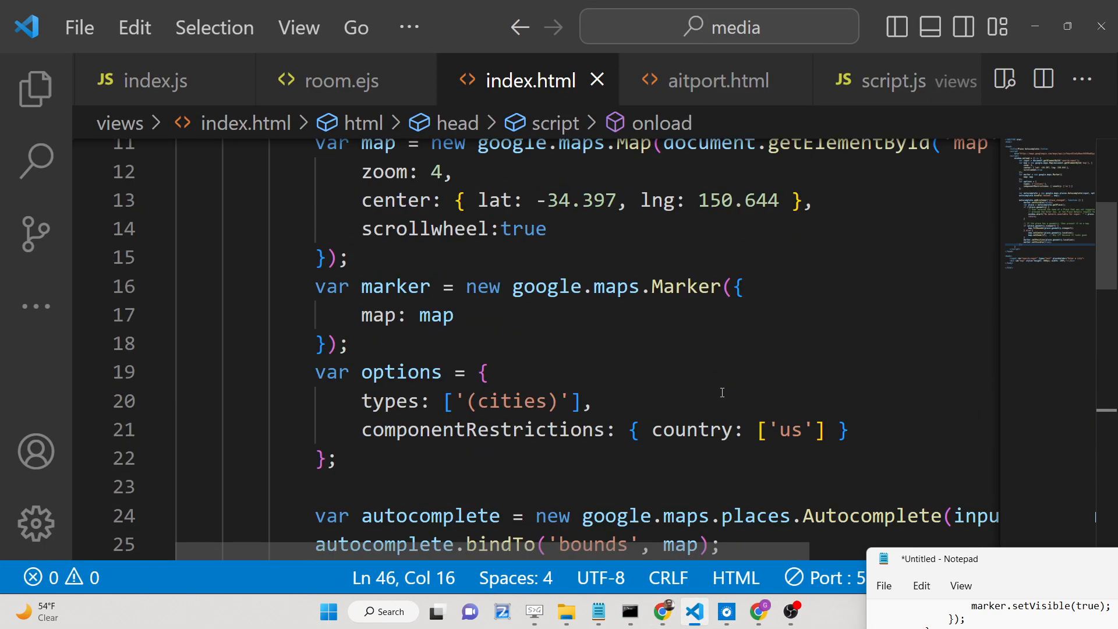
{"action": "double_click", "coordinate": [791, 430]}
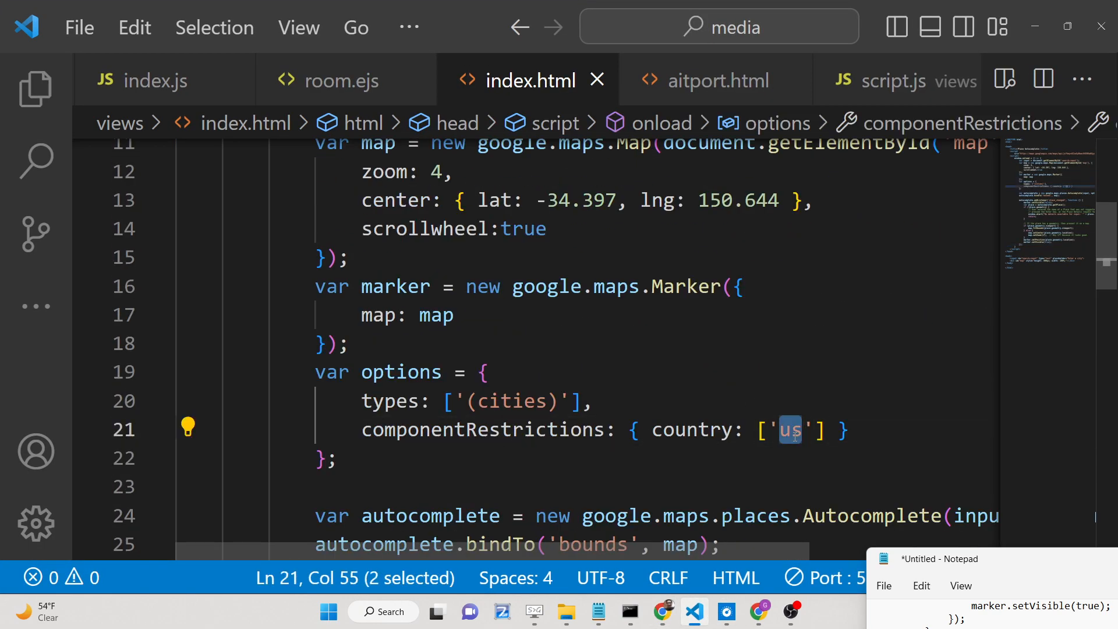
{"action": "type", "text": "fr"}
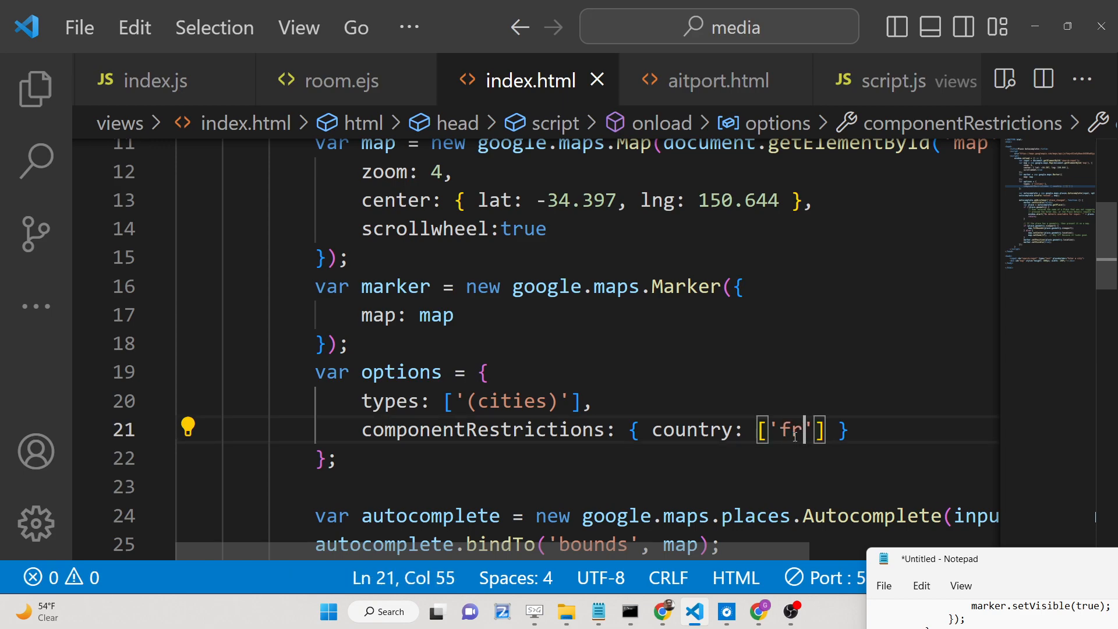
{"action": "double_click", "coordinate": [790, 430]}
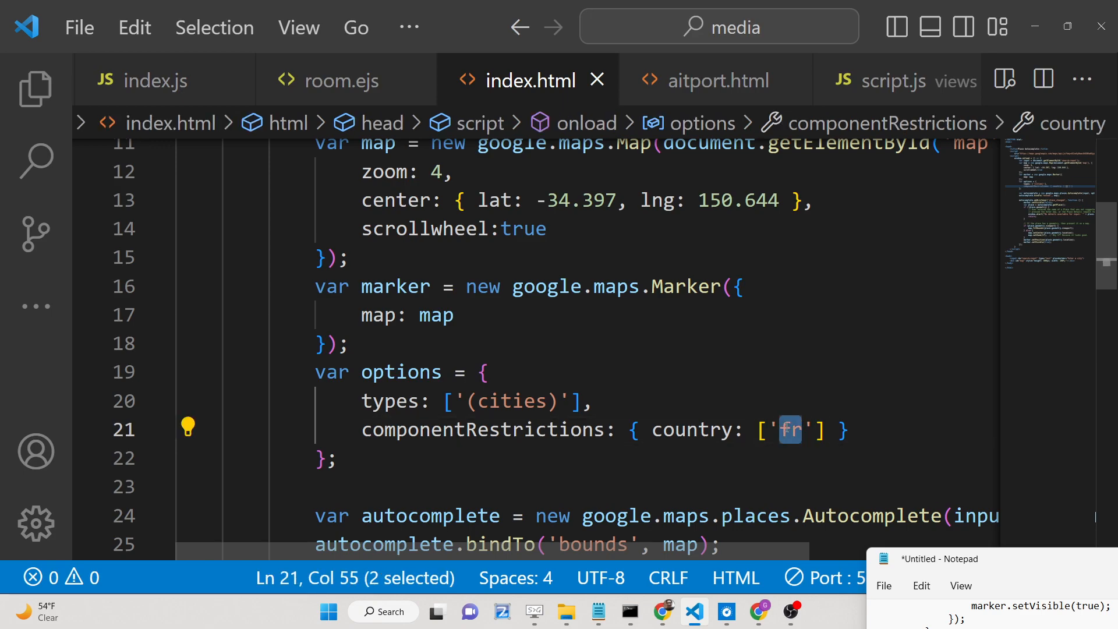
{"action": "type", "text": "in"}
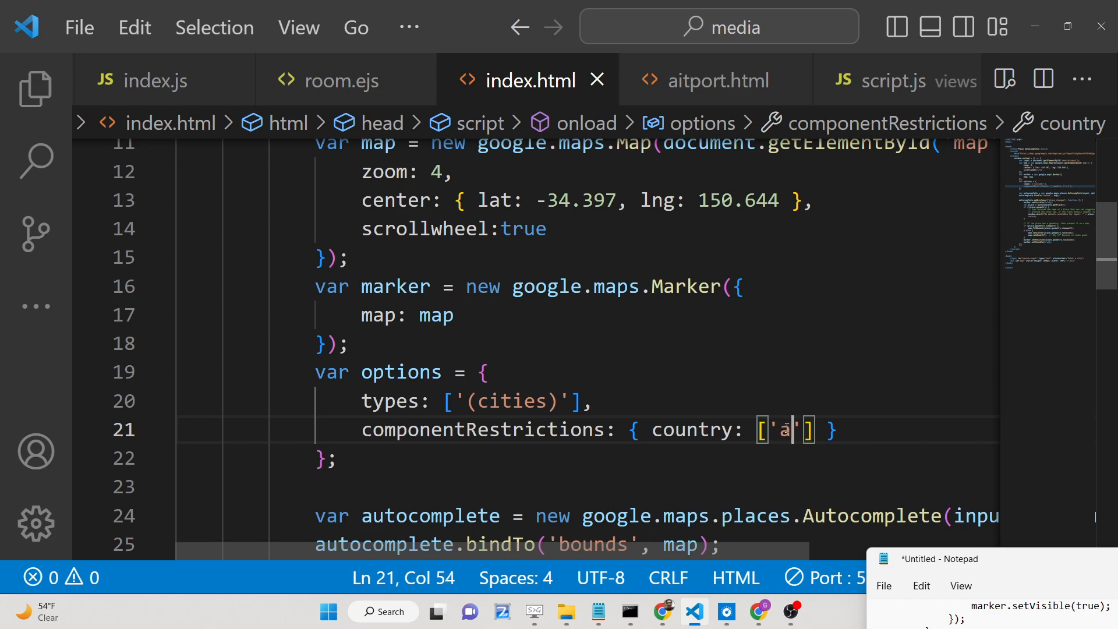
{"action": "key", "text": "Backspace"}
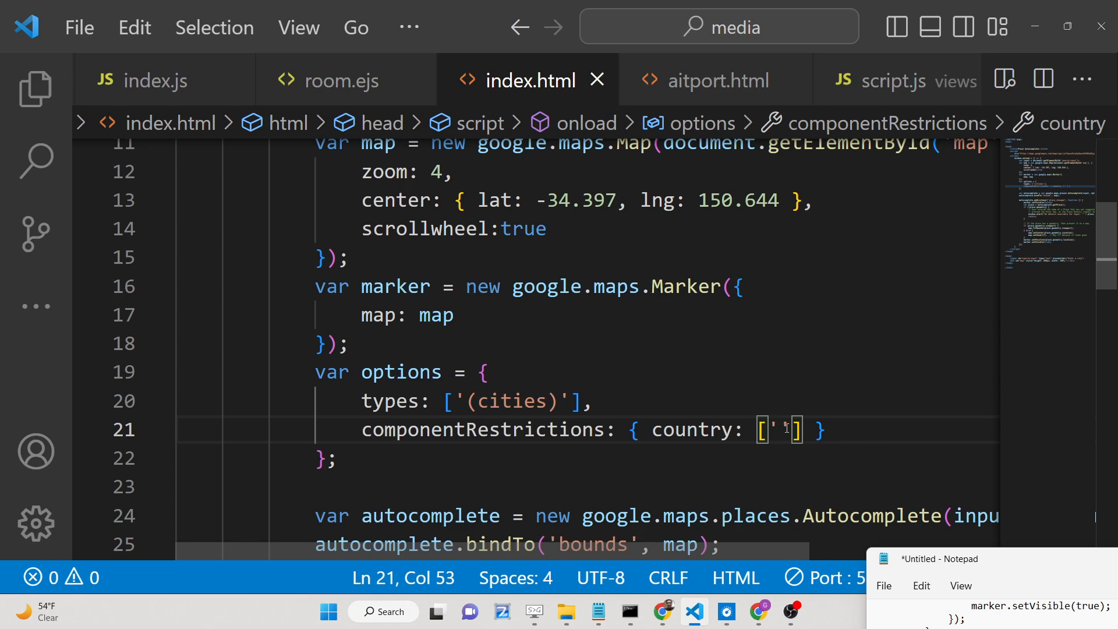
{"action": "type", "text": "aus"}
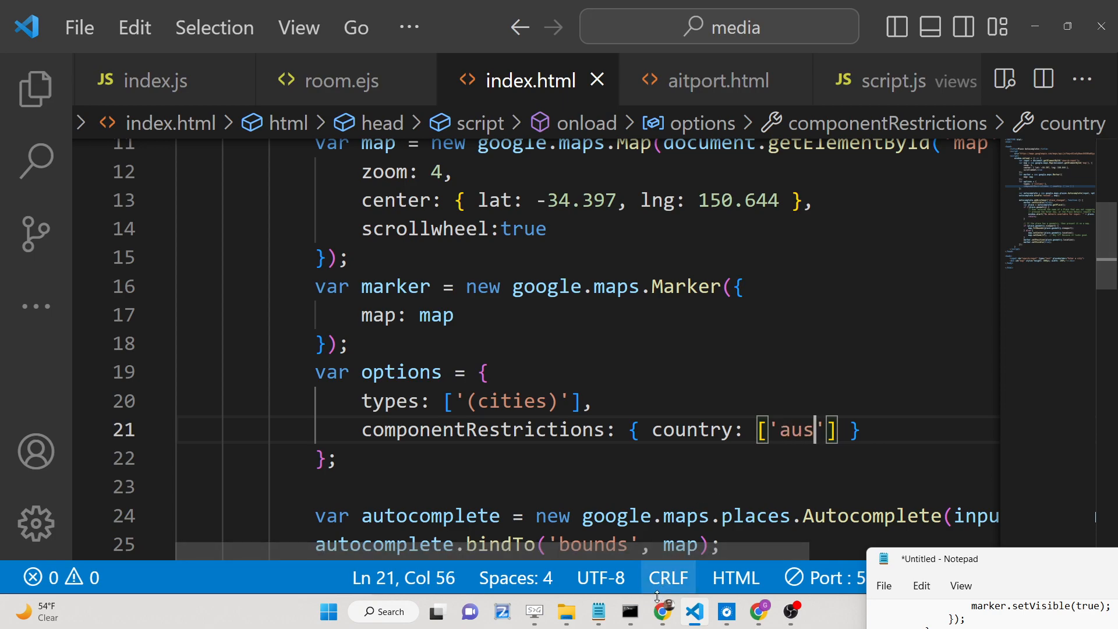
- Pick Thredbo from the Australian suggestions for 't' so the map marks it
{"action": "left_click", "coordinate": [661, 612]}
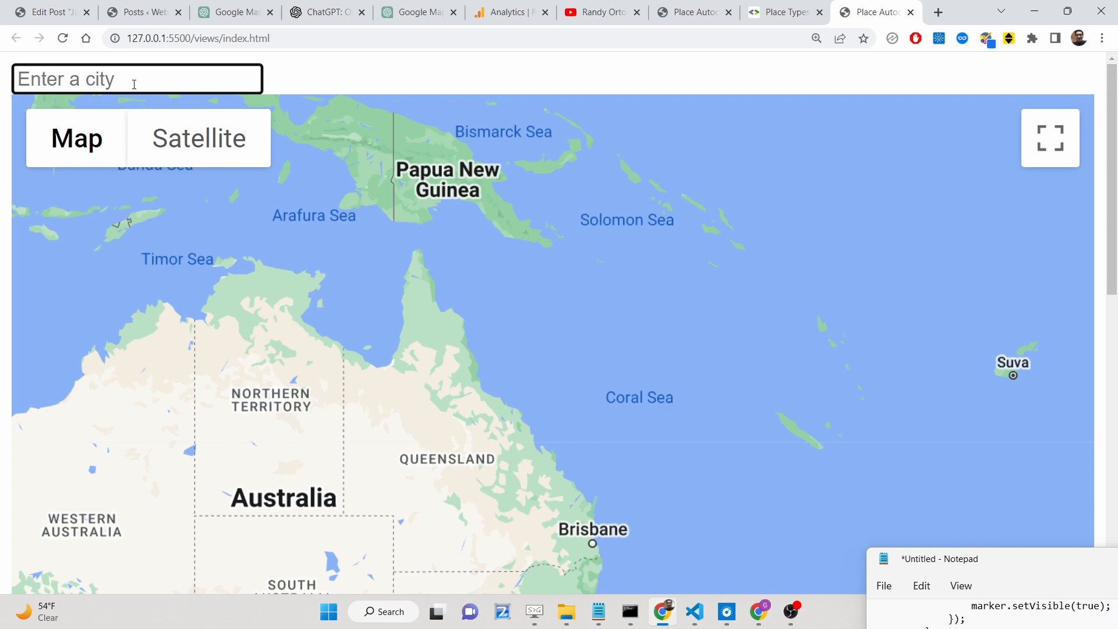
{"action": "type", "text": "t"}
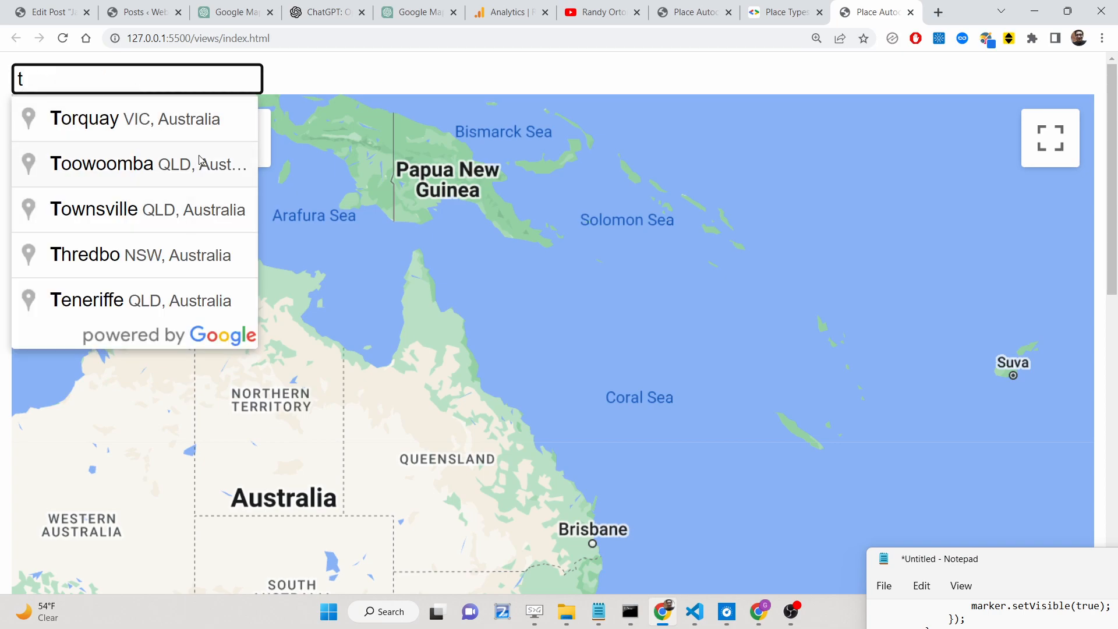
{"action": "mouse_move", "coordinate": [186, 271]}
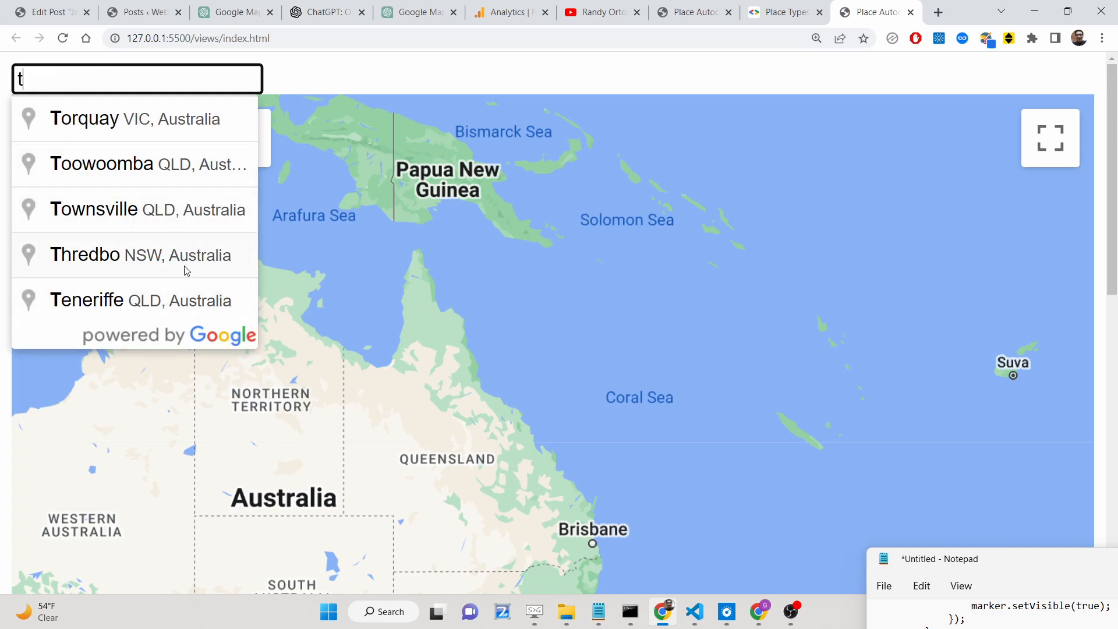
{"action": "left_click", "coordinate": [84, 255]}
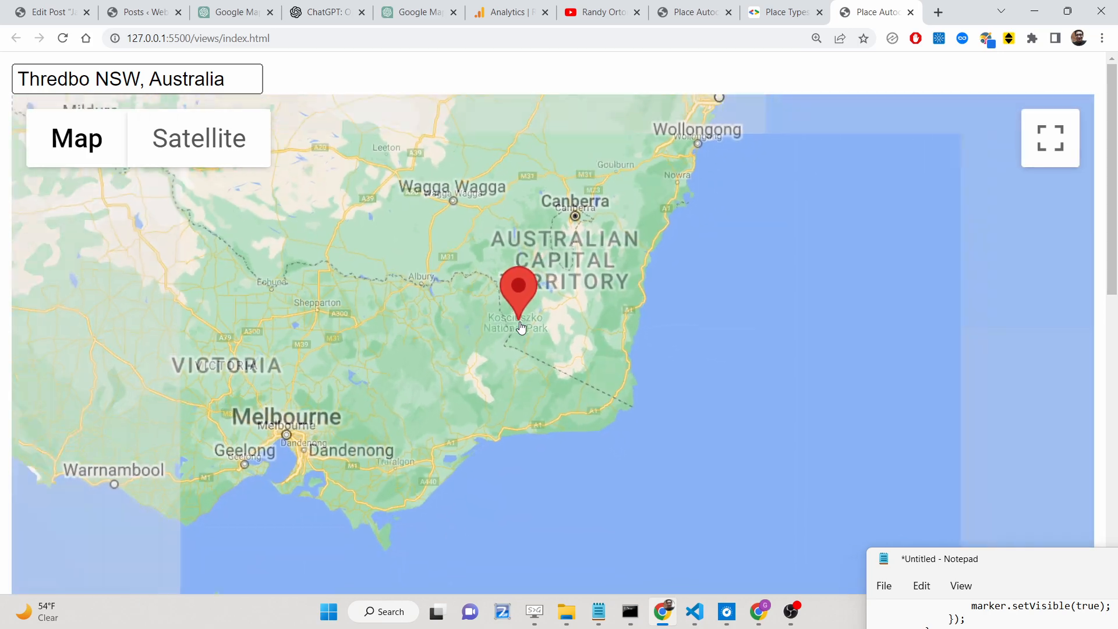
{"action": "scroll", "scroll_direction": "down", "scroll_amount": 3}
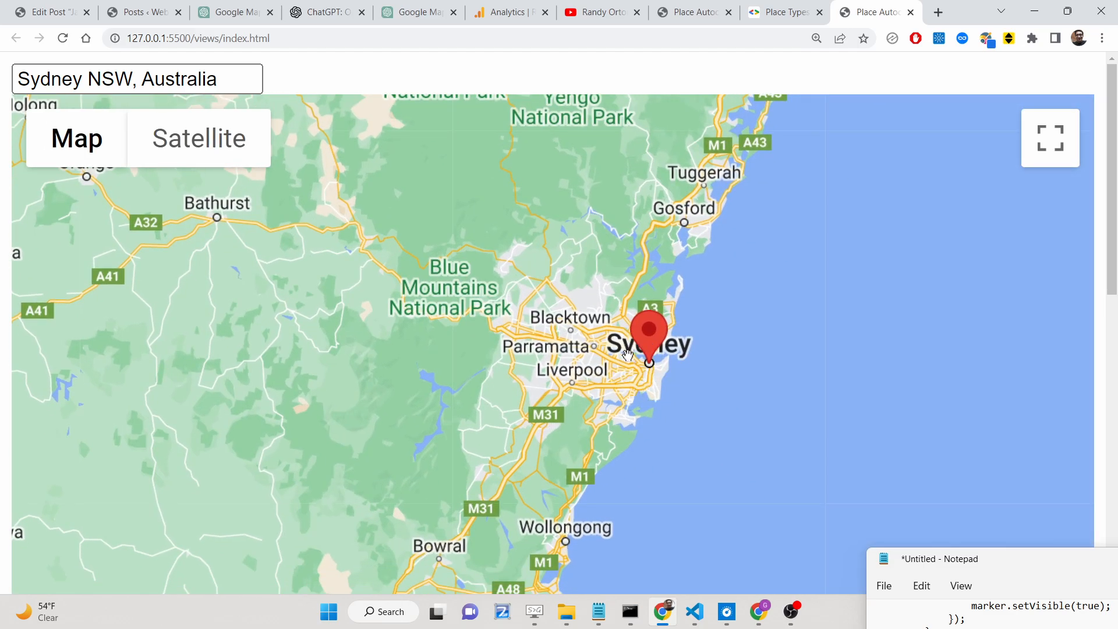
{"action": "mouse_move", "coordinate": [688, 610]}
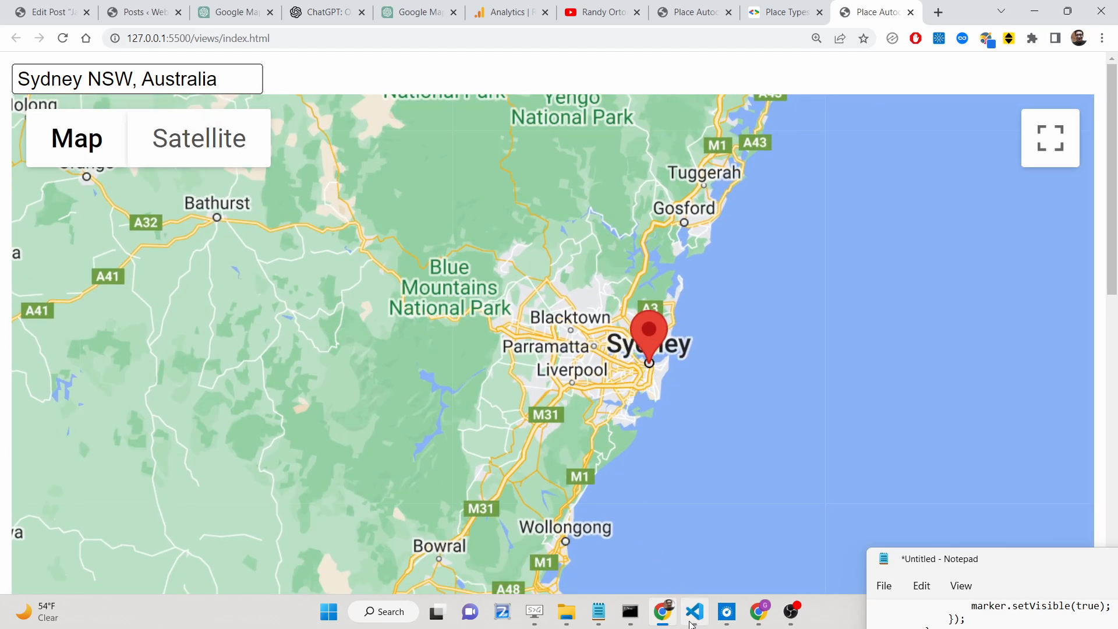
- Change the country restriction code to 'nz' and return to the map page
{"action": "left_click", "coordinate": [695, 611]}
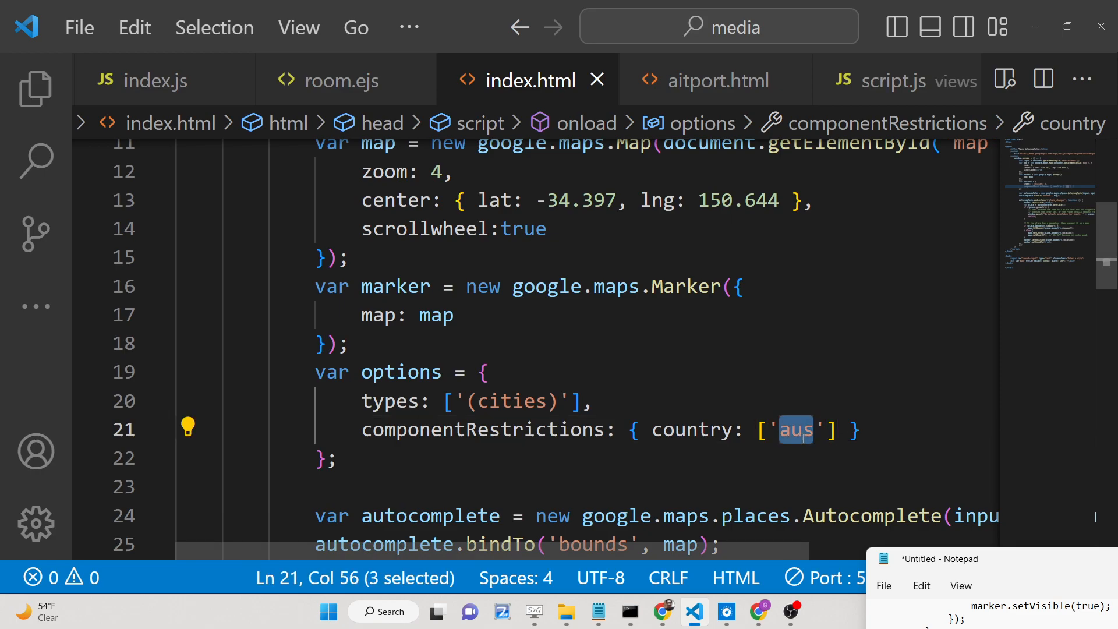
{"action": "type", "text": "nz"}
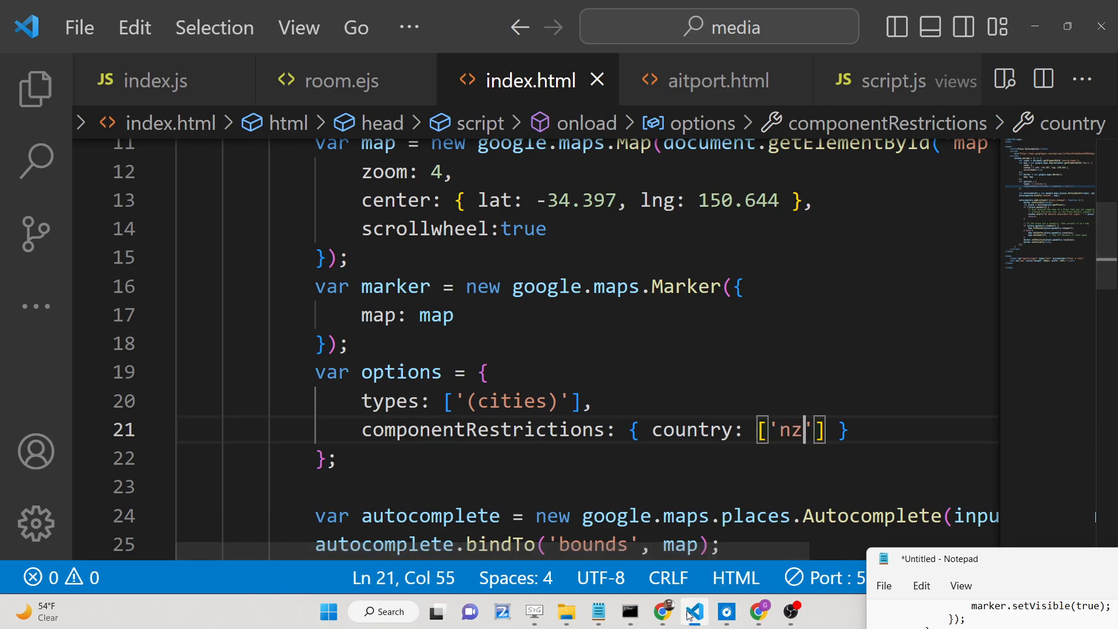
{"action": "left_click", "coordinate": [662, 612]}
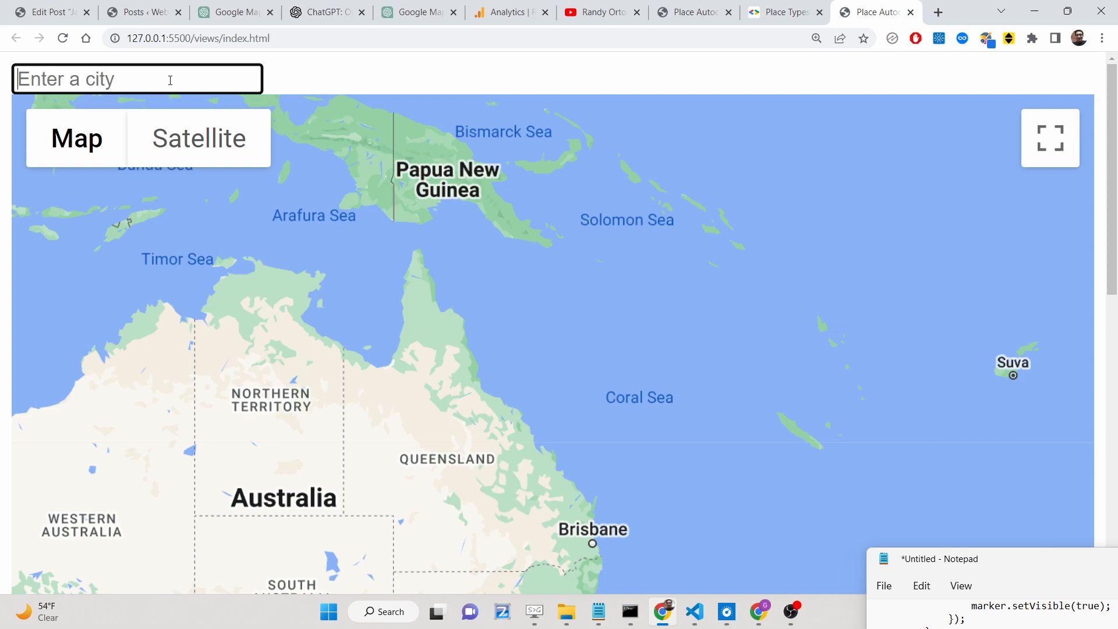
- Search 'gy' and 'au' and pick Auckland so the map centres on it with a marker
{"action": "type", "text": "gy"}
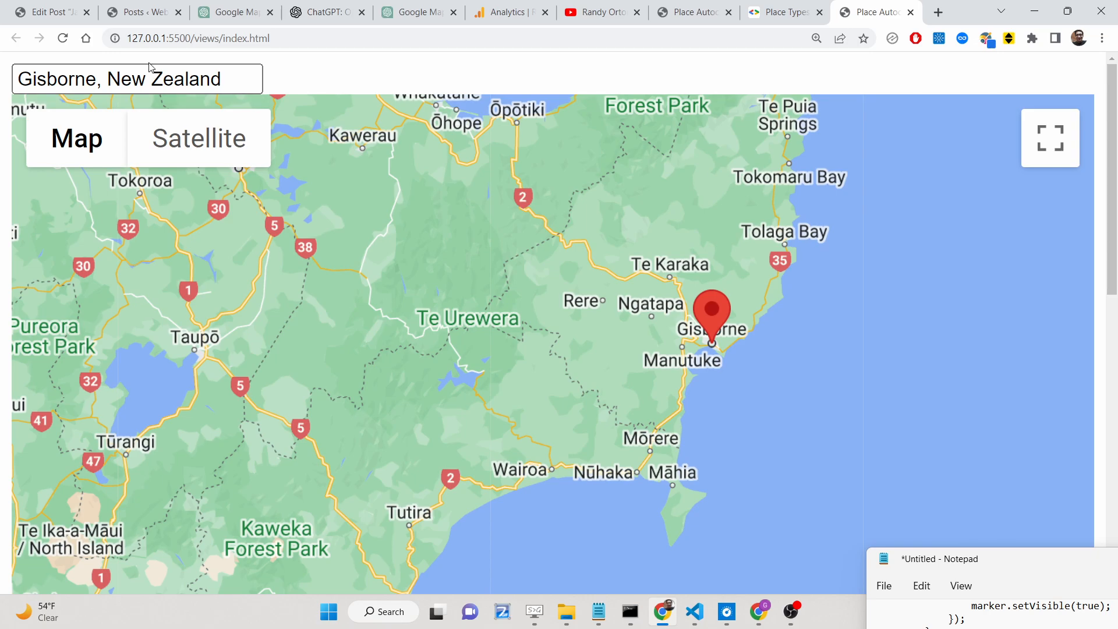
{"action": "type", "text": "au"}
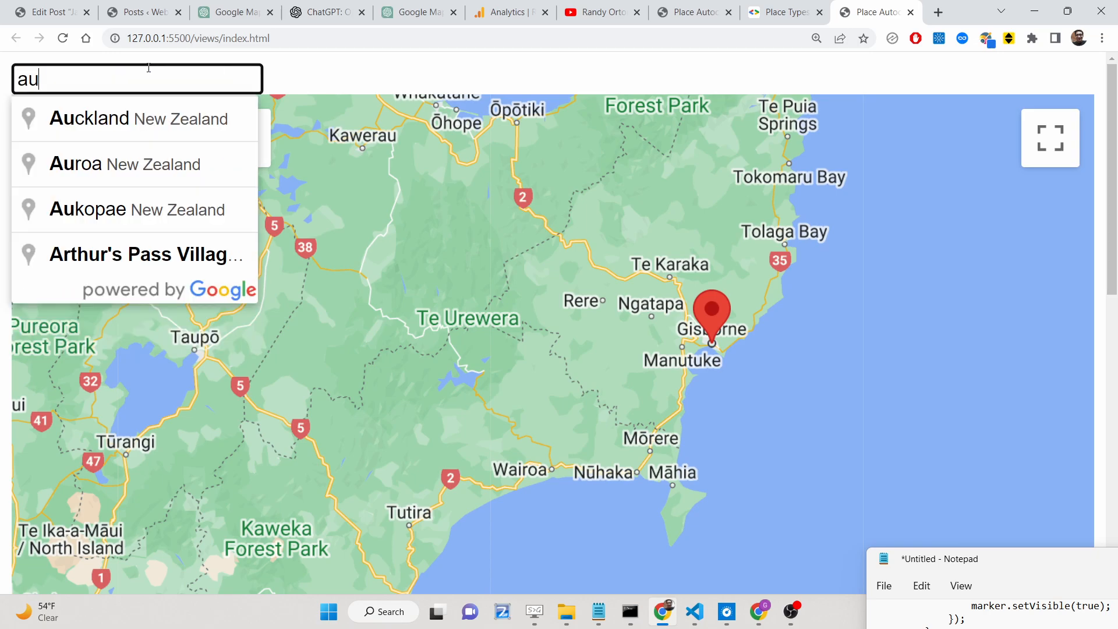
{"action": "left_click", "coordinate": [122, 118]}
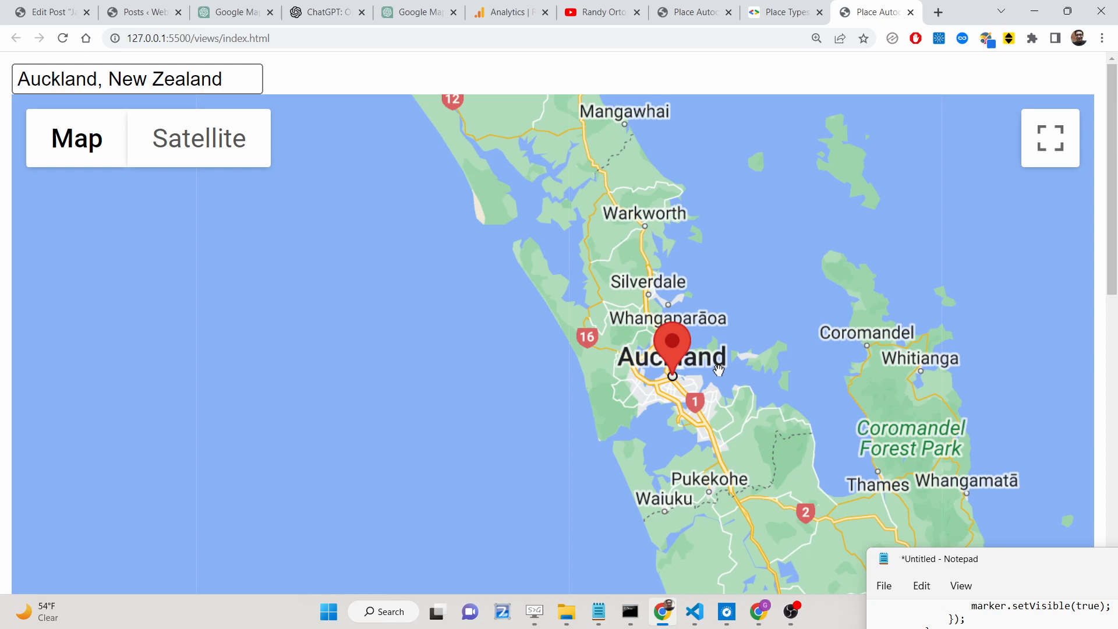
{"action": "mouse_move", "coordinate": [747, 611]}
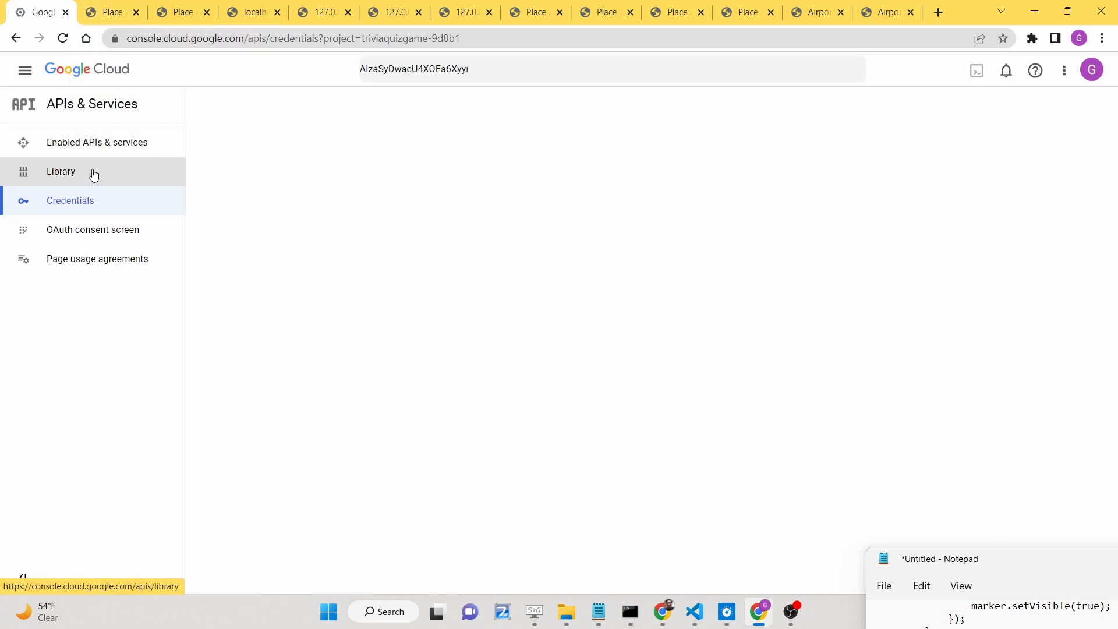
- Review the API keys on the Credentials page, opening and dismissing Create Credentials, then return to VS Code
{"action": "left_click", "coordinate": [70, 200]}
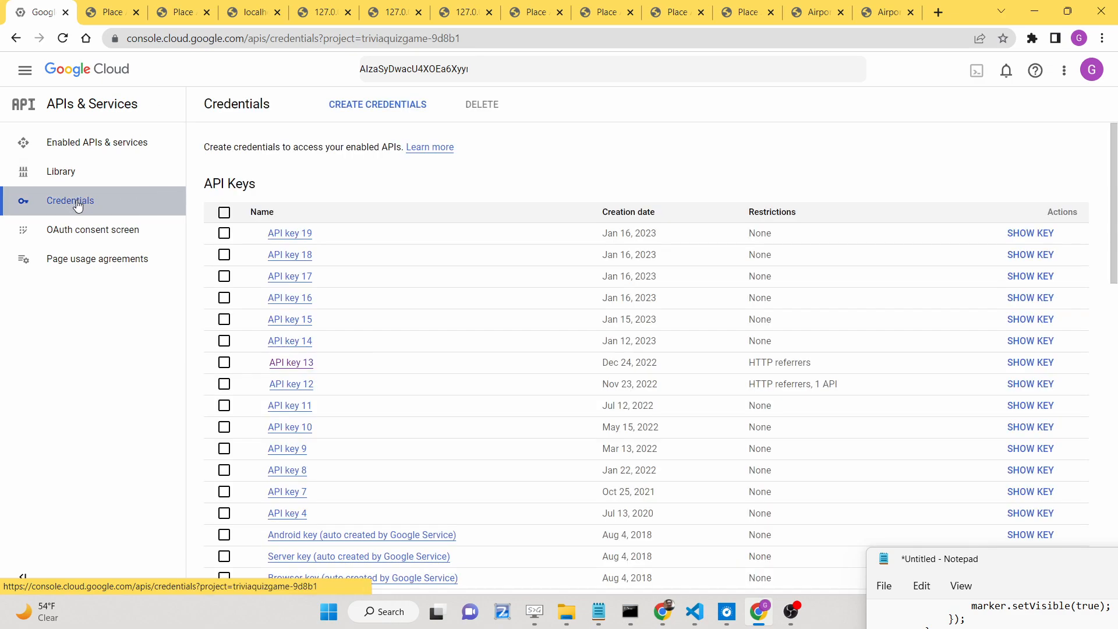
{"action": "left_click", "coordinate": [378, 104]}
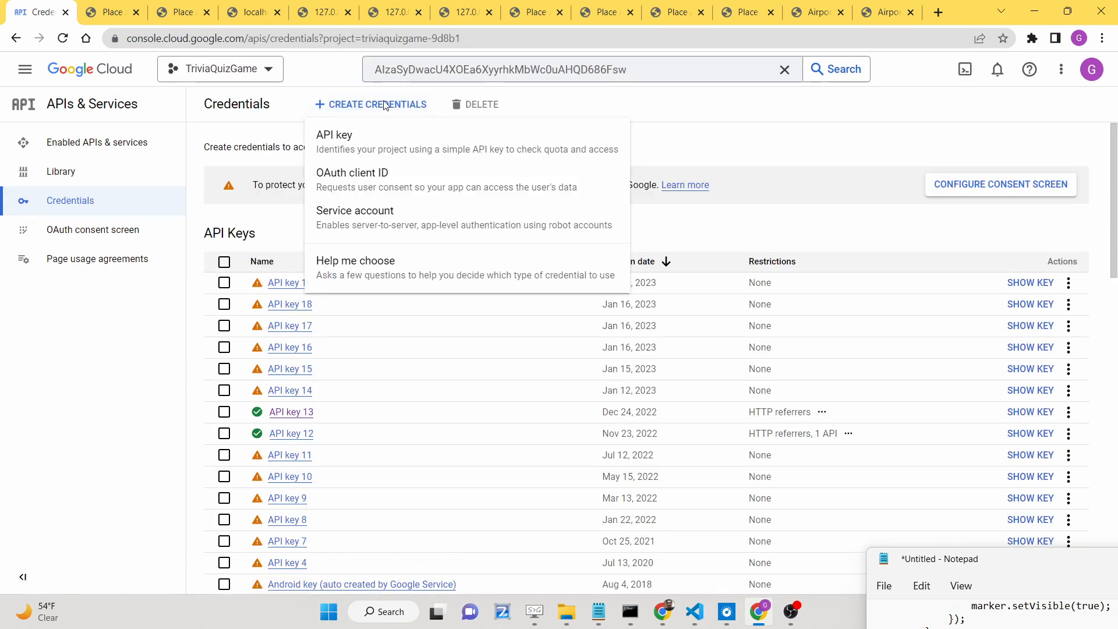
{"action": "left_click", "coordinate": [823, 140]}
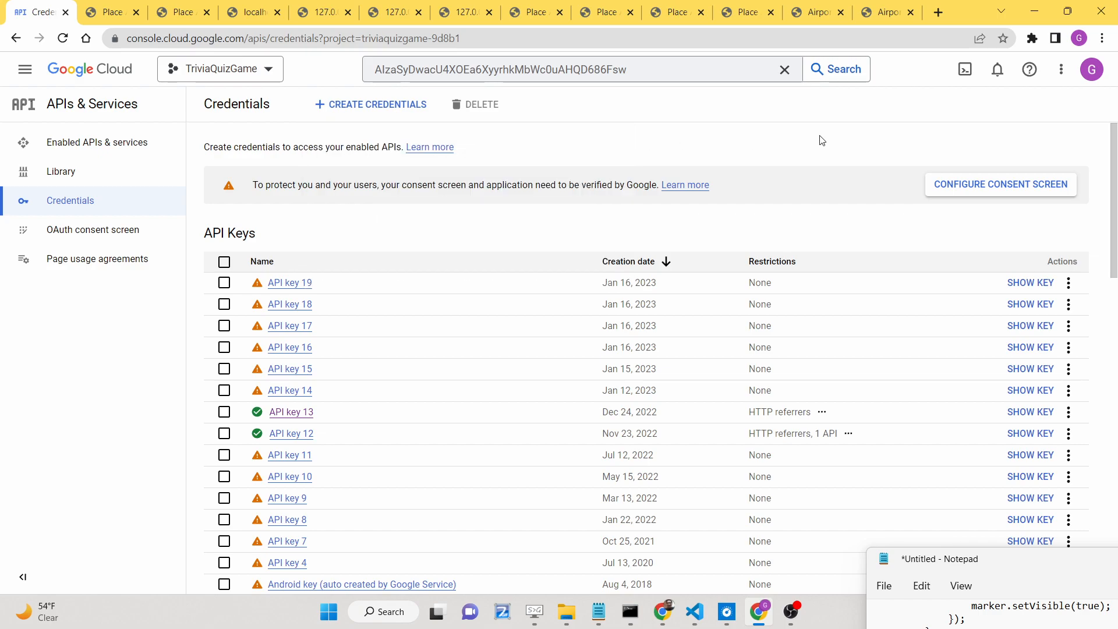
{"action": "left_click", "coordinate": [694, 611]}
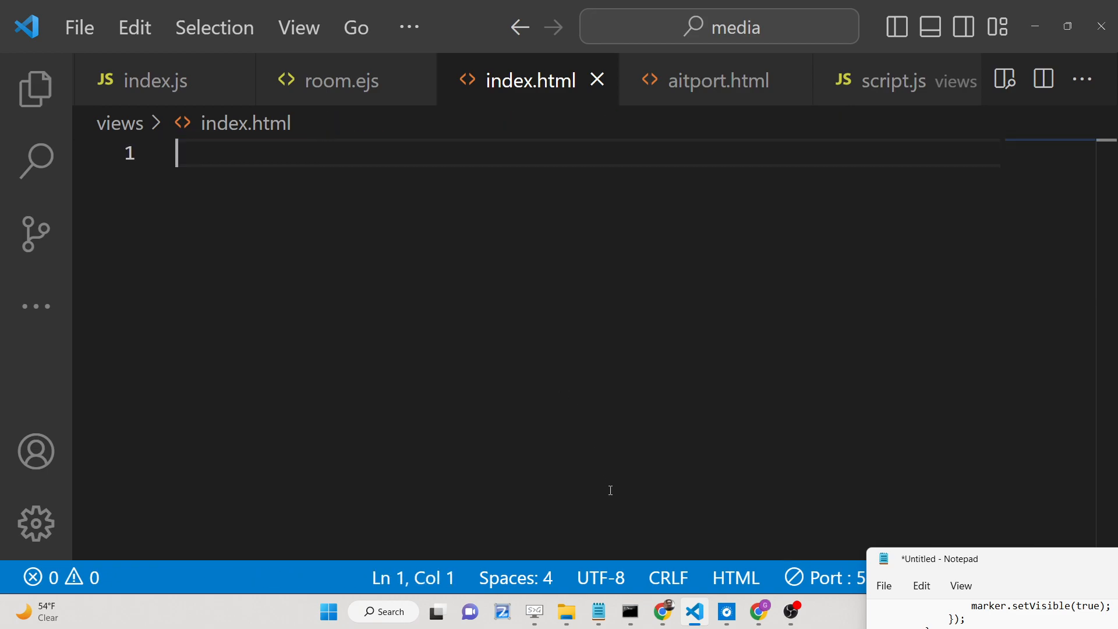
- Open the WebNinjaDeveloper Places autocomplete tutorial and copy its index.html starter code
{"action": "left_click", "coordinate": [663, 611]}
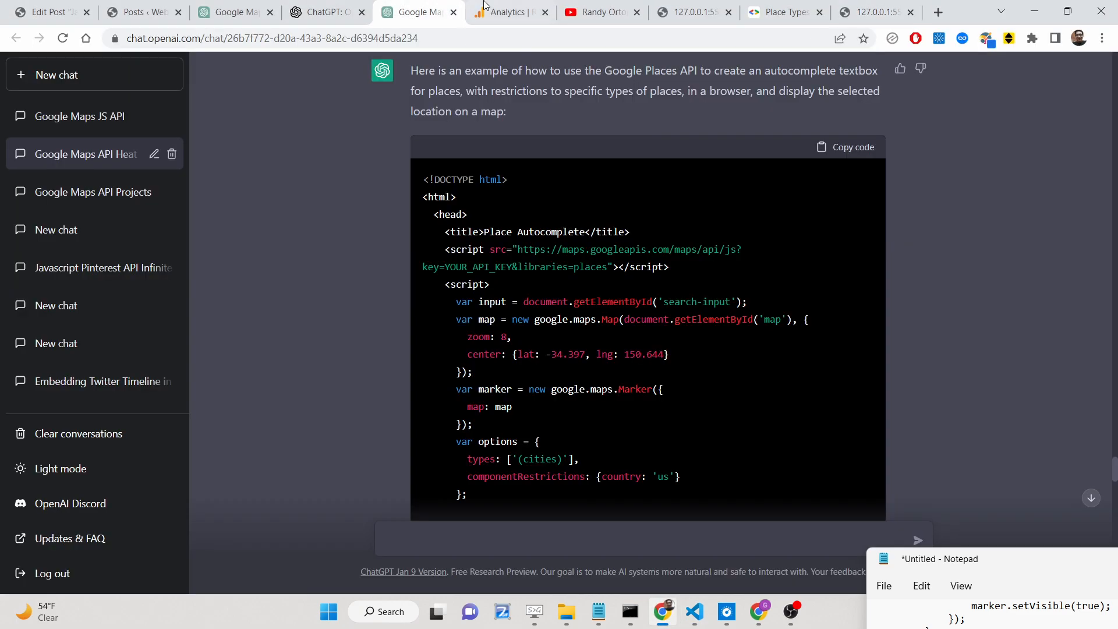
{"action": "left_click", "coordinate": [327, 12]}
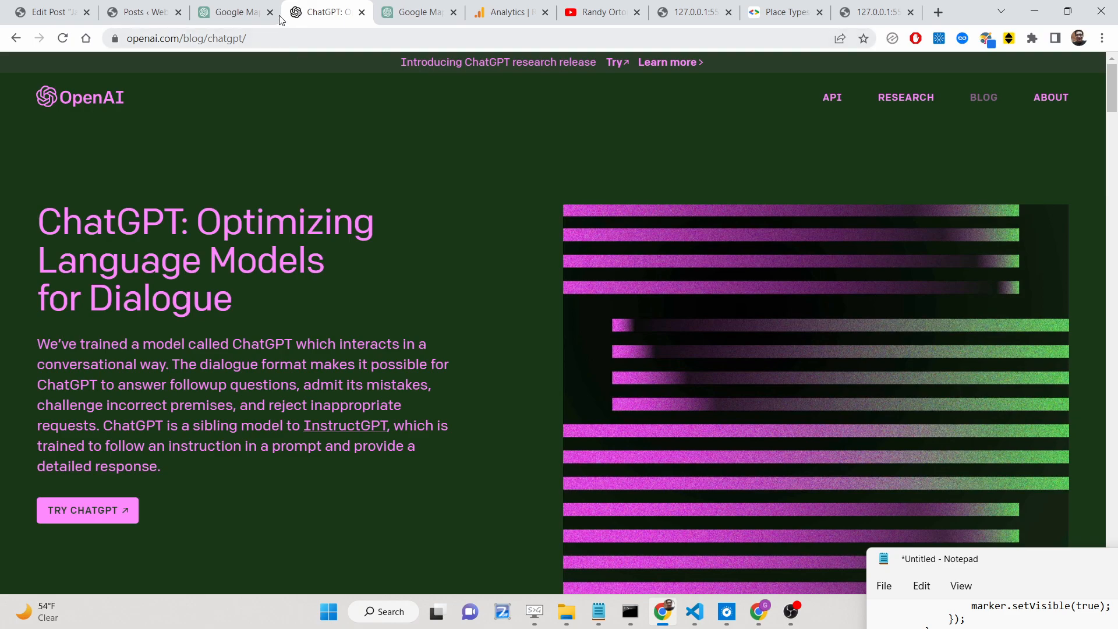
{"action": "left_click", "coordinate": [138, 12]}
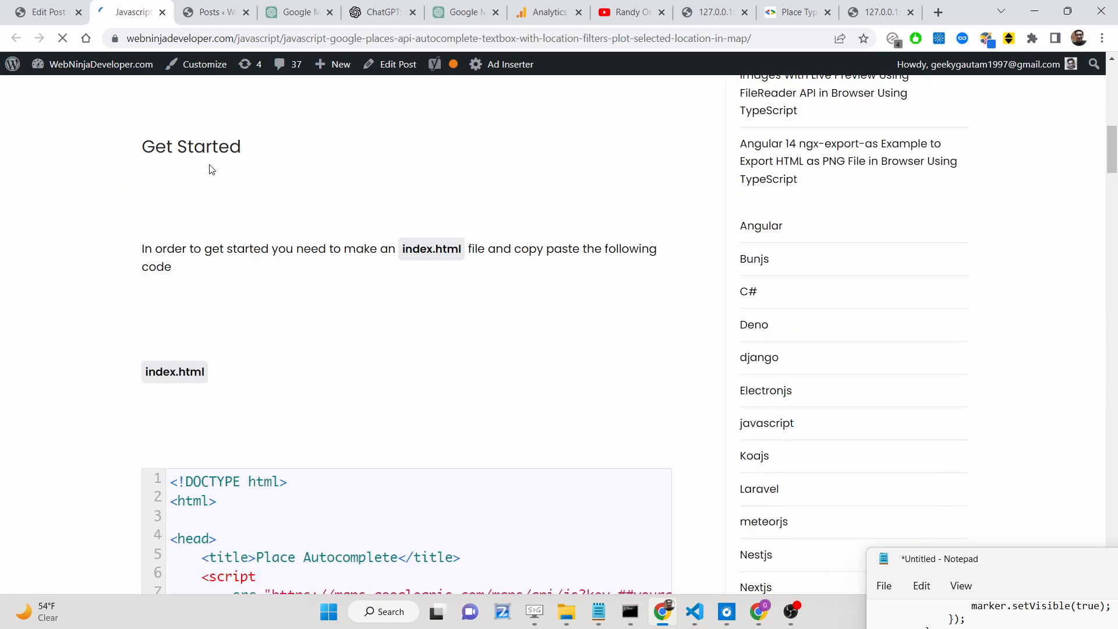
{"action": "scroll", "scroll_direction": "down", "scroll_amount": 3}
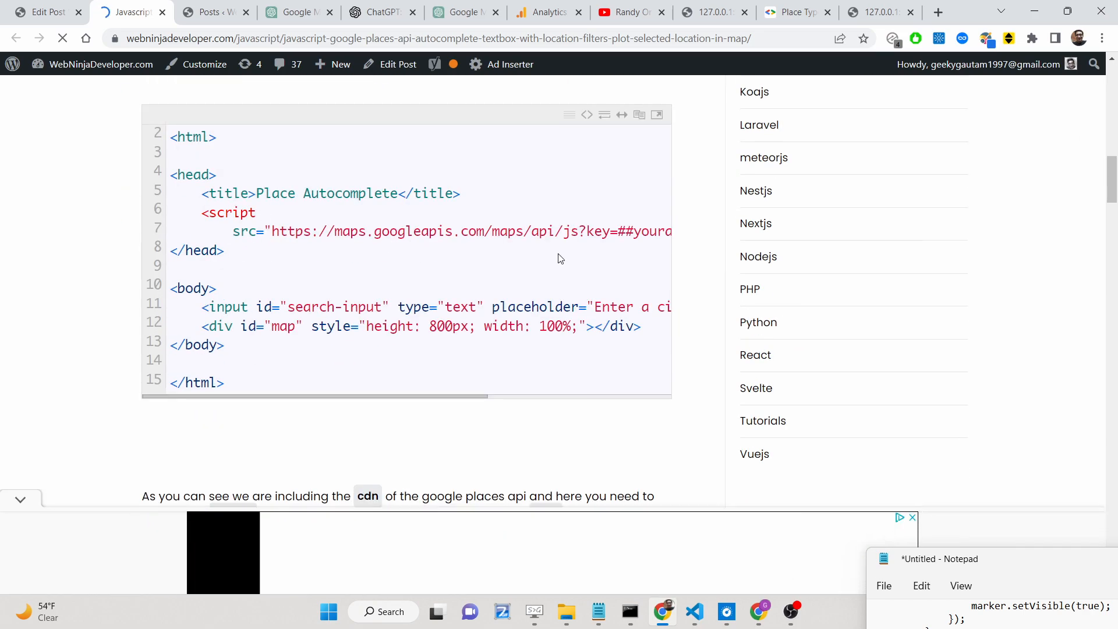
{"action": "left_click", "coordinate": [639, 110]}
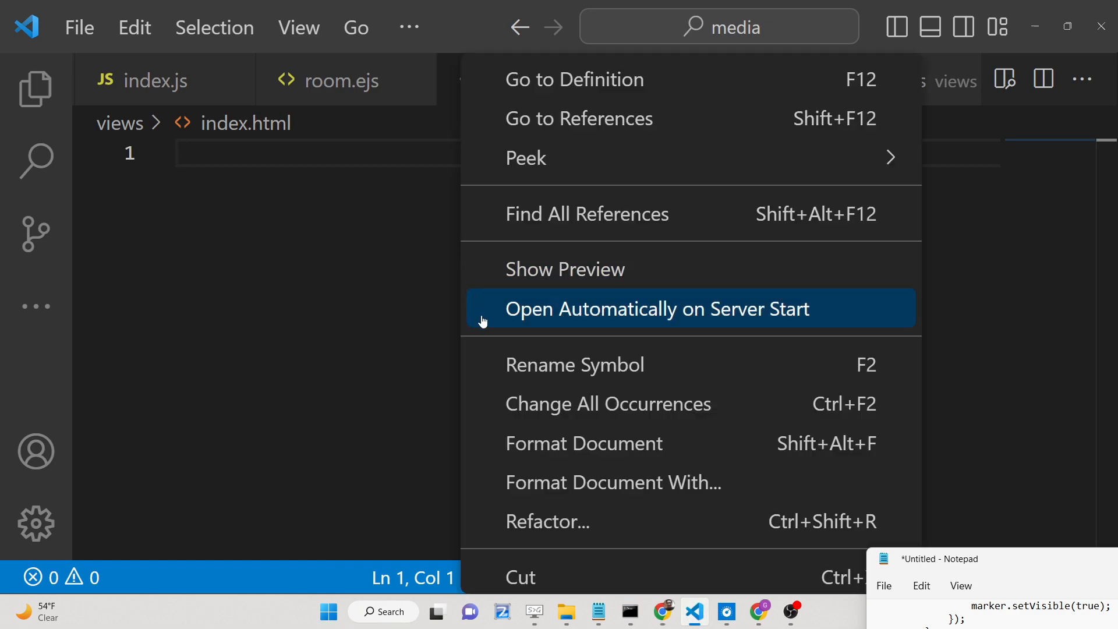
- Paste the starter markup into index.html and reveal and copy API key 19 in Cloud Console
{"action": "scroll", "scroll_direction": "down", "scroll_amount": 3}
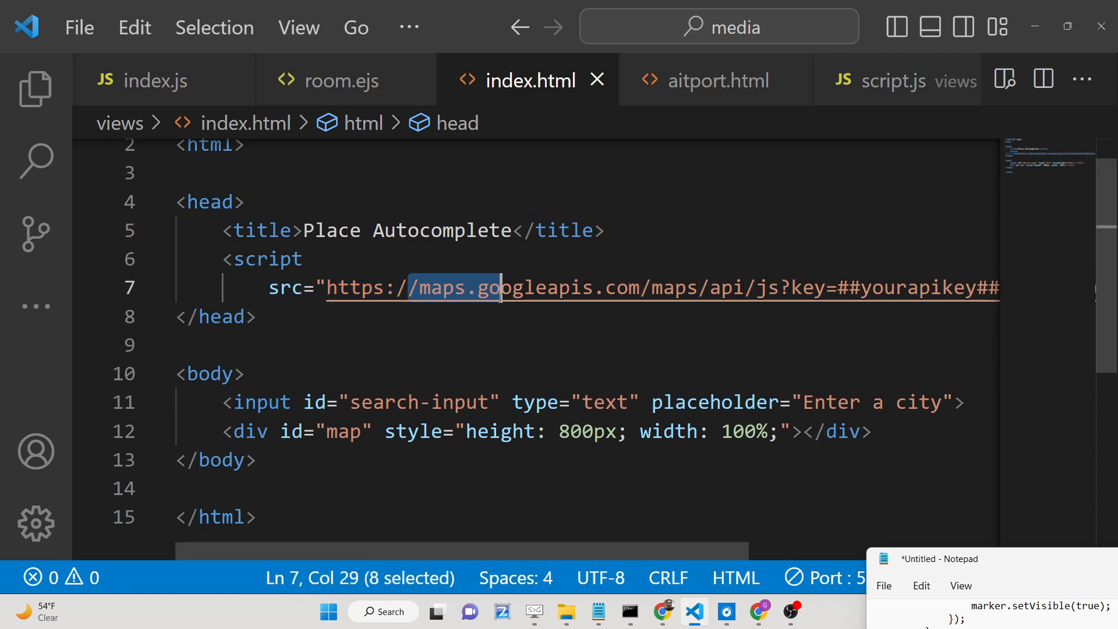
{"action": "left_click_drag", "start_coordinate": [499, 287], "coordinate": [749, 287]}
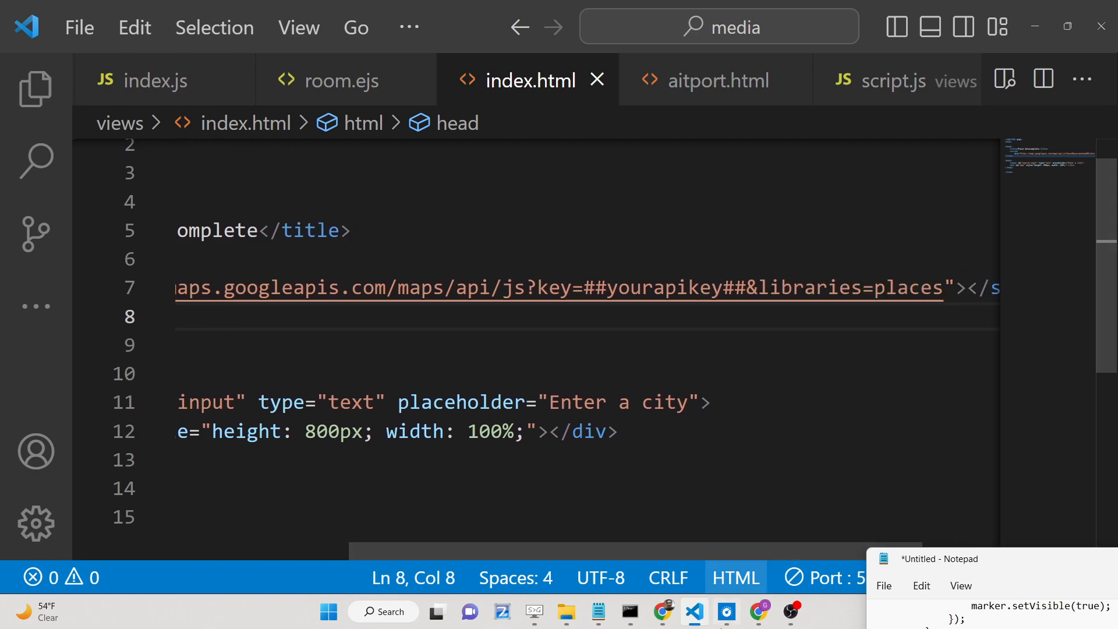
{"action": "left_click", "coordinate": [760, 612]}
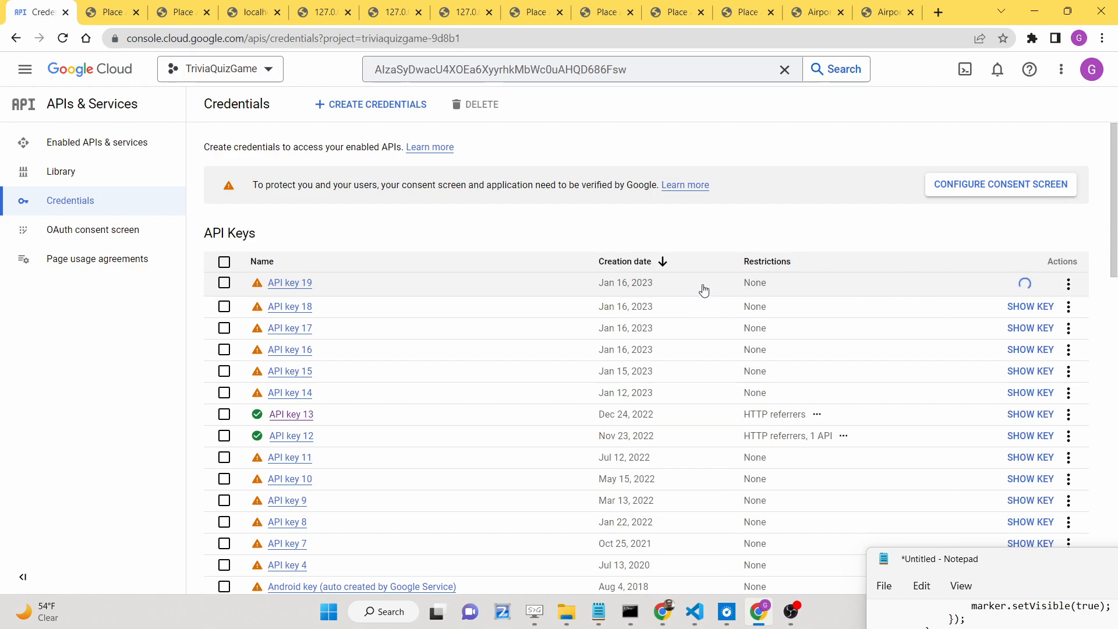
{"action": "left_click", "coordinate": [1030, 284]}
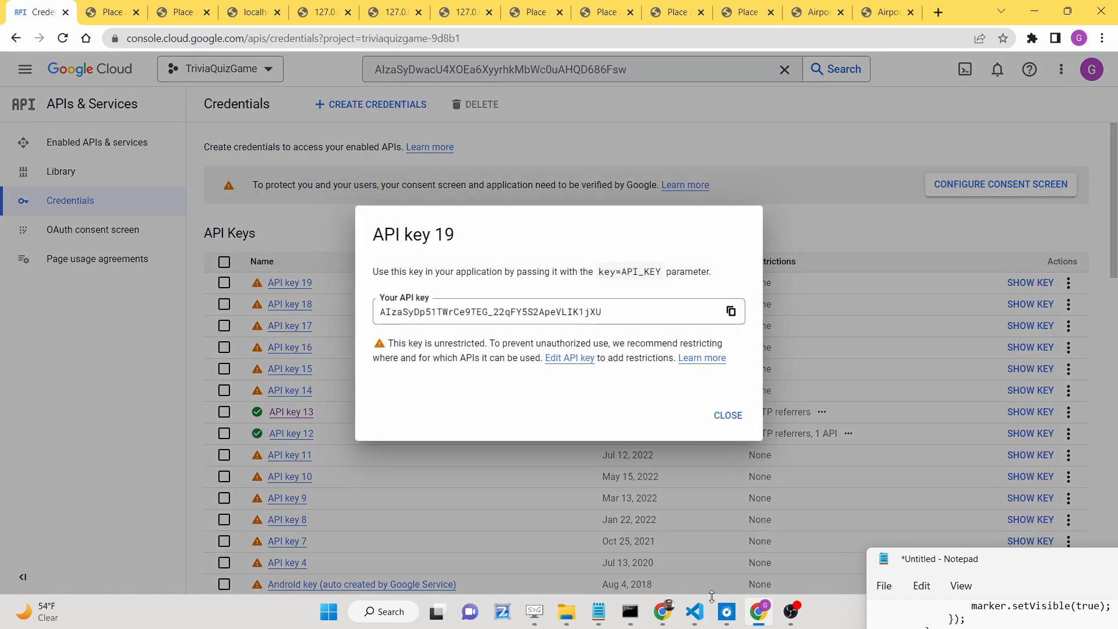
{"action": "left_click", "coordinate": [693, 612]}
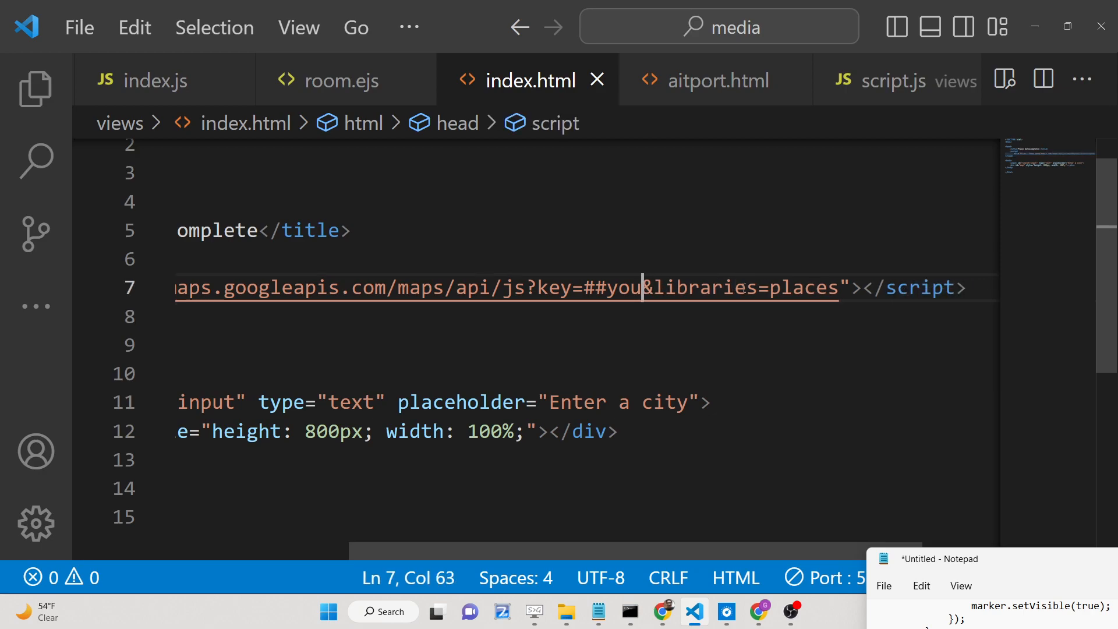
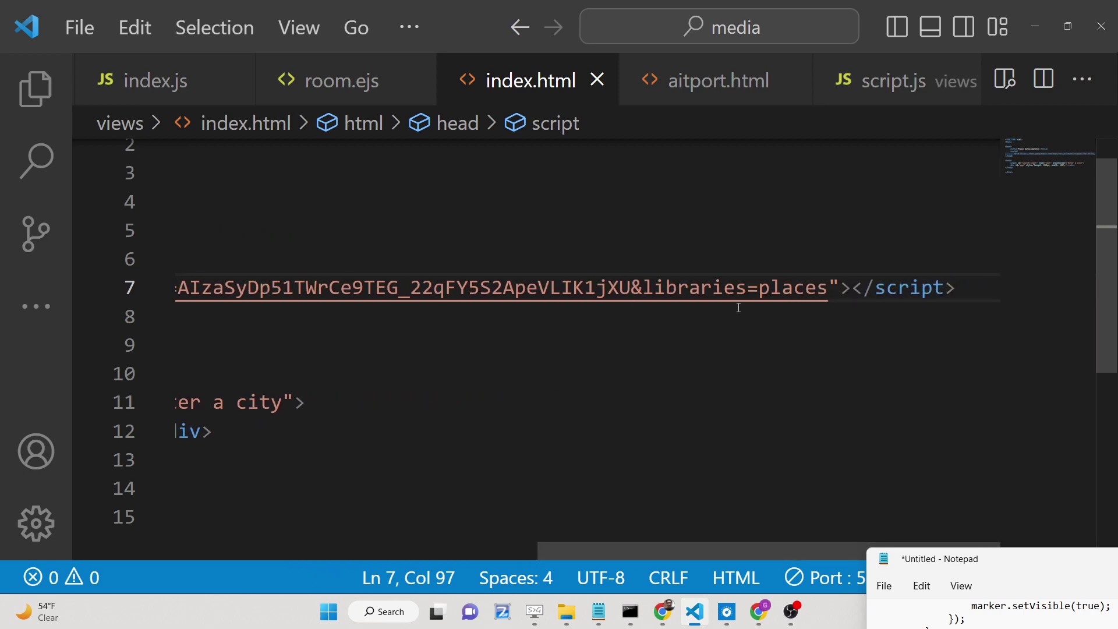
{"action": "double_click", "coordinate": [792, 288]}
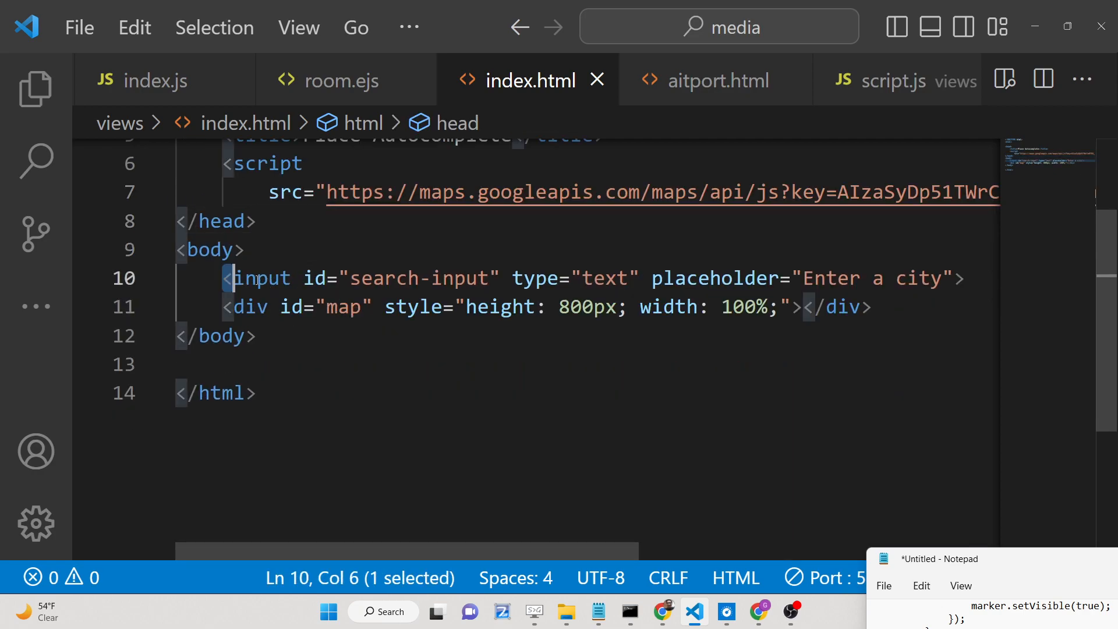
{"action": "left_click", "coordinate": [598, 277]}
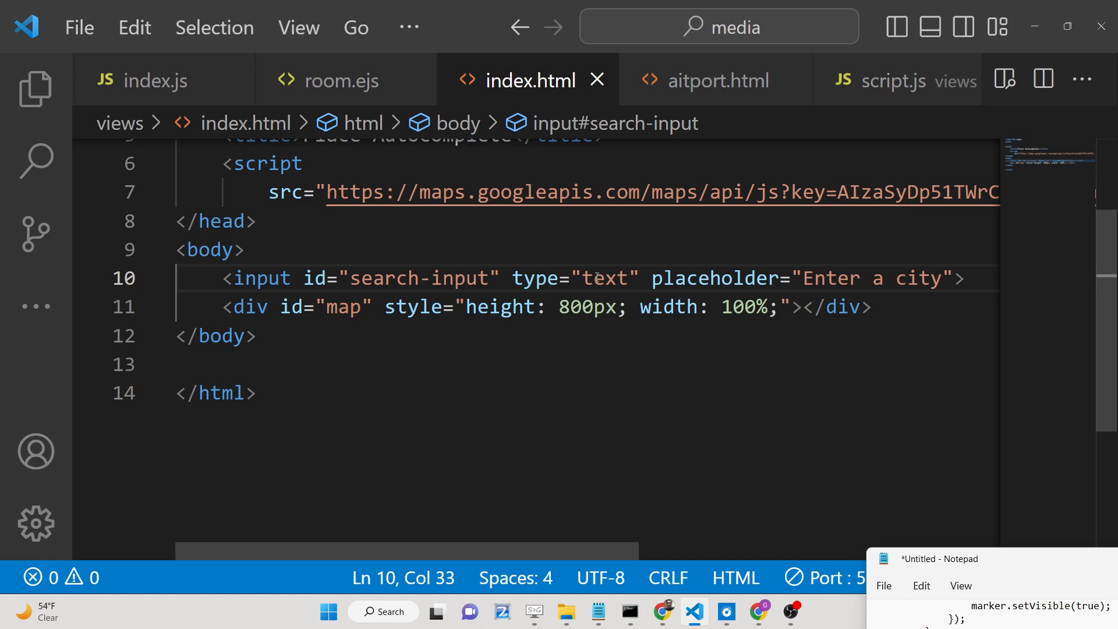
{"action": "double_click", "coordinate": [605, 278]}
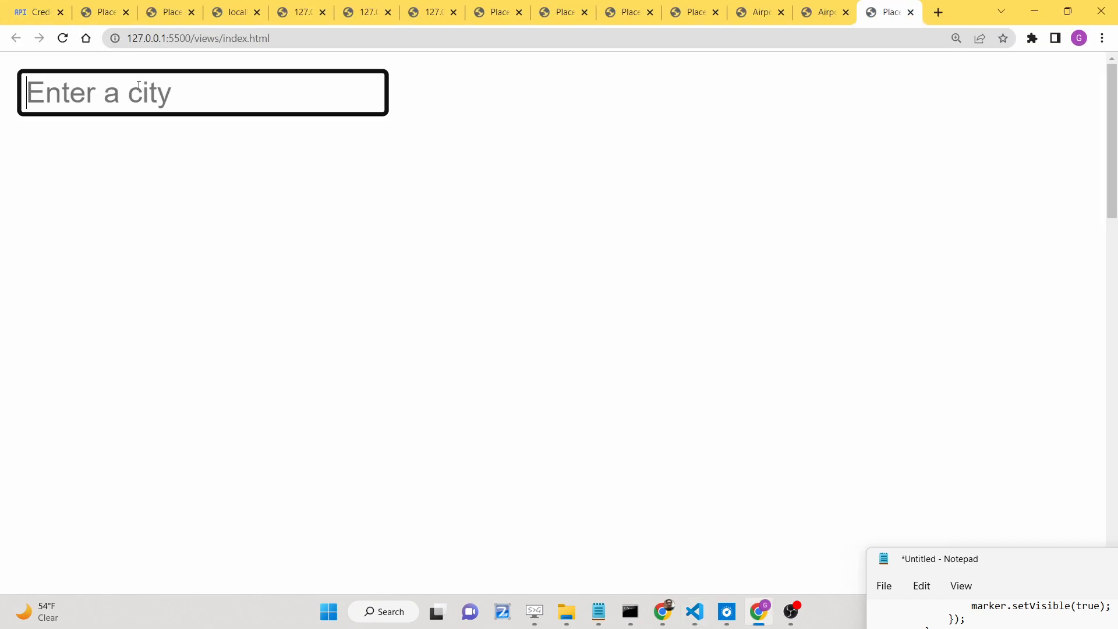
- Type 'ggffgf' and 'fggfg' in the city box, see no suggestions, and return to VS Code
{"action": "type", "text": "ggffgf"}
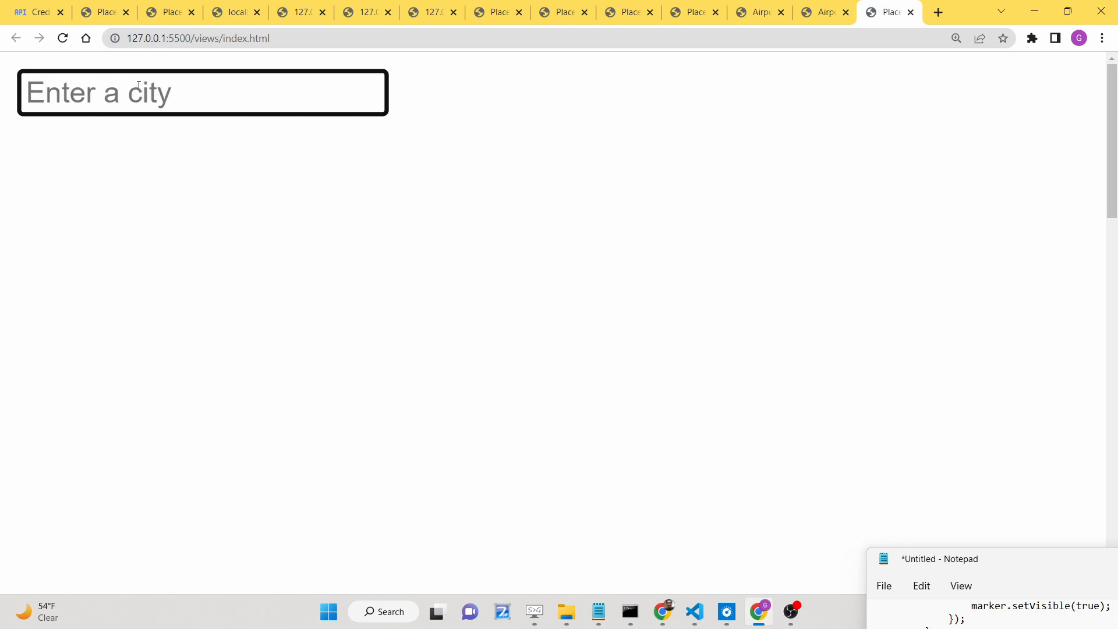
{"action": "type", "text": "fggfg"}
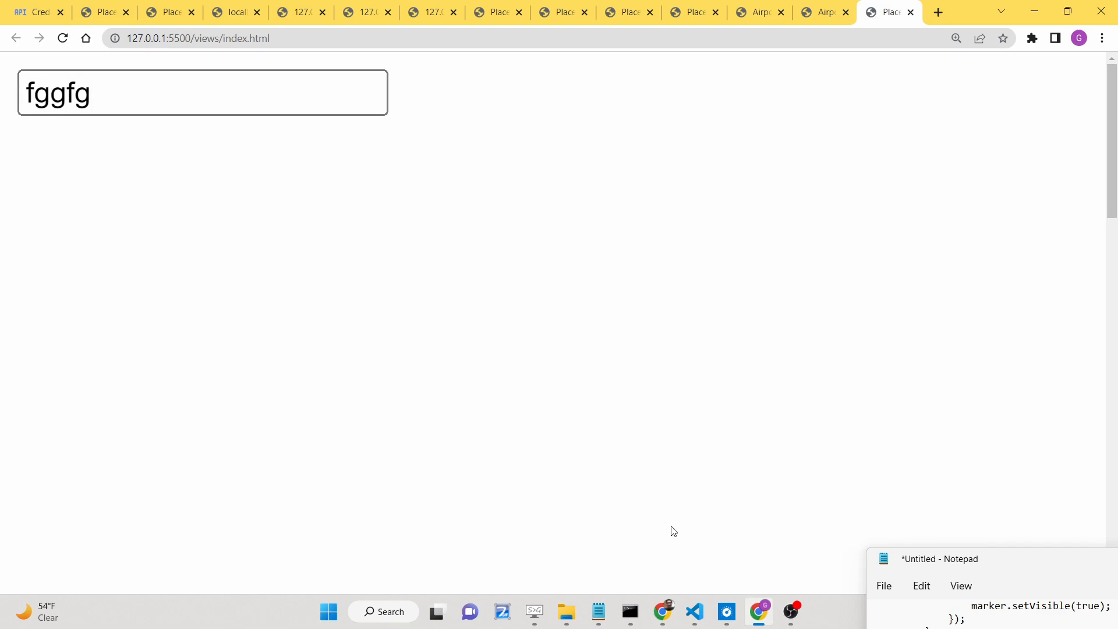
{"action": "left_click", "coordinate": [695, 611]}
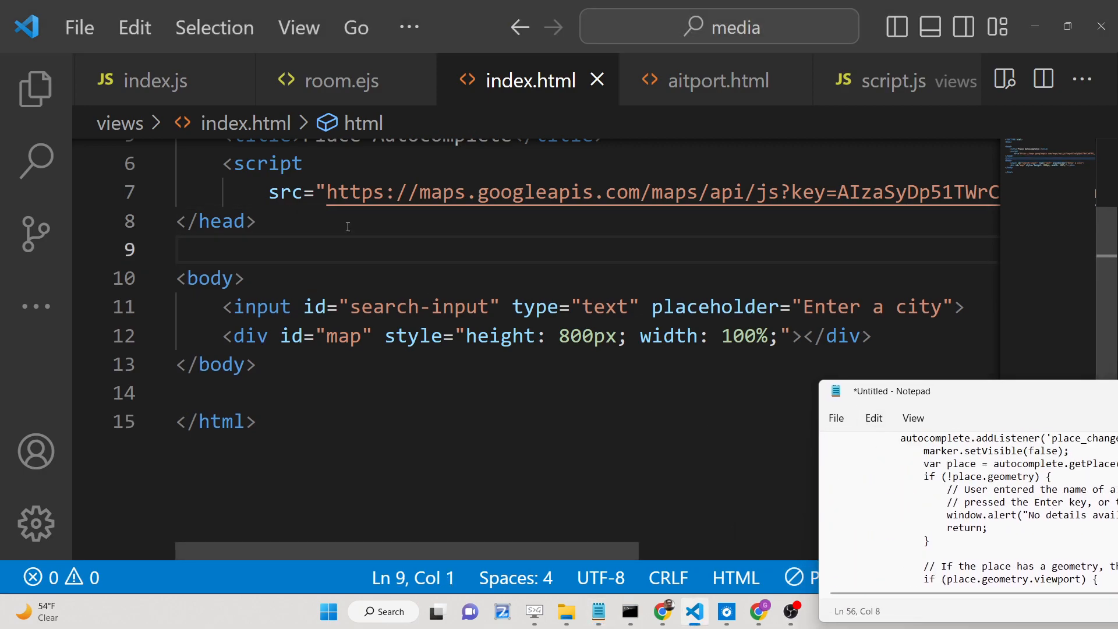
- Add a <script> with an empty window.onload = function(){} below </head> and enlarge the notes window
{"action": "type", "text": "script>"}
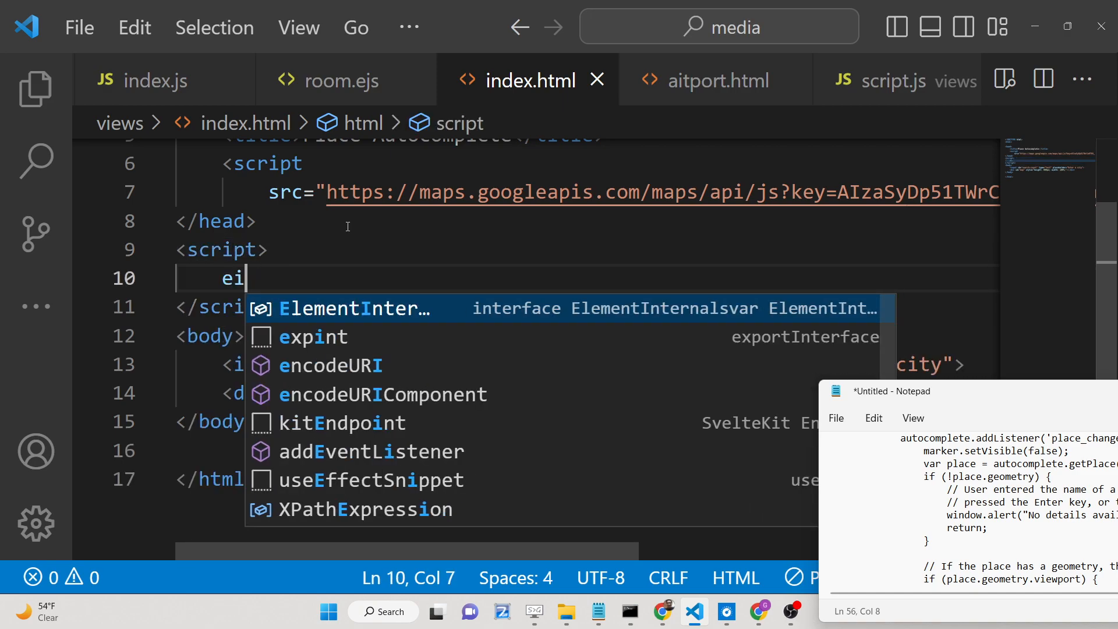
{"action": "type", "text": "window.onload ="}
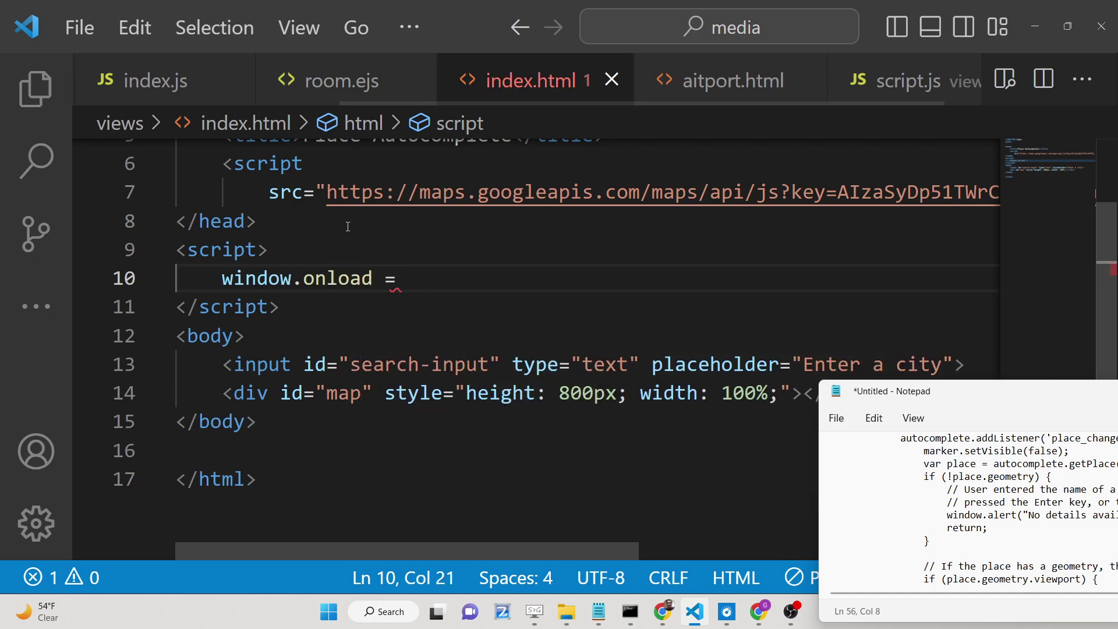
{"action": "type", "text": "function()"}
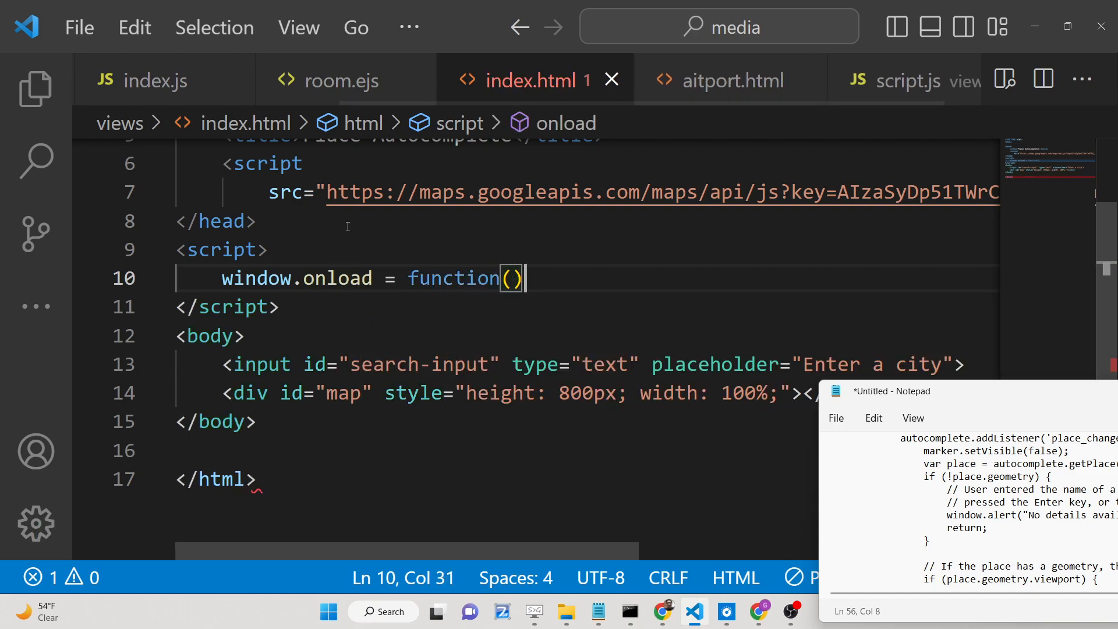
{"action": "type", "text": "{"}
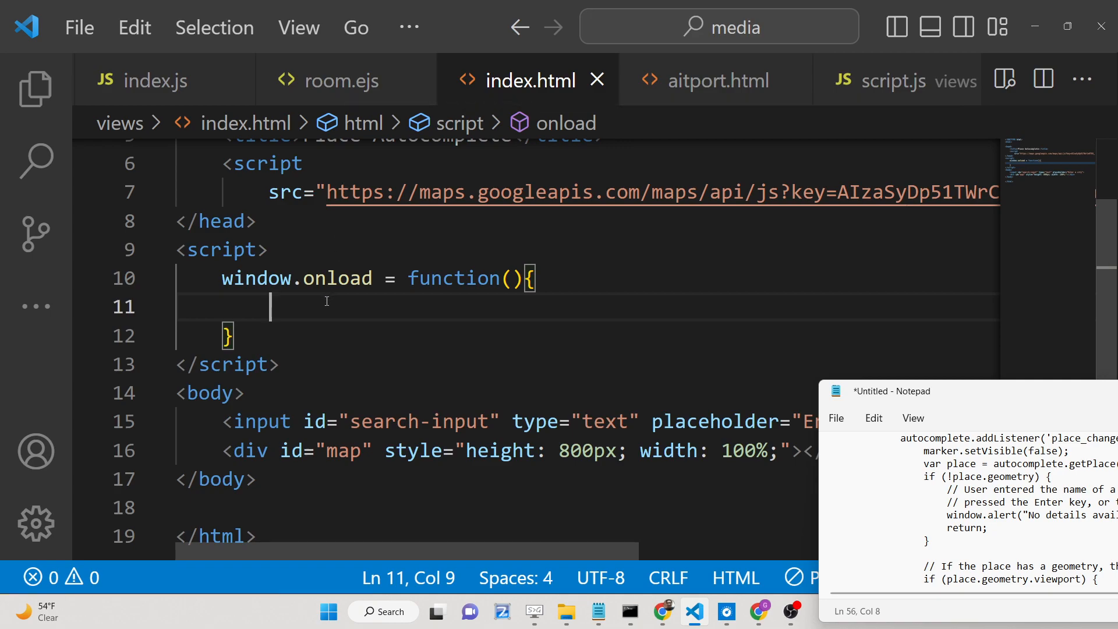
{"action": "left_click_drag", "start_coordinate": [222, 278], "coordinate": [232, 336]}
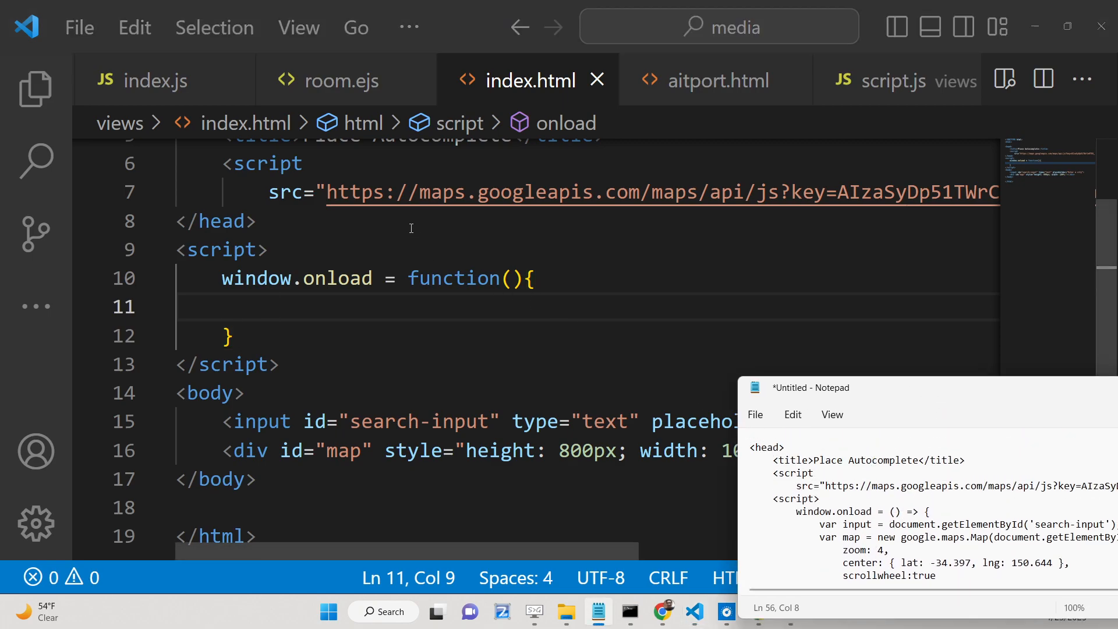
- Declare let input = document.getElementById('search-input') inside the onload function
{"action": "scroll", "scroll_direction": "down", "scroll_amount": 3}
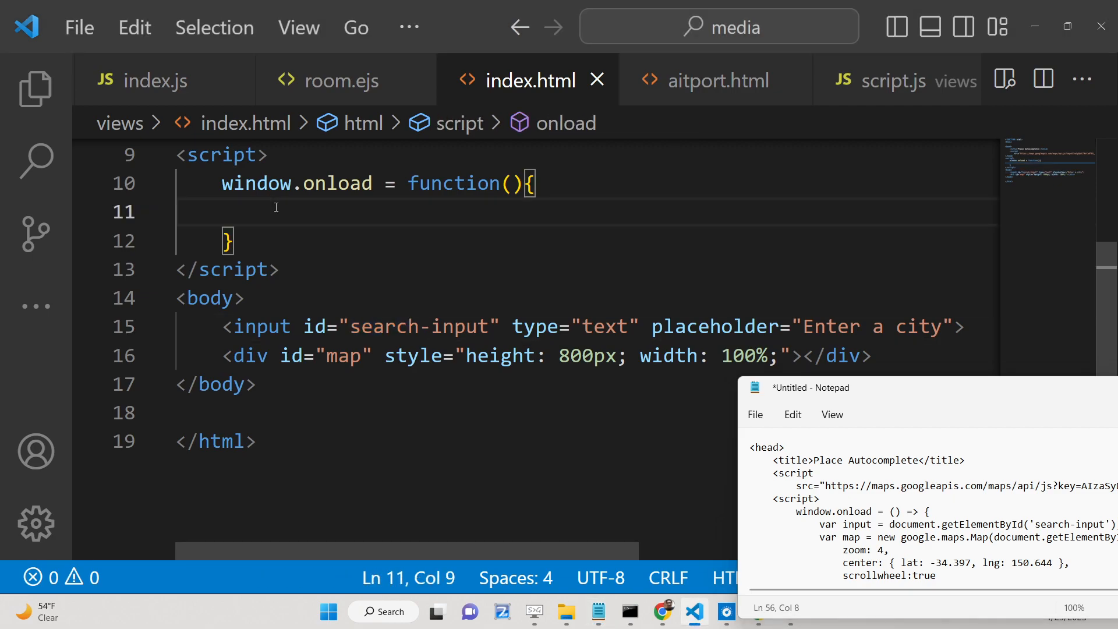
{"action": "type", "text": "let input = docment.get"}
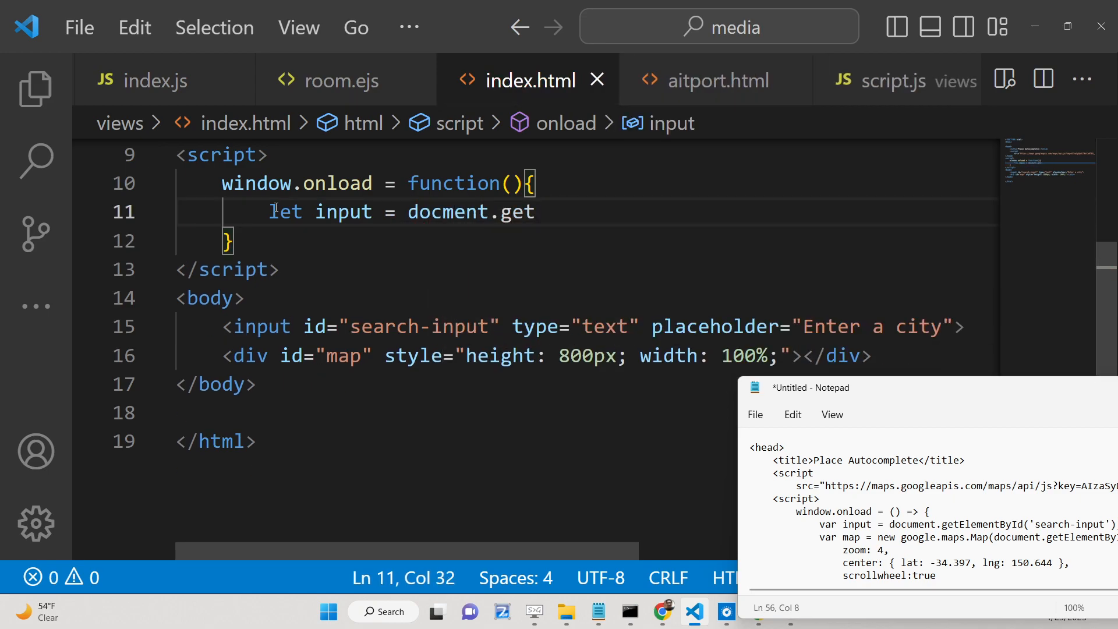
{"action": "type", "text": "ElementById"}
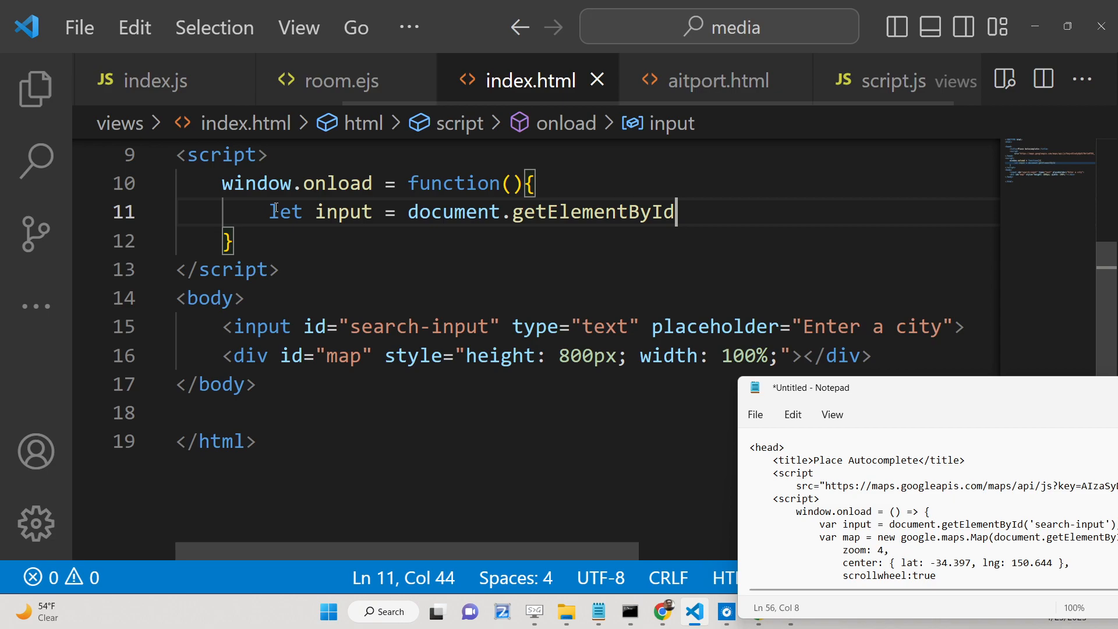
{"action": "type", "text": "('sea')"}
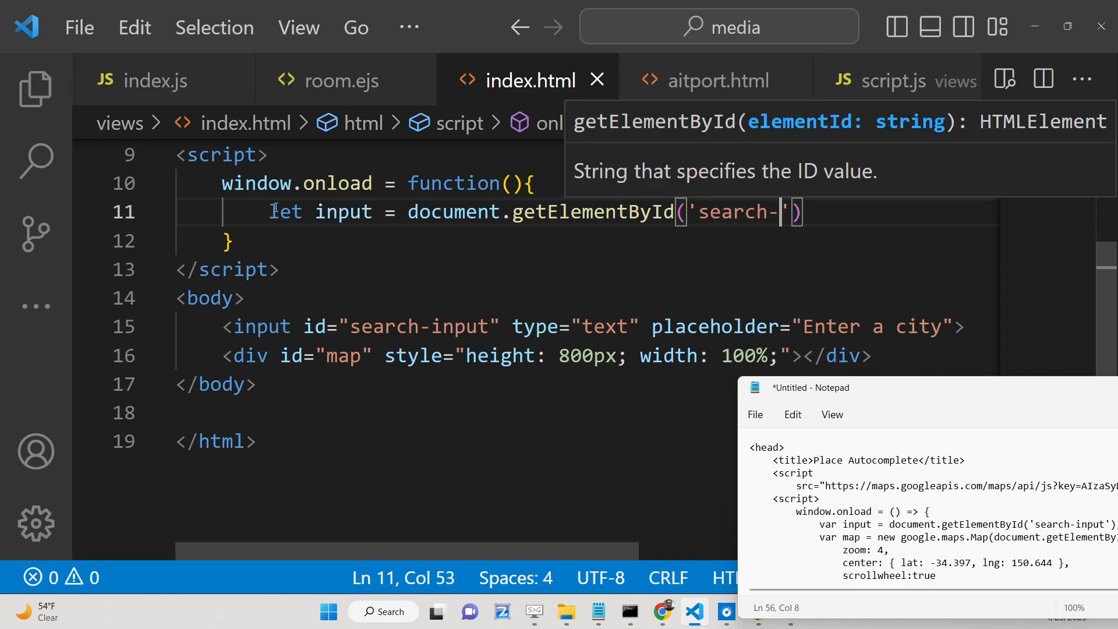
{"action": "type", "text": "inp"}
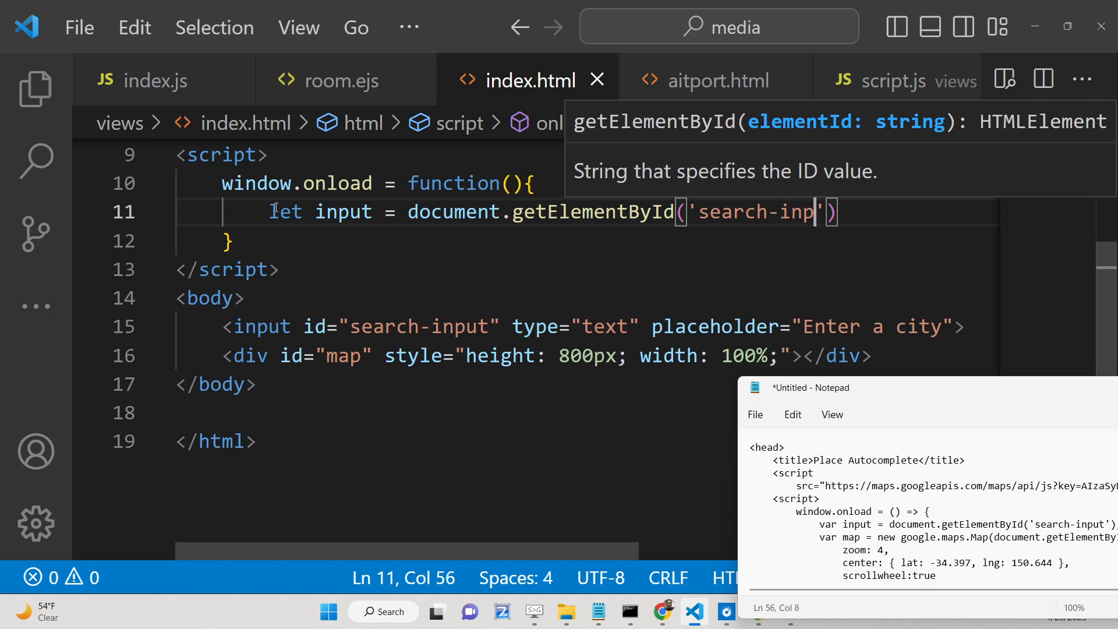
{"action": "type", "text": "ut"}
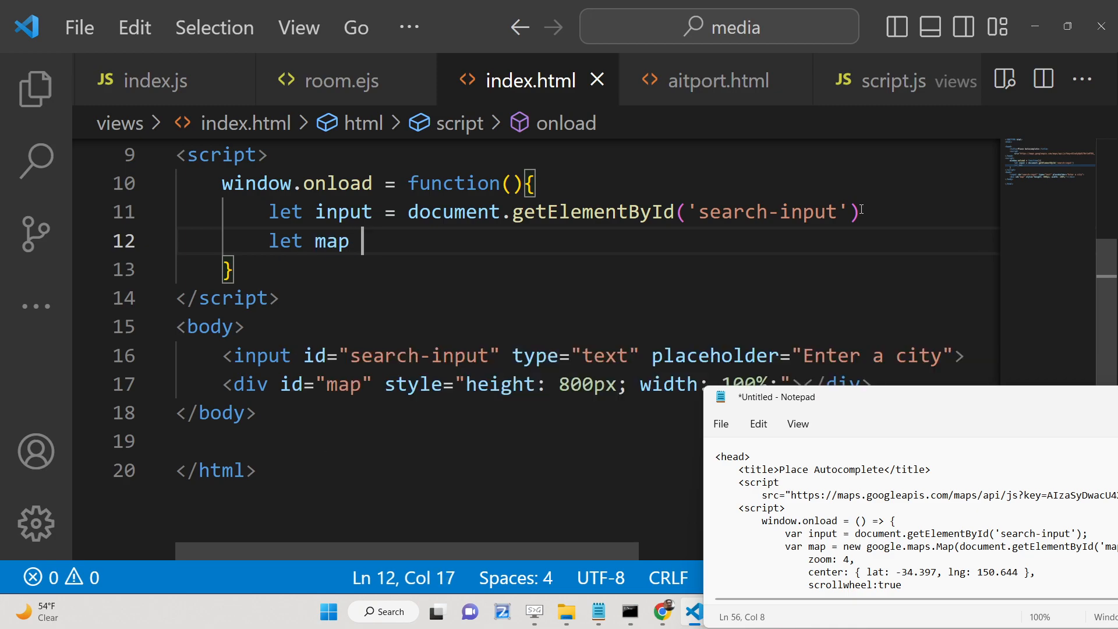
- Declare let map = new google.maps.Map(document.getElementById('map'))
{"action": "type", "text": "= new google.maps.Map(do"}
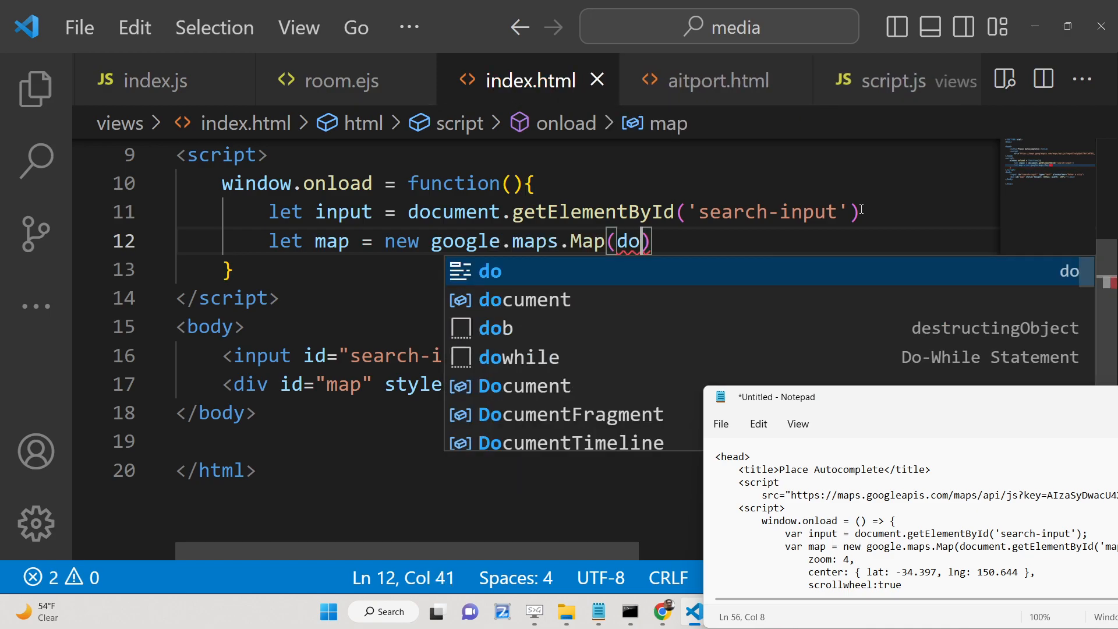
{"action": "type", "text": "cu"}
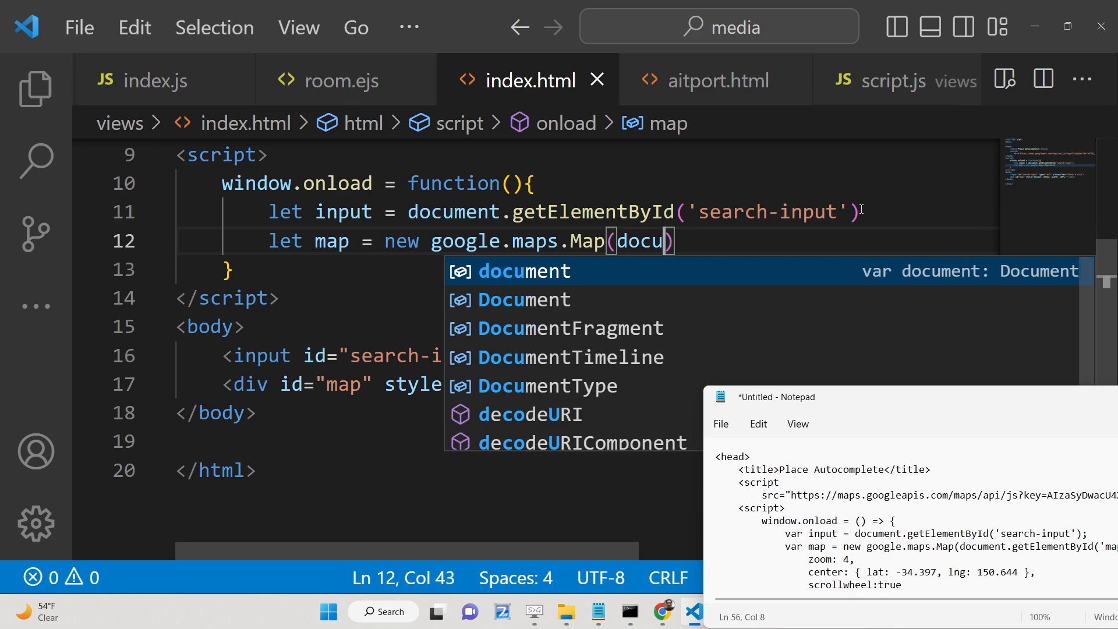
{"action": "key", "text": "Tab"}
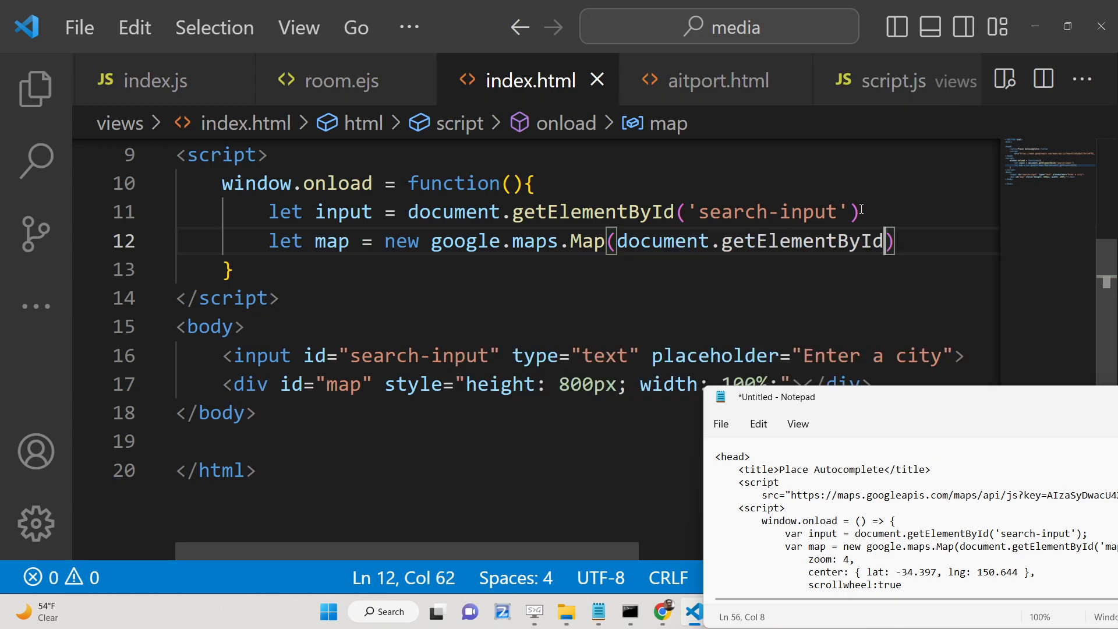
{"action": "type", "text": "'map'"}
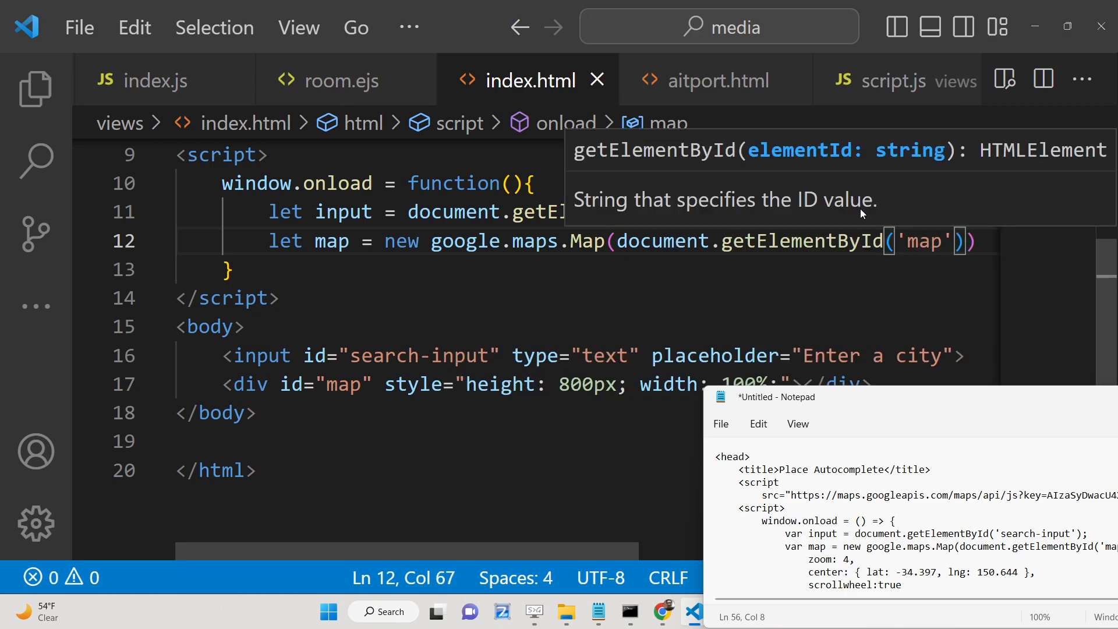
{"action": "double_click", "coordinate": [343, 385]}
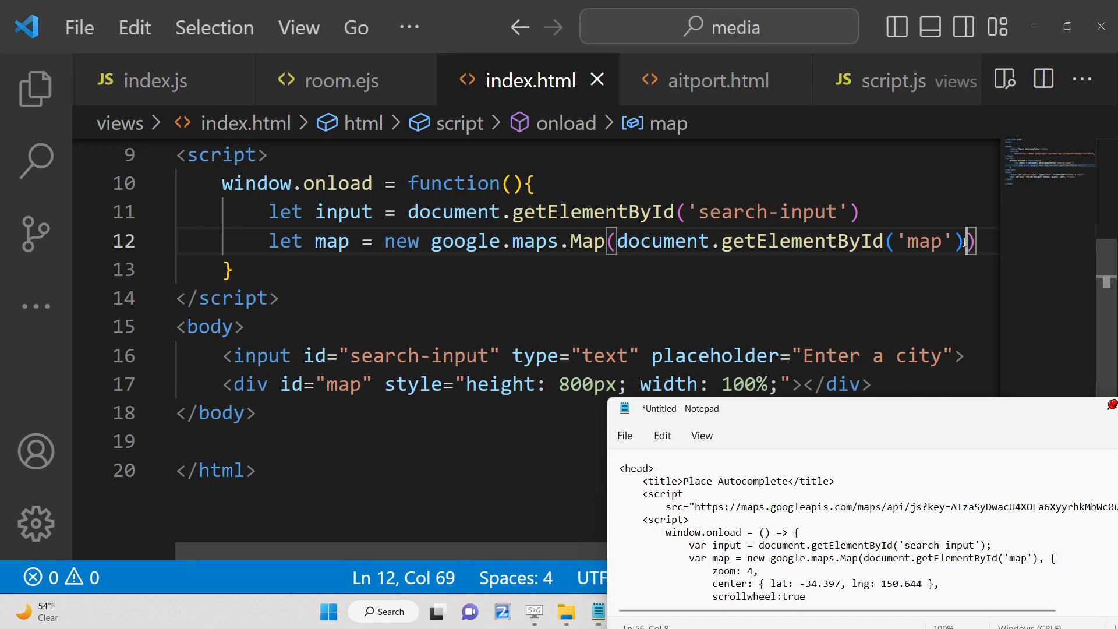
- Pass the Map an options object {zoom:4, center:{lat:-34.397, lng:150.644}, scrollwheel:true}
{"action": "type", "text": ",{"}
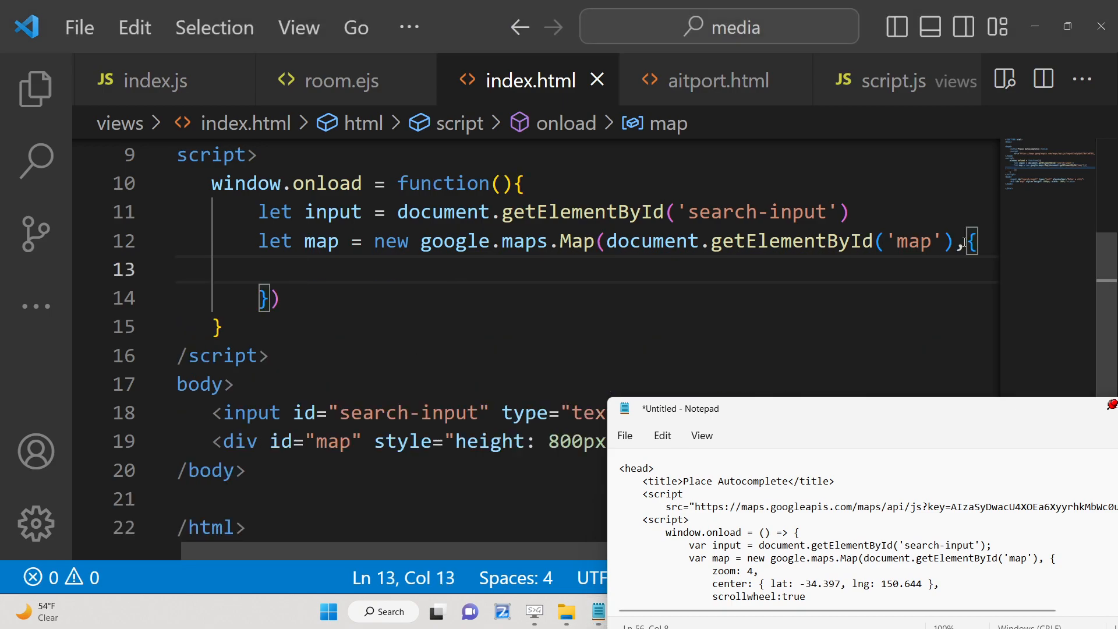
{"action": "type", "text": "zoom:4,"}
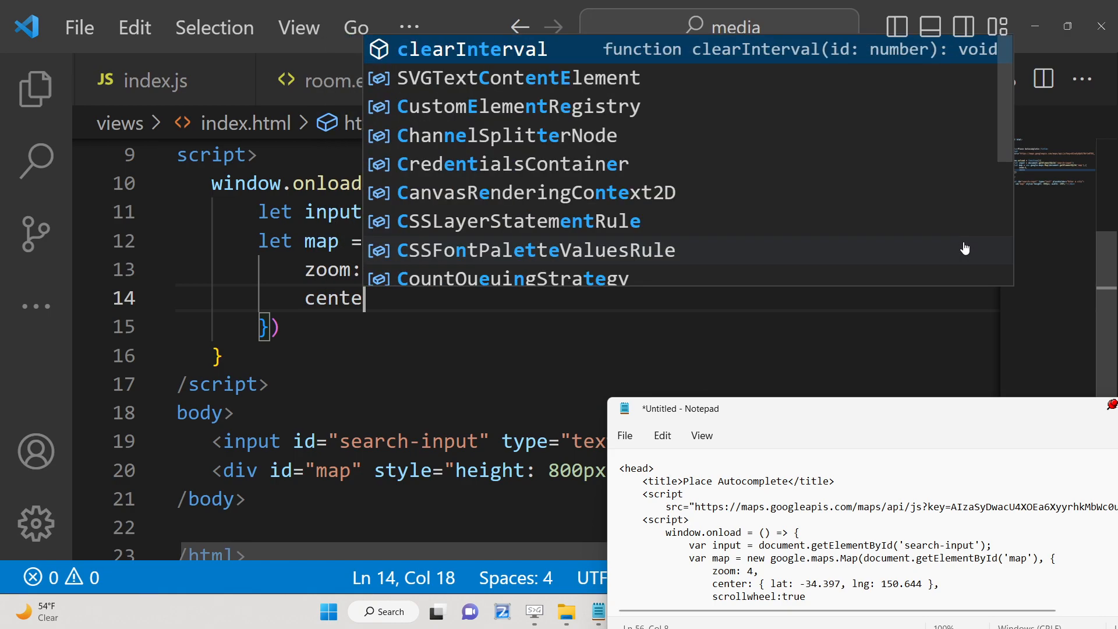
{"action": "type", "text": "lat:"}
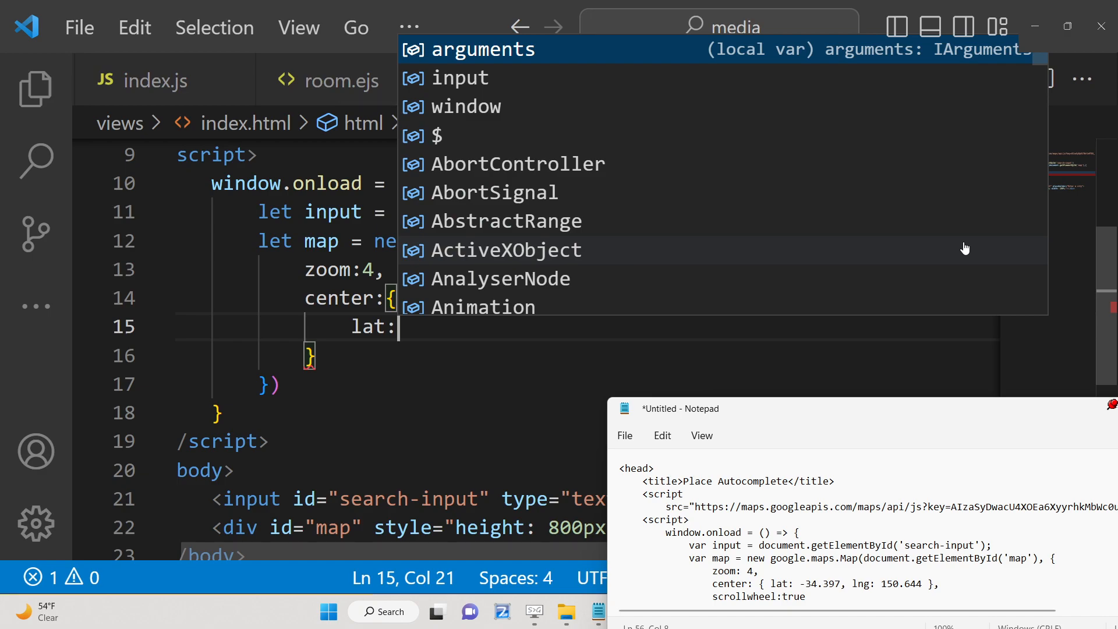
{"action": "type", "text": "-34"}
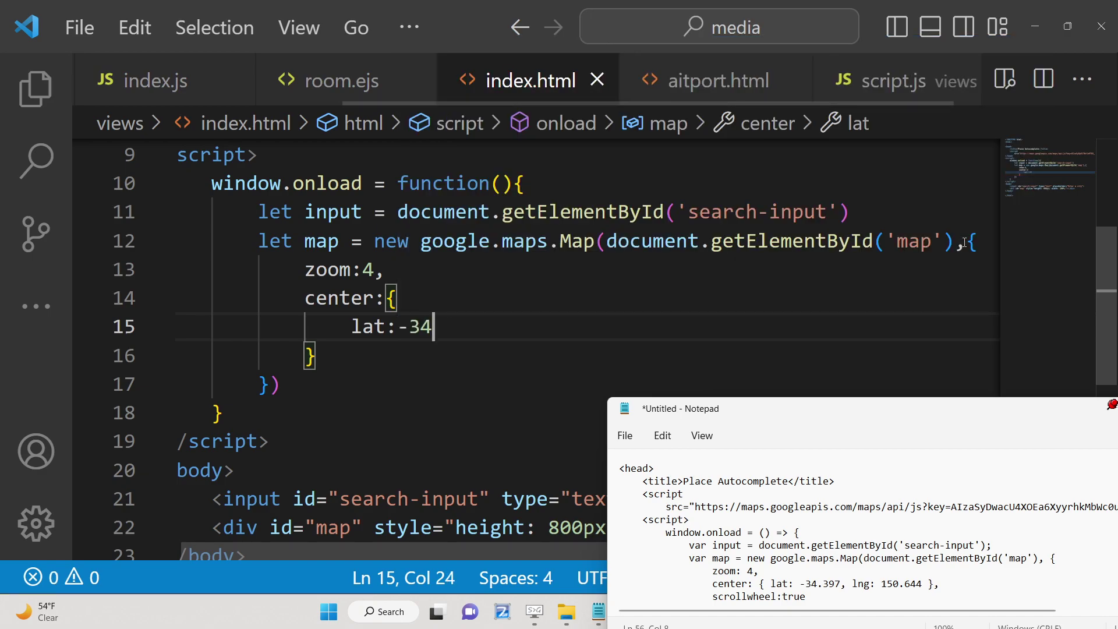
{"action": "type", "text": "."}
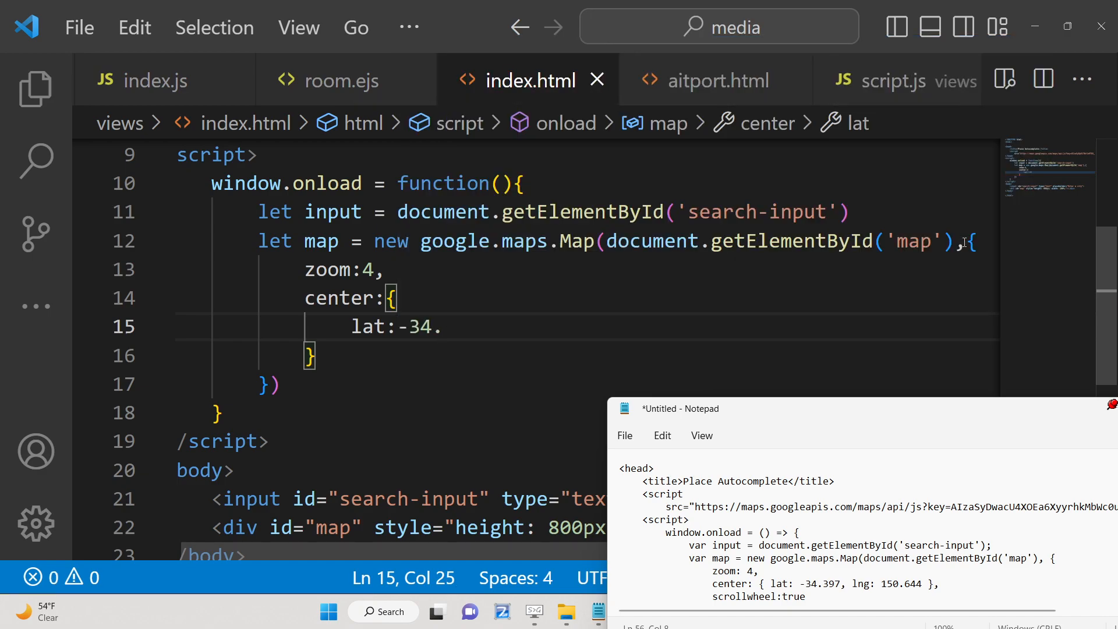
{"action": "type", "text": "397"}
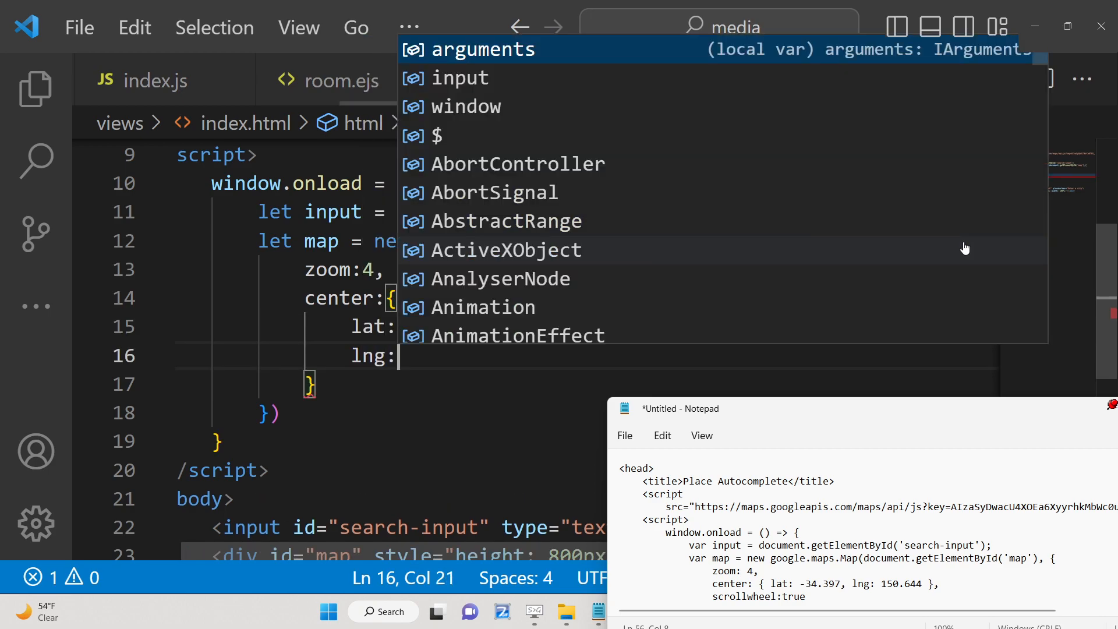
{"action": "type", "text": "150"}
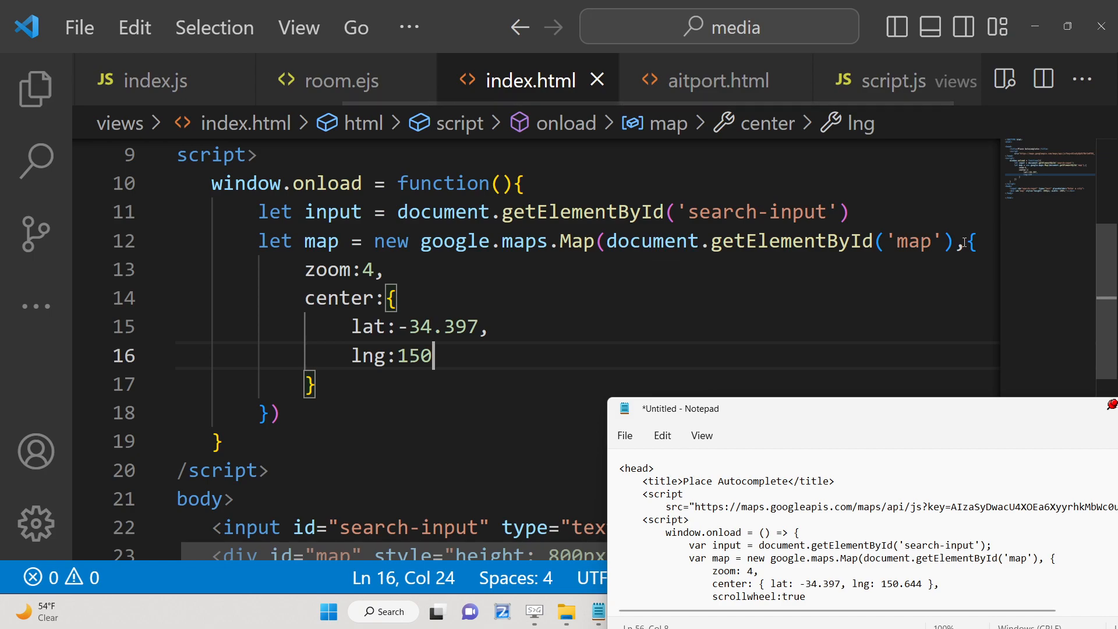
{"action": "type", "text": ".644"}
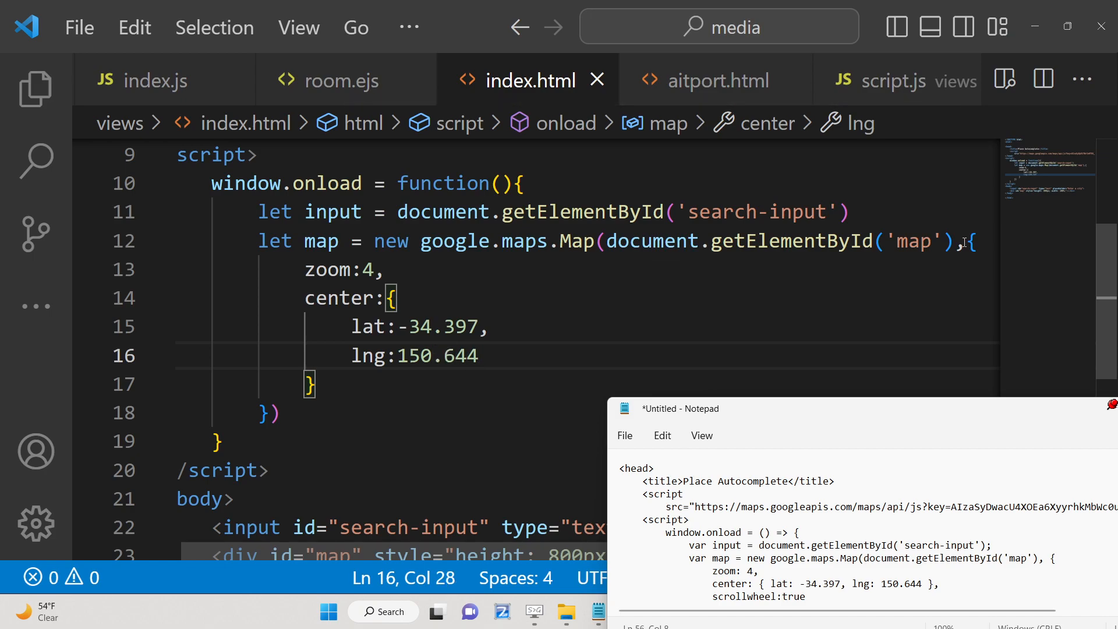
{"action": "type", "text": "scrollwh"}
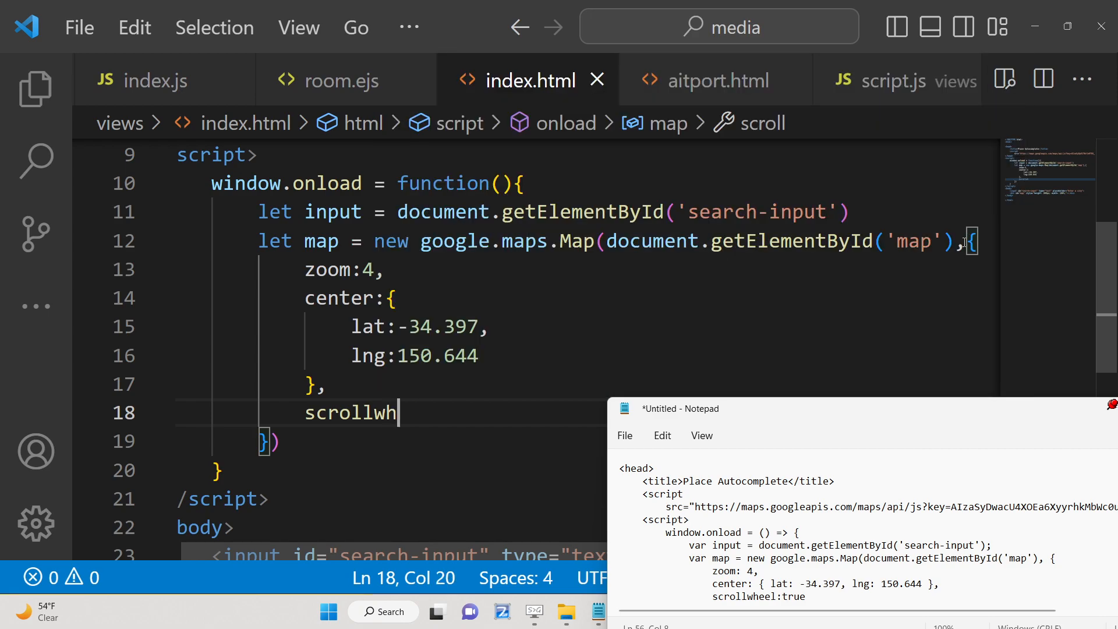
{"action": "type", "text": "eel:"}
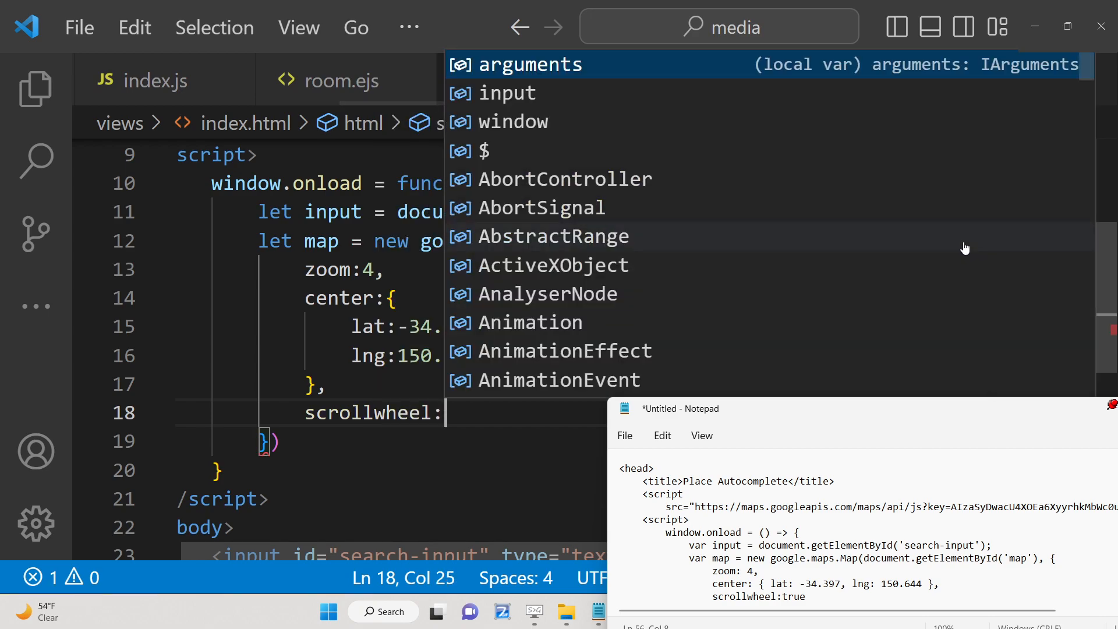
{"action": "type", "text": "true"}
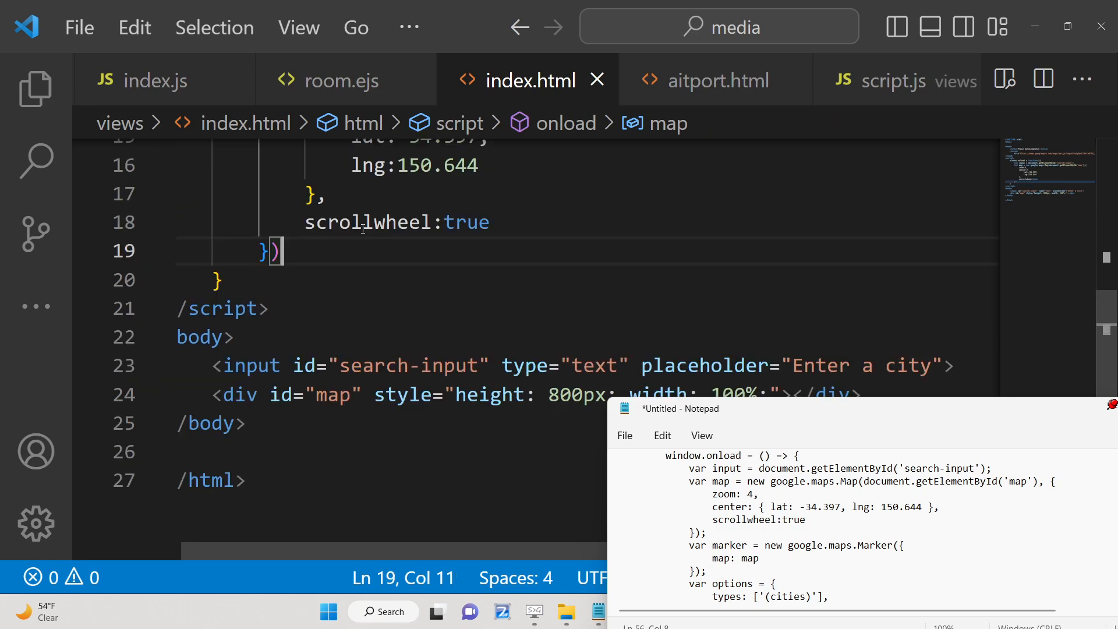
- Write let marker = new google.maps.Marker after the map declaration
{"action": "type", "text": "let marker"}
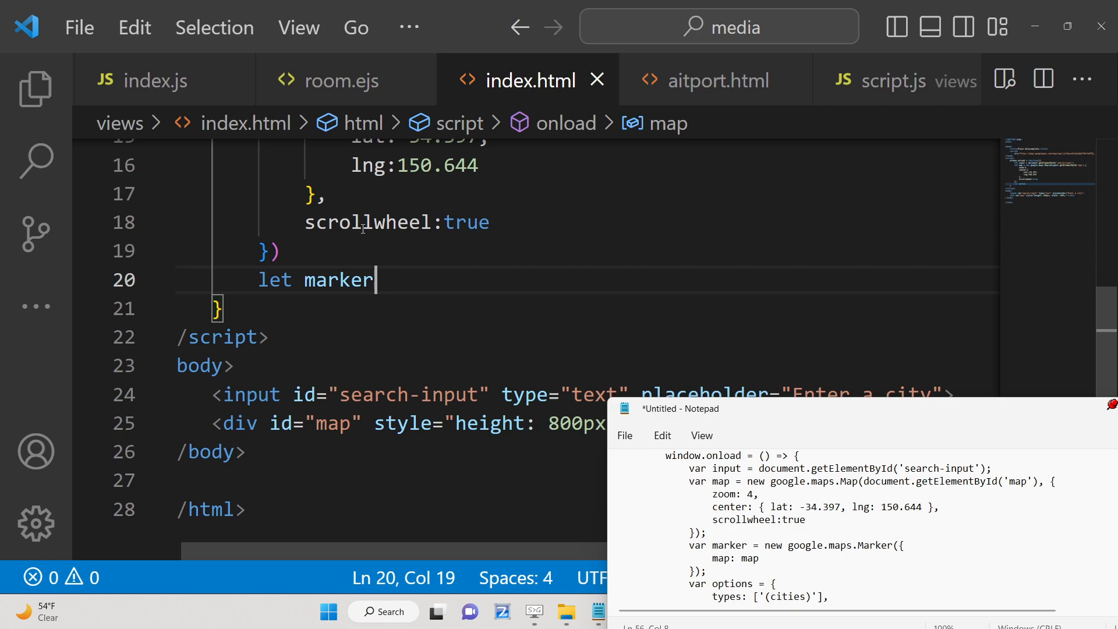
{"action": "type", "text": "= new google."}
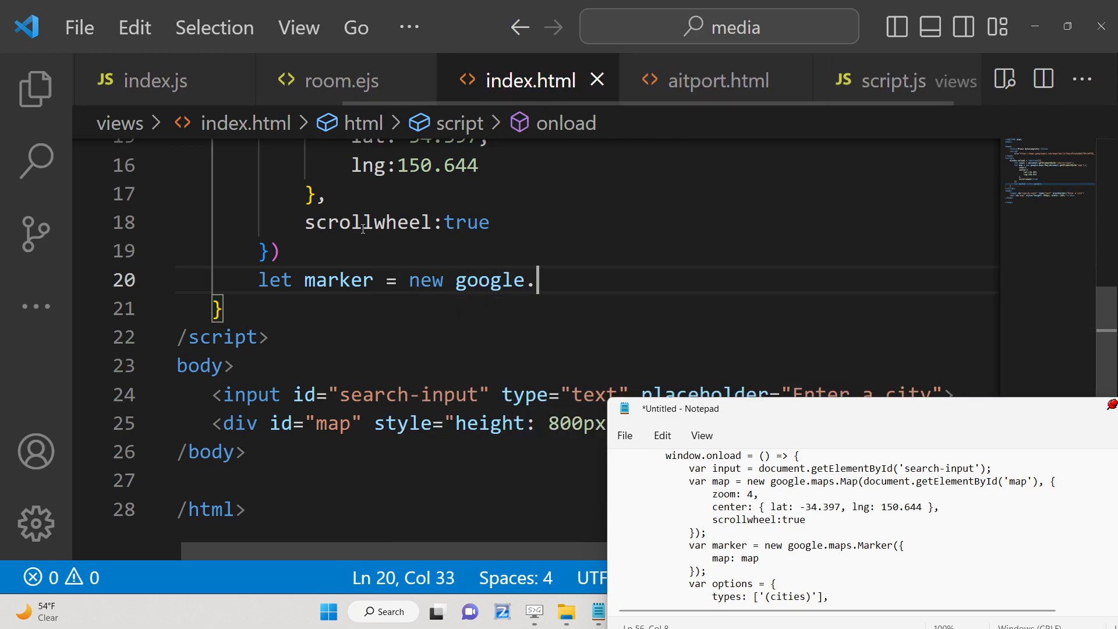
{"action": "type", "text": "maps.Marker"}
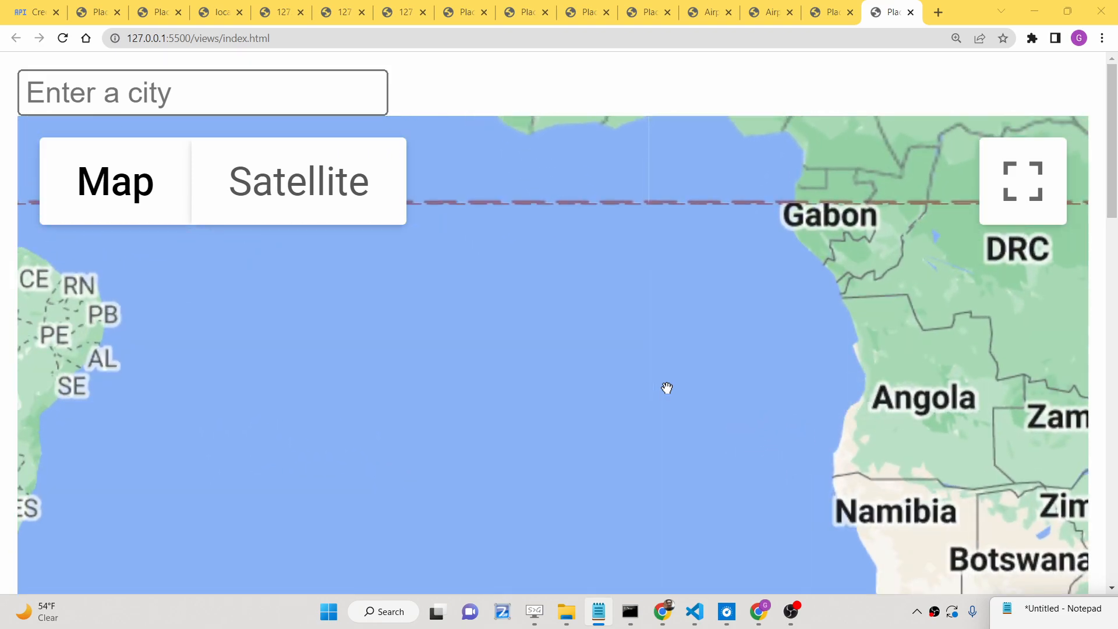
- Preview the served index.html in Chrome, showing the Enter a city box above the map
{"action": "scroll", "scroll_direction": "down", "scroll_amount": 3}
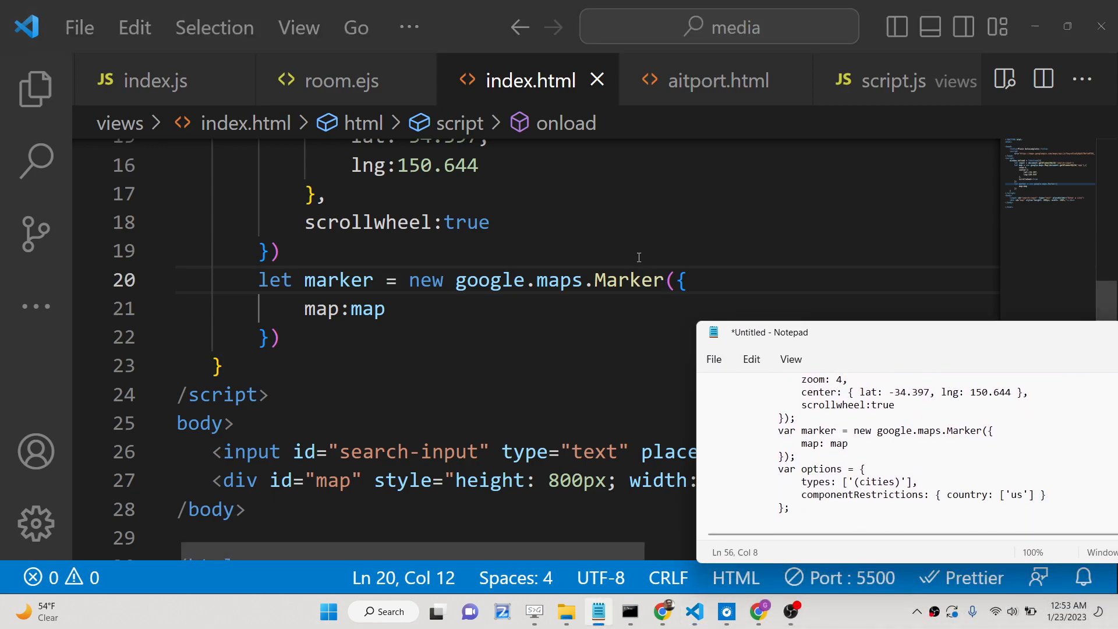
- Start a let options object with types:['(cities)']
{"action": "scroll", "scroll_direction": "down", "scroll_amount": 3}
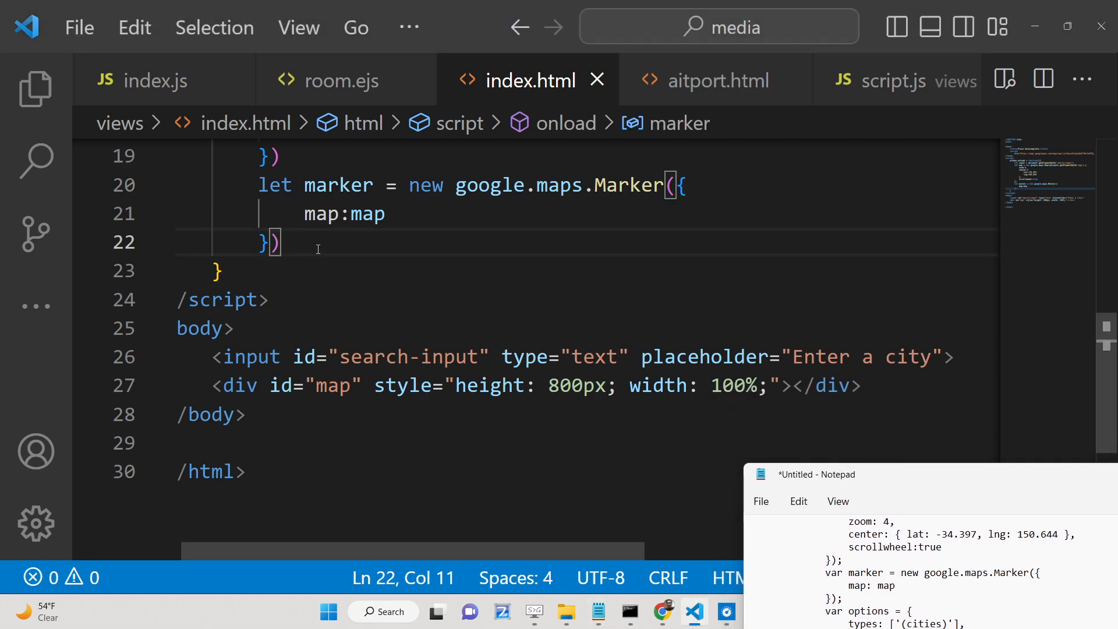
{"action": "type", "text": "let options = {"}
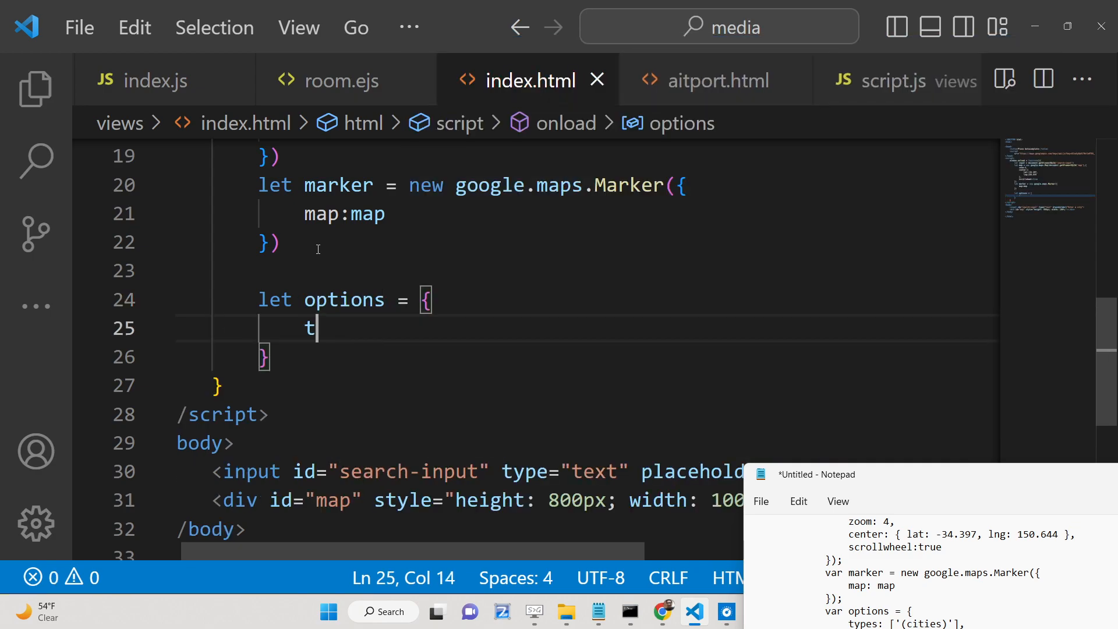
{"action": "type", "text": "ypes:["}
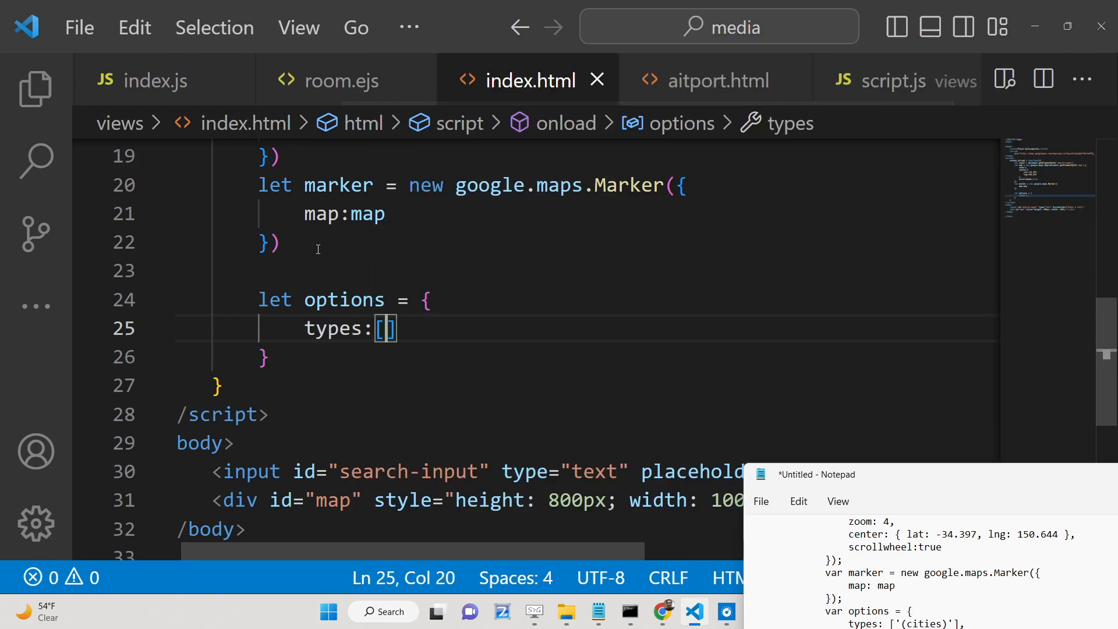
{"action": "type", "text": "'"}
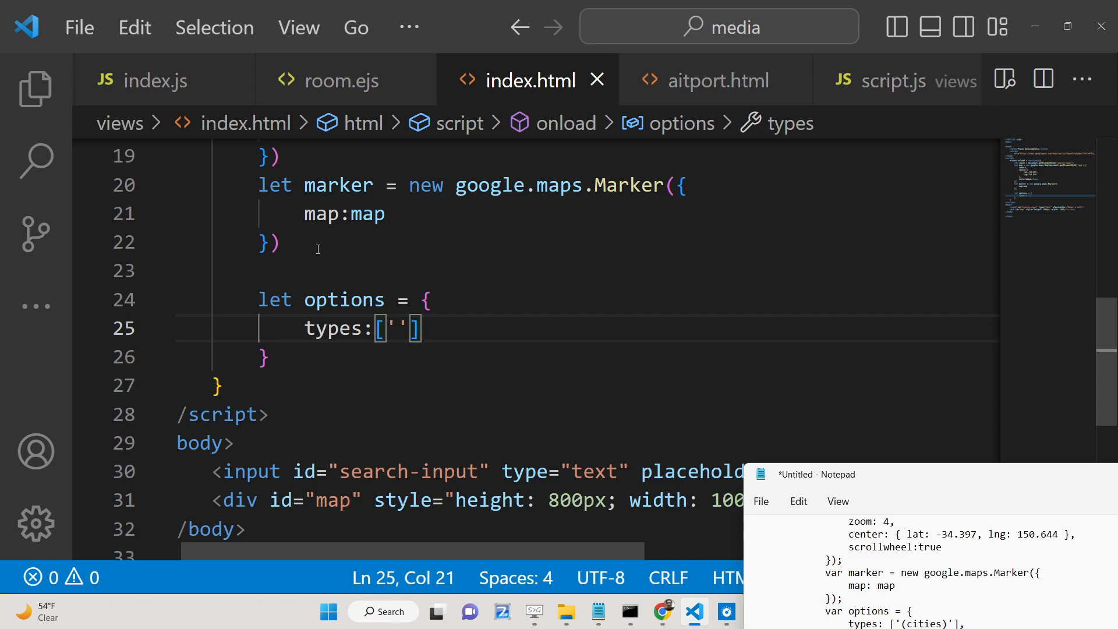
{"action": "type", "text": "()"}
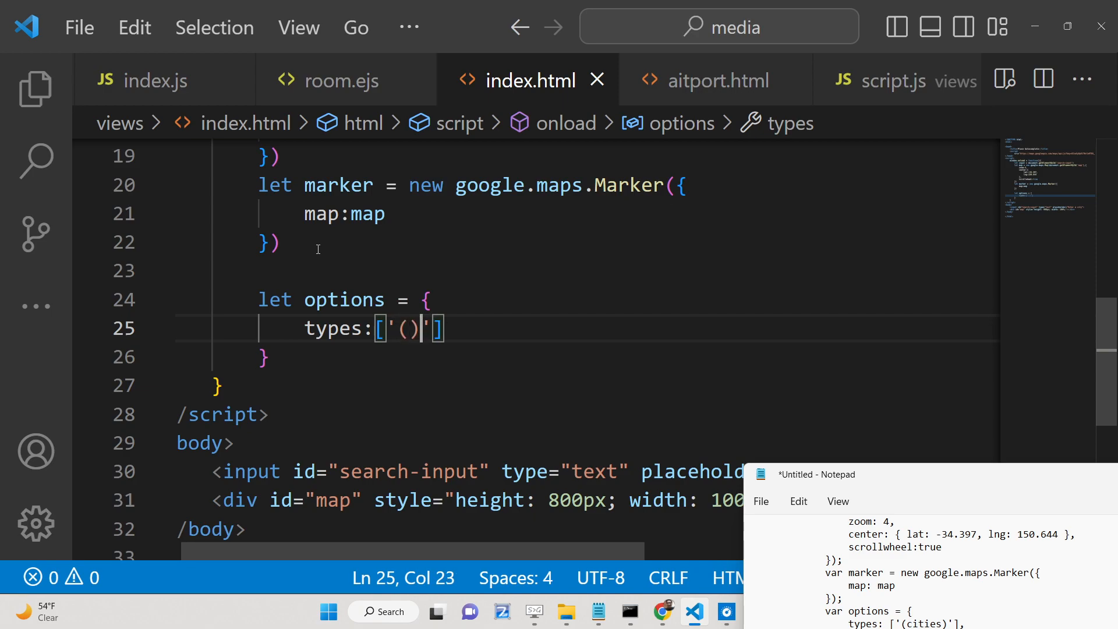
{"action": "type", "text": "ci"}
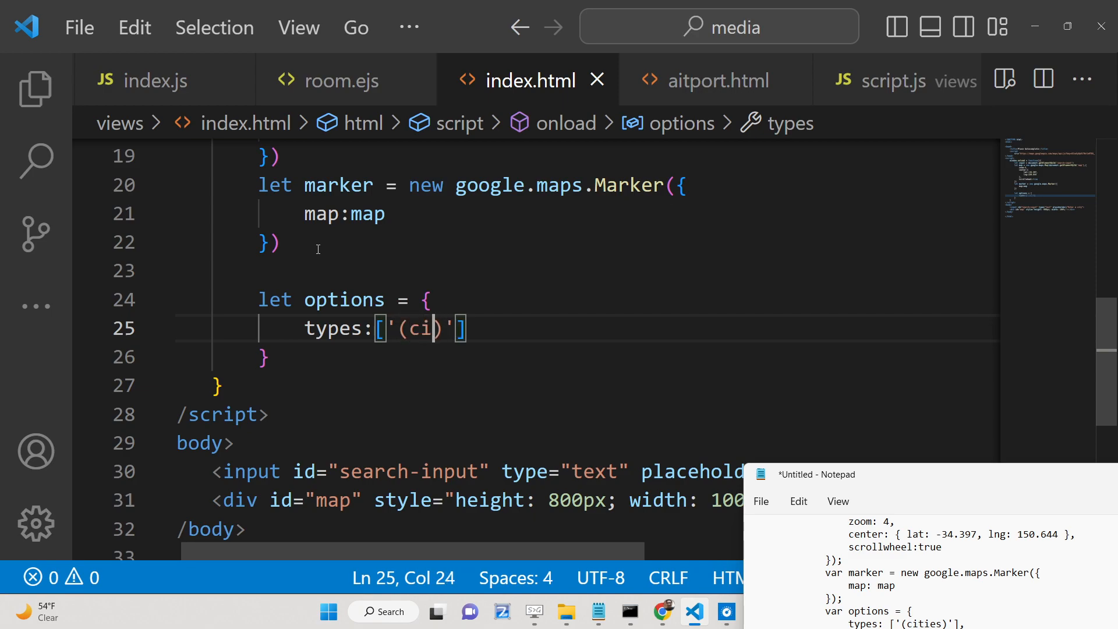
{"action": "type", "text": "ties)"}
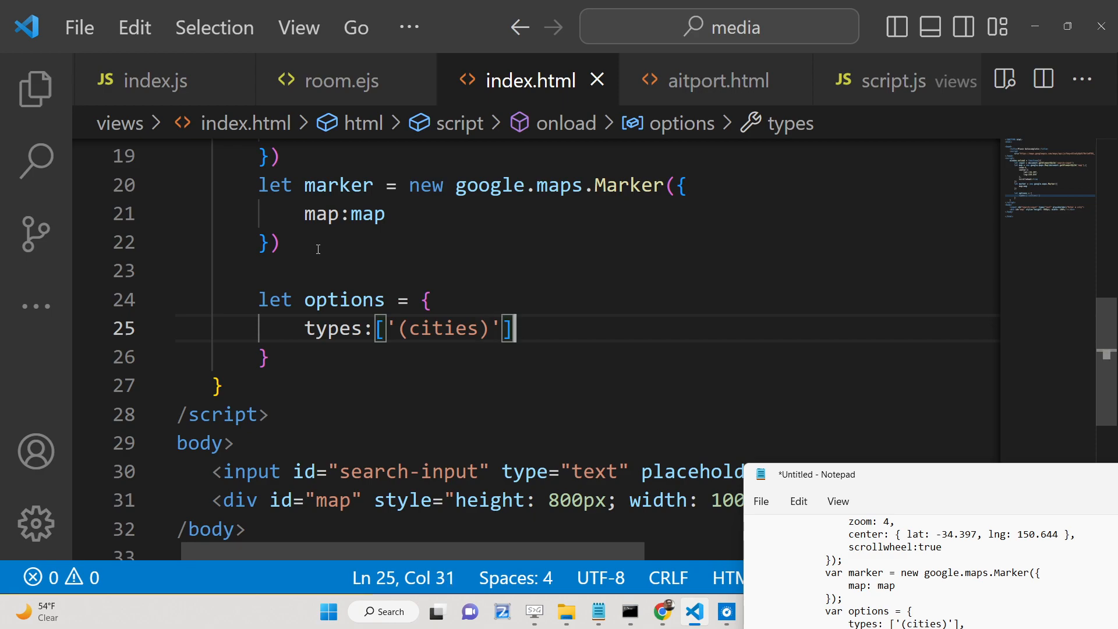
{"action": "mouse_move", "coordinate": [845, 488]}
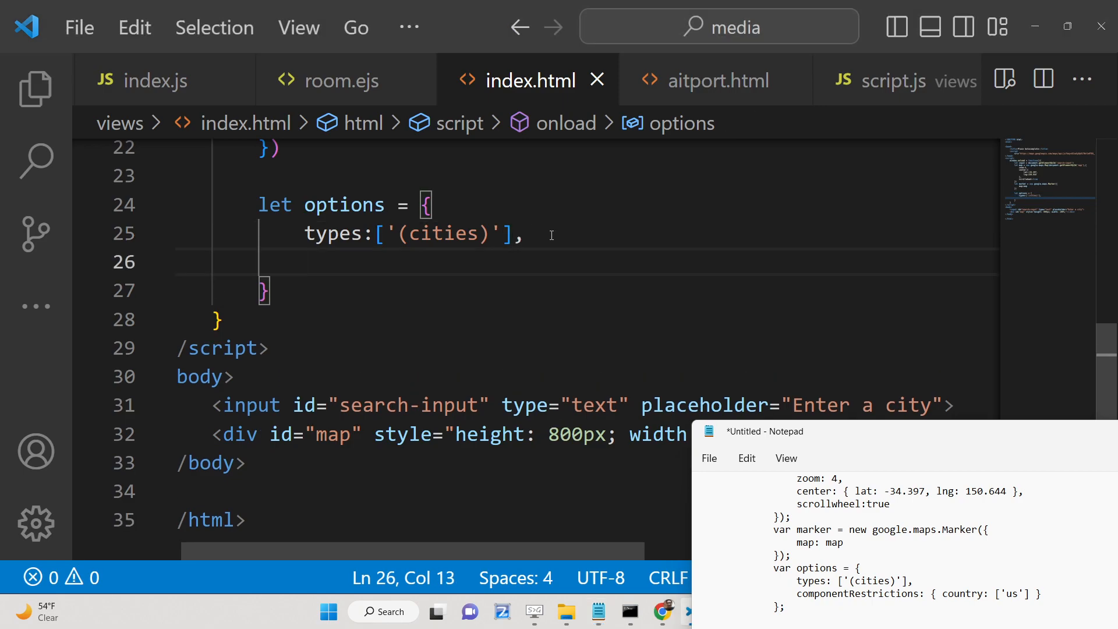
- Add componentRestrictions:{country:'us'} to the options object
{"action": "type", "text": "compon"}
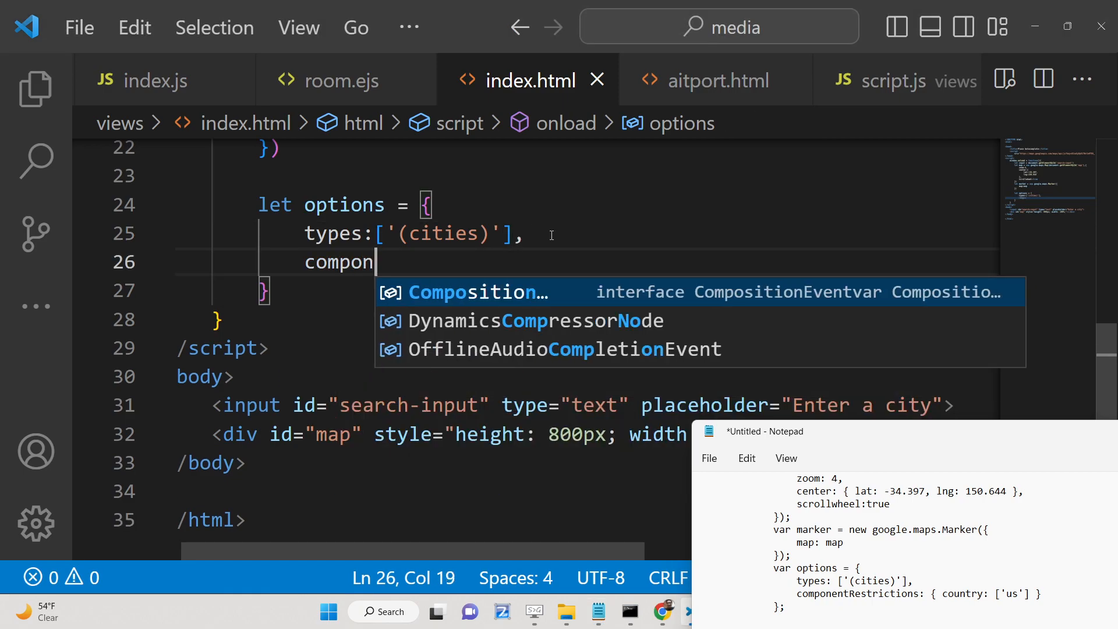
{"action": "type", "text": "entR"}
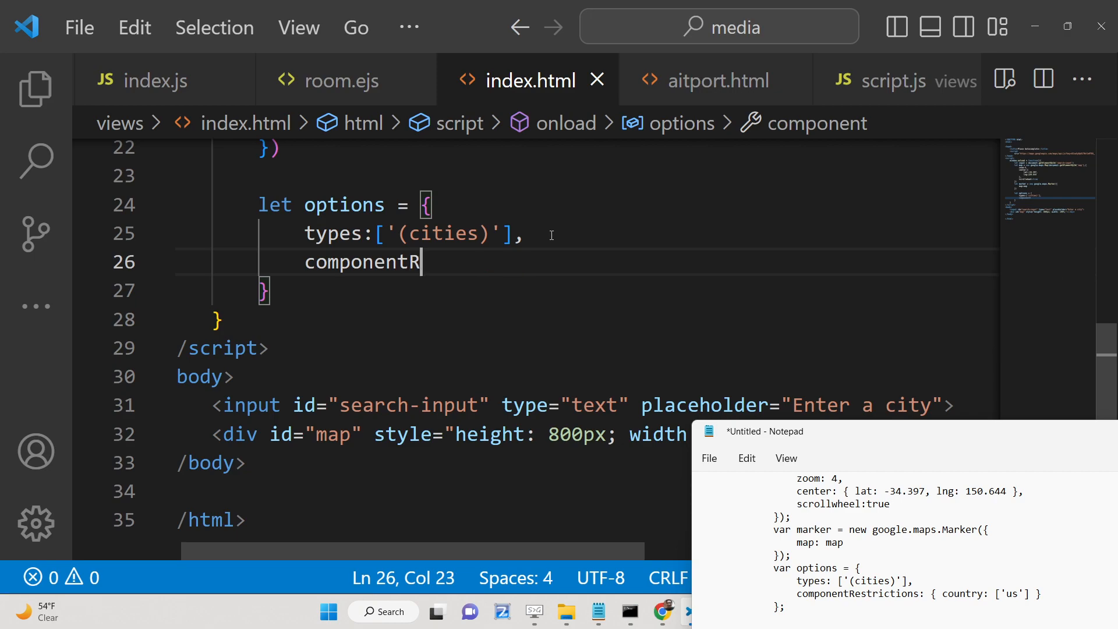
{"action": "type", "text": "estrictions:"}
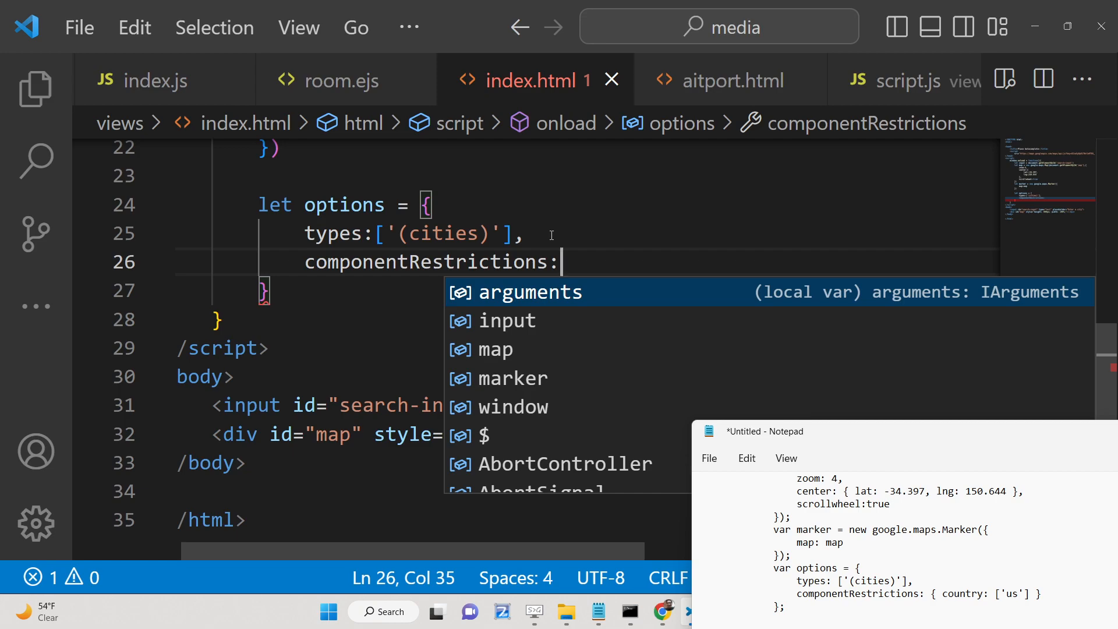
{"action": "type", "text": "{"}
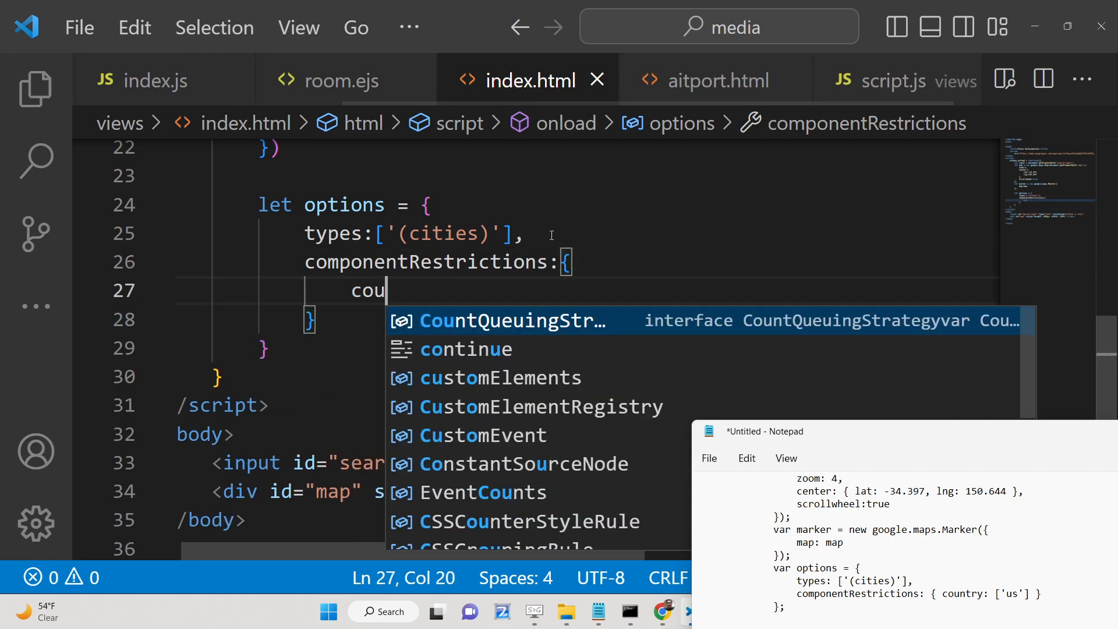
{"action": "type", "text": "ntry:"}
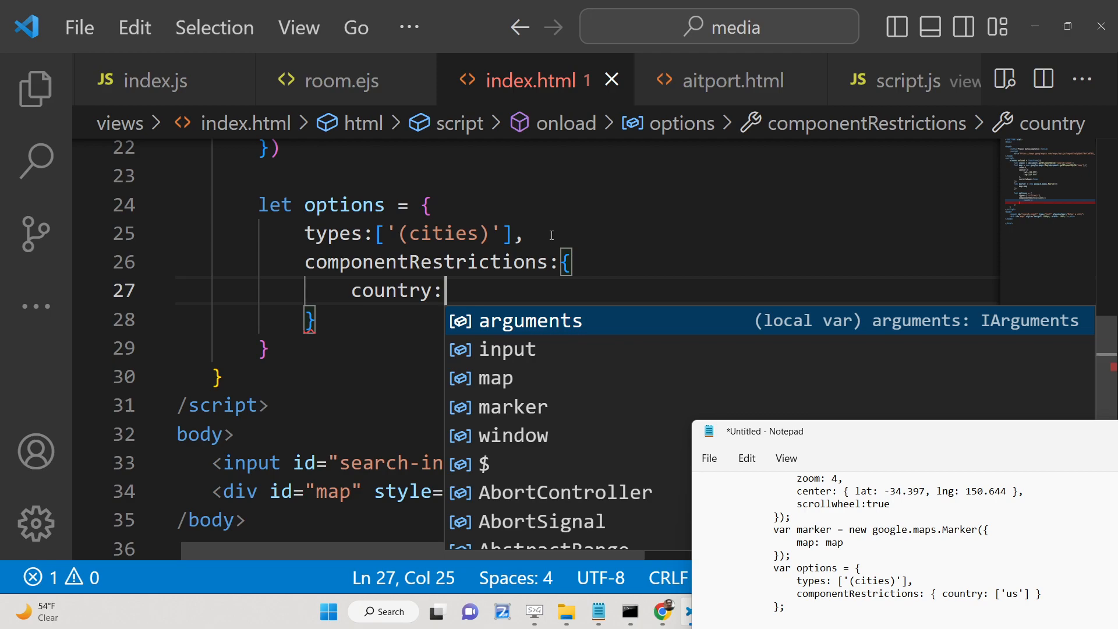
{"action": "type", "text": "''"}
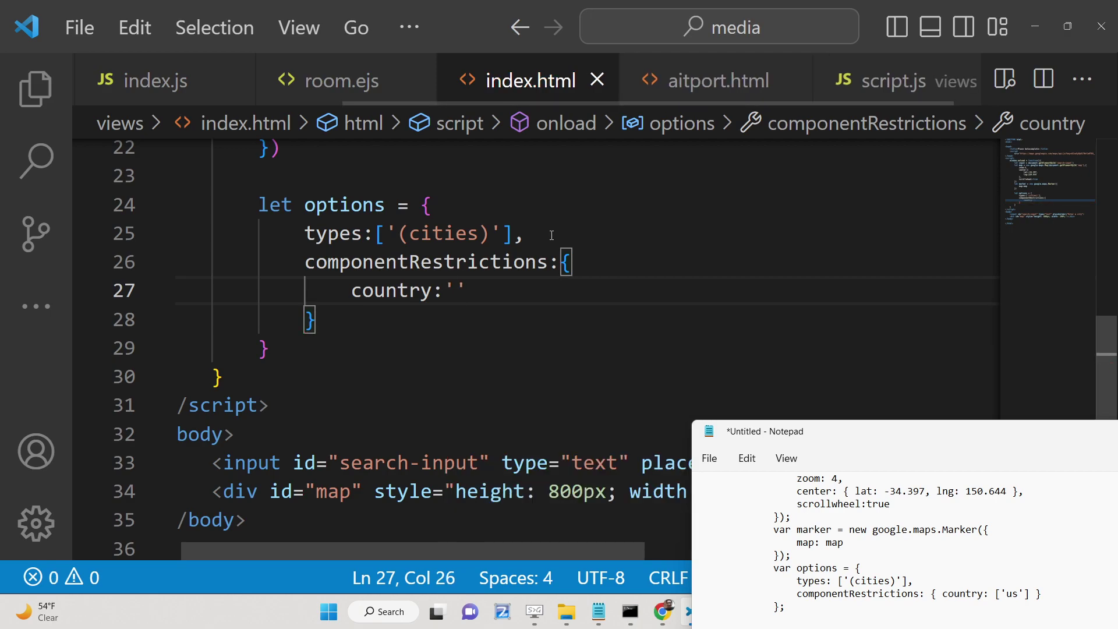
{"action": "type", "text": "us"}
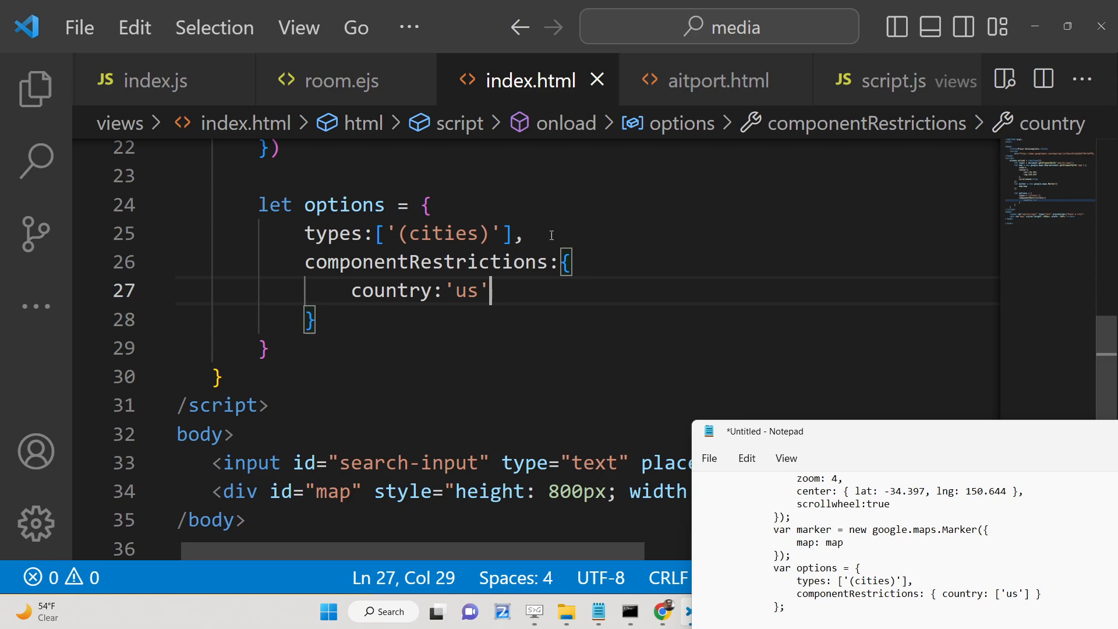
{"action": "key", "text": "Backspace"}
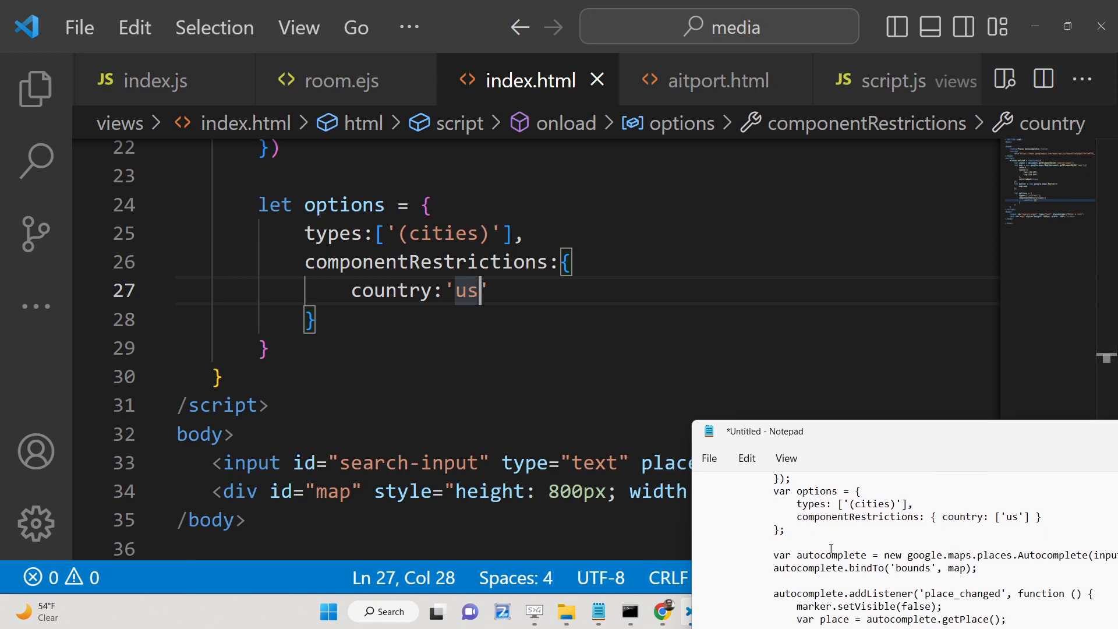
- Create let autocomplete = new google.maps.places.Autocomplete(input), following the reference notes
{"action": "left_click_drag", "start_coordinate": [797, 555], "coordinate": [978, 568]}
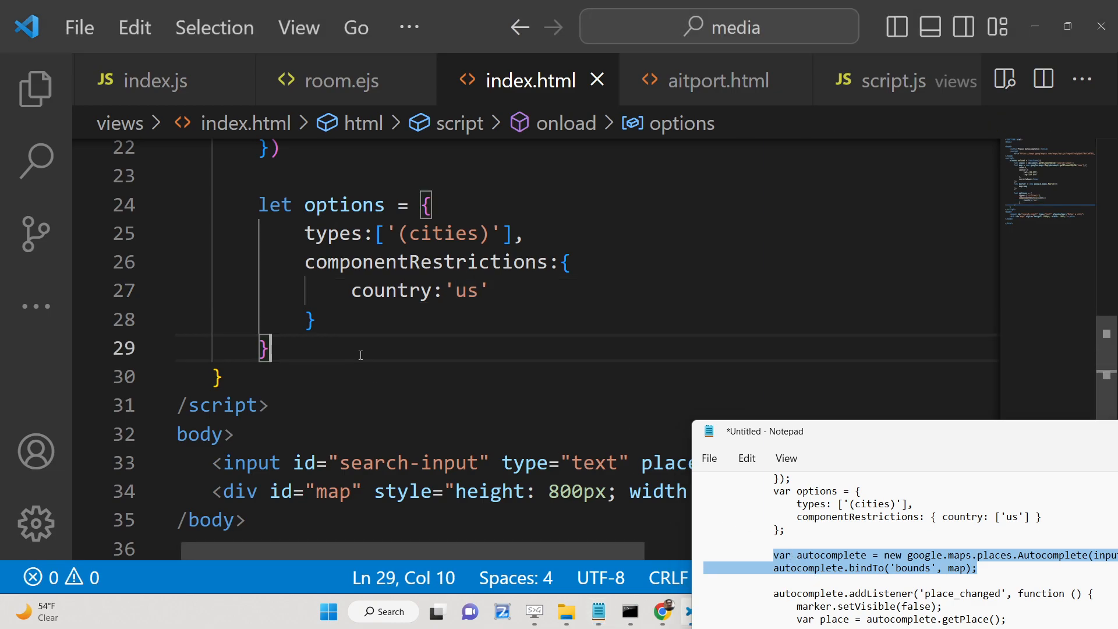
{"action": "type", "text": "let autoc"}
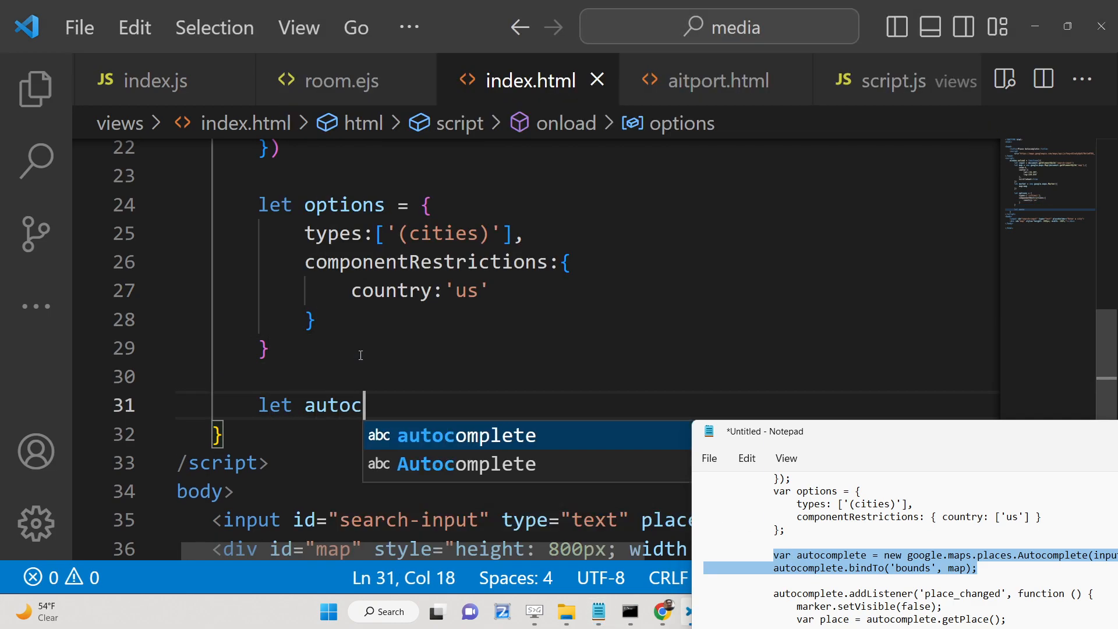
{"action": "type", "text": "omplet"}
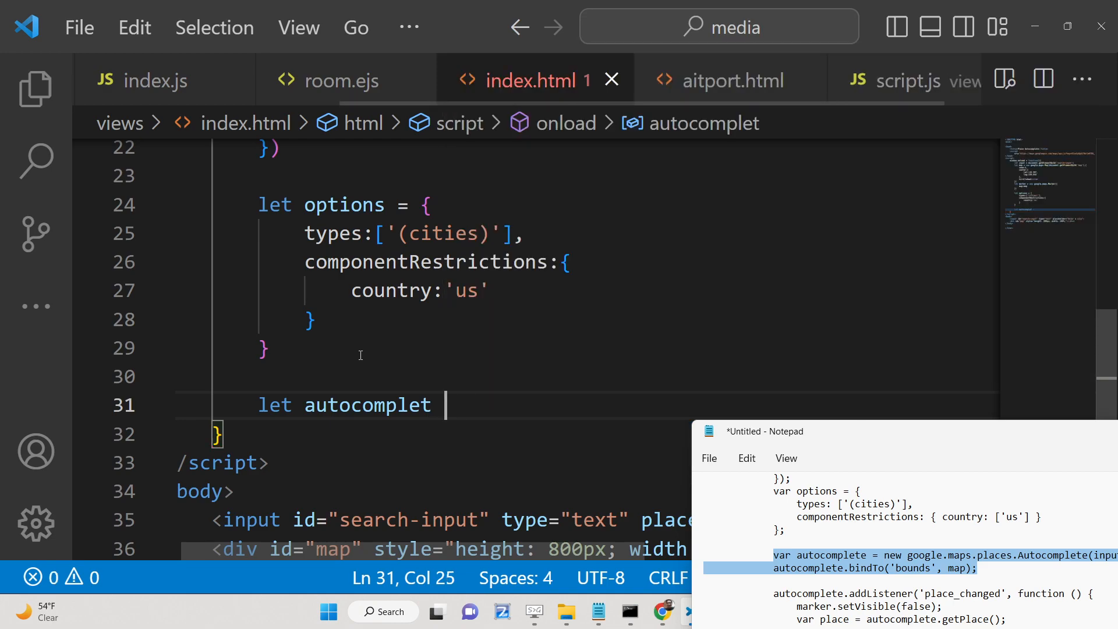
{"action": "type", "text": "e ="}
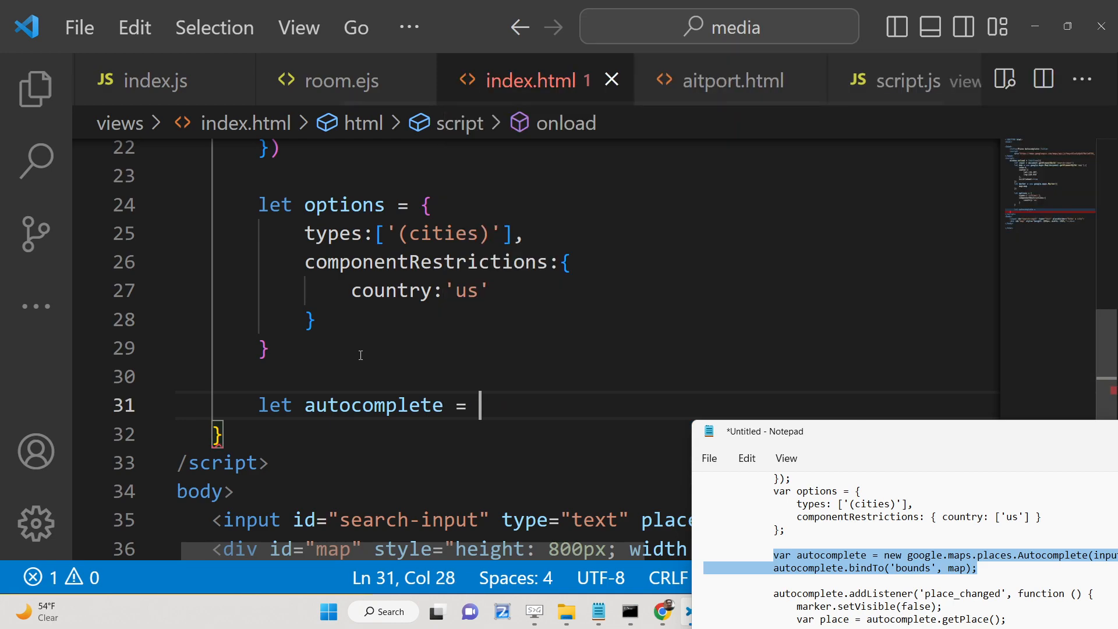
{"action": "scroll", "scroll_direction": "down", "scroll_amount": 3}
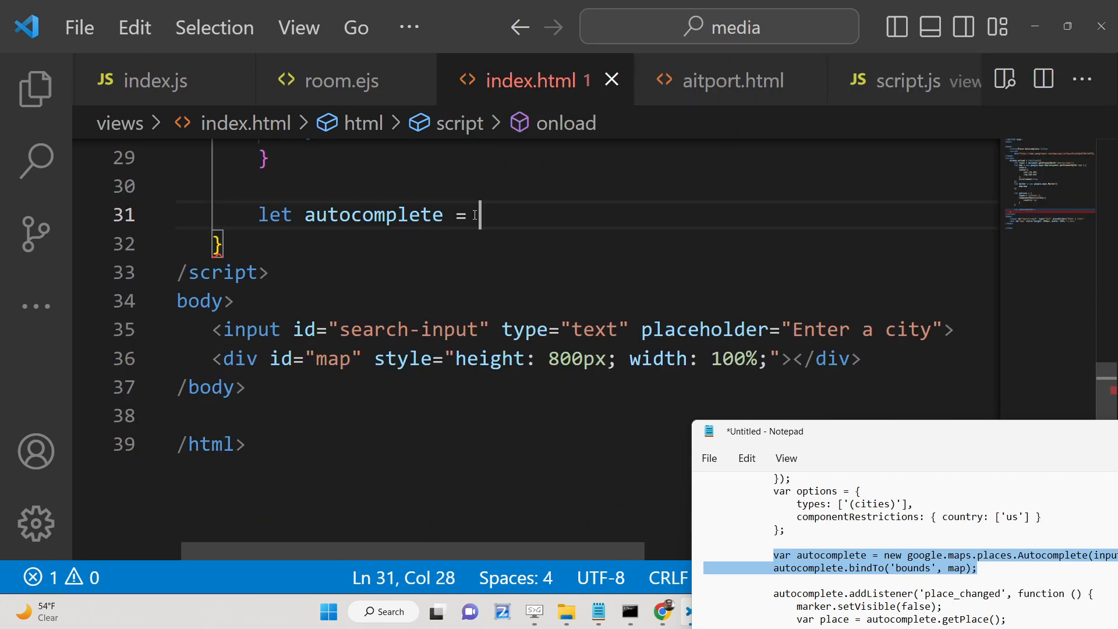
{"action": "type", "text": "new google"}
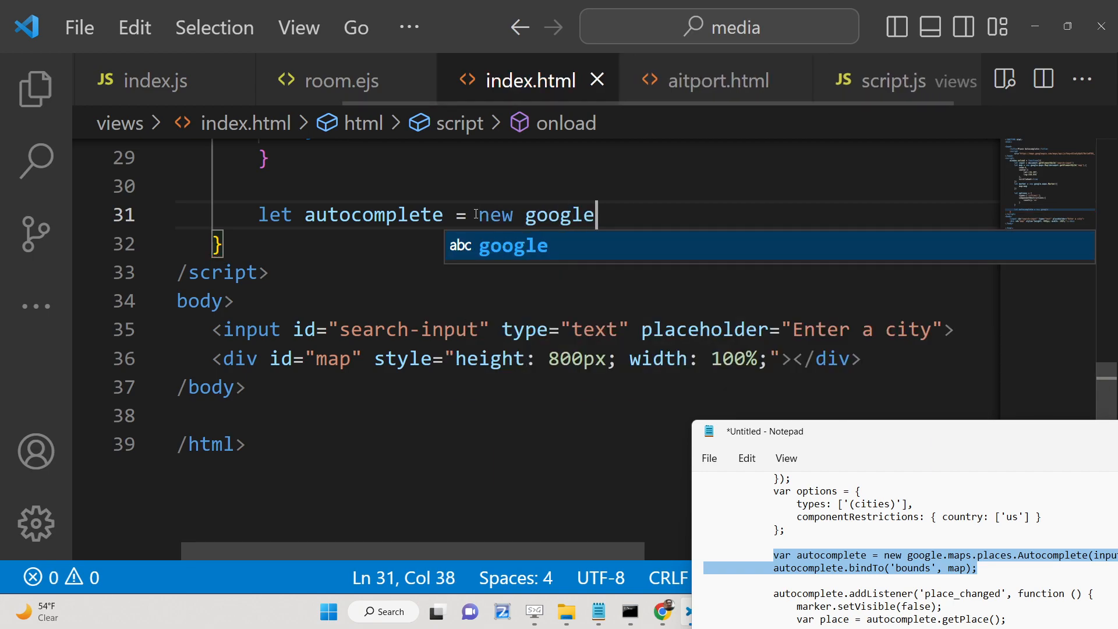
{"action": "type", "text": ".maps."}
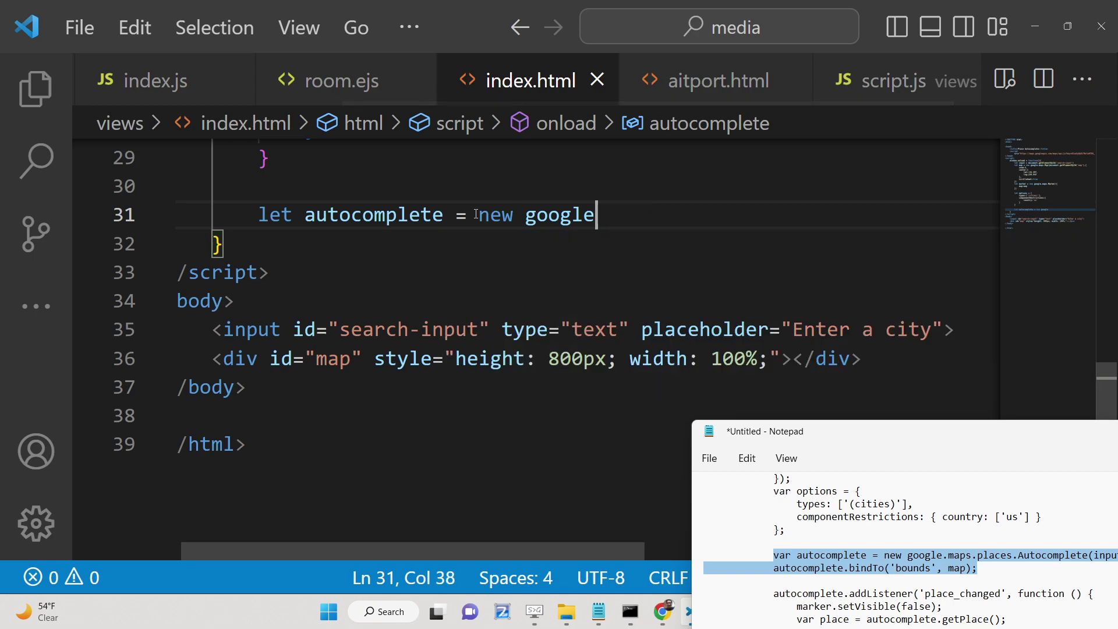
{"action": "type", "text": ".MAPS."}
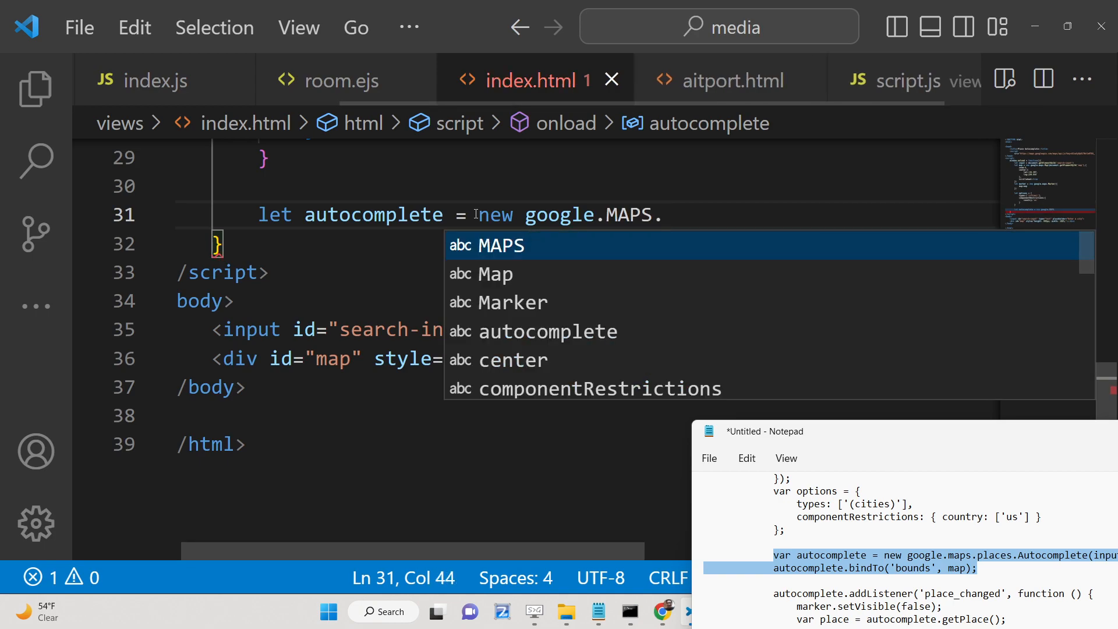
{"action": "type", "text": "PLACES.aUTO"}
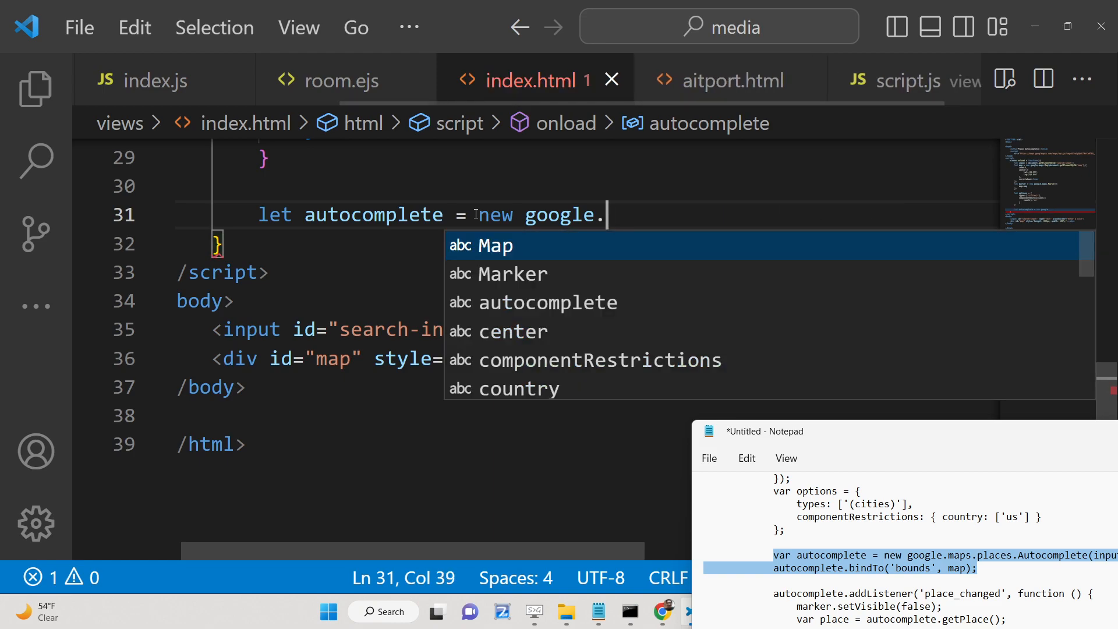
{"action": "type", "text": "maps.places.Autocomplete("}
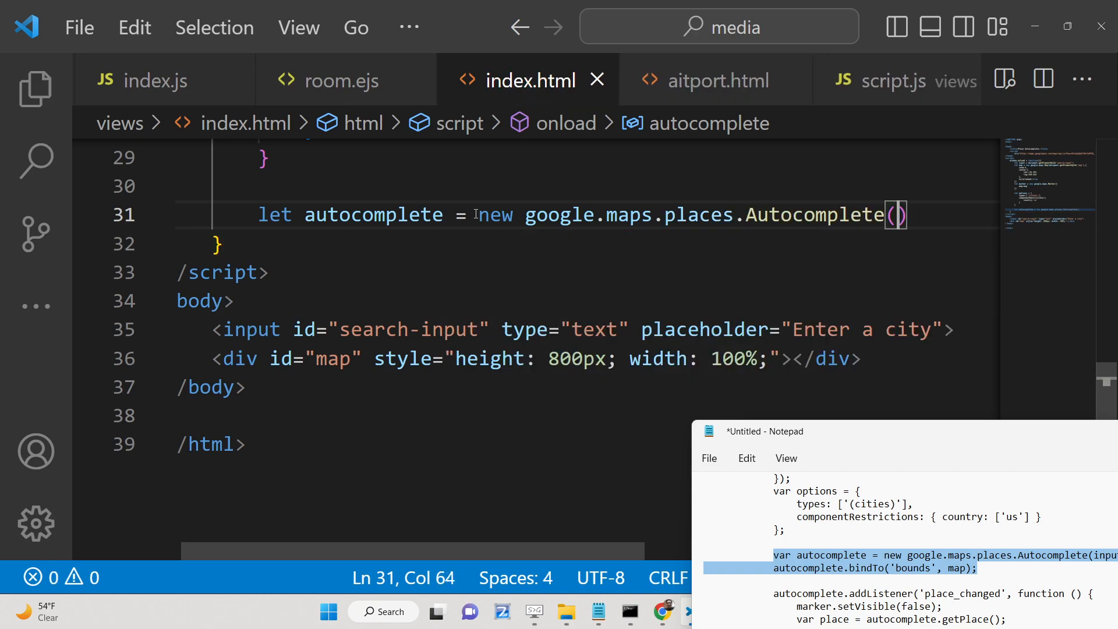
{"action": "type", "text": "input"}
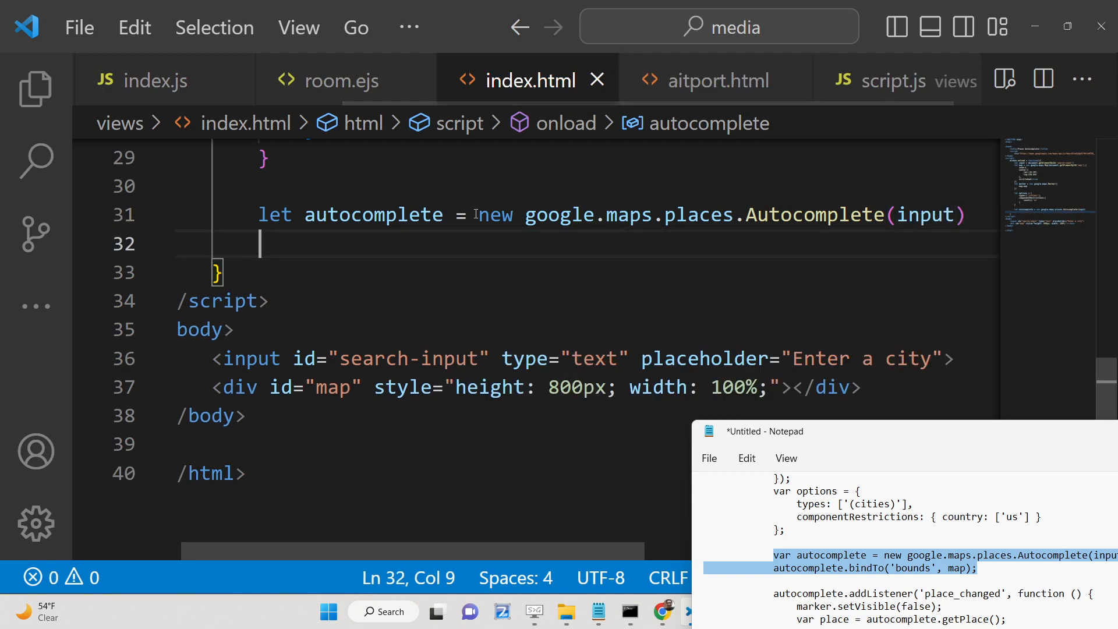
- Begin binding the autocomplete to the map with autocomplete.bindTo('bounds', map)
{"action": "type", "text": "autocomplete."}
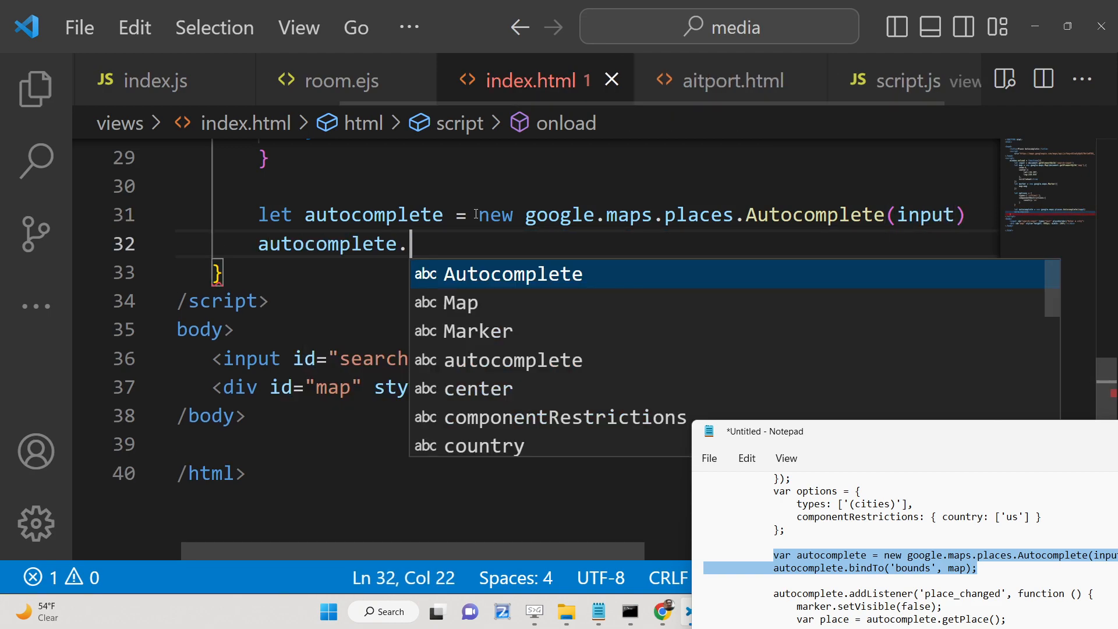
{"action": "type", "text": "bind"}
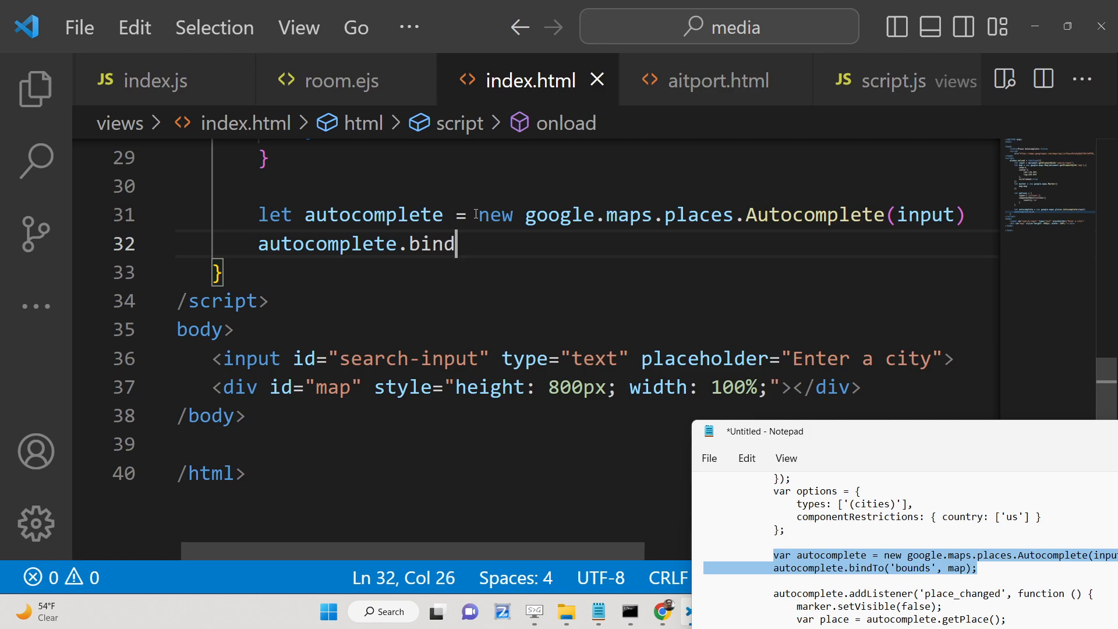
{"action": "type", "text": "To()"}
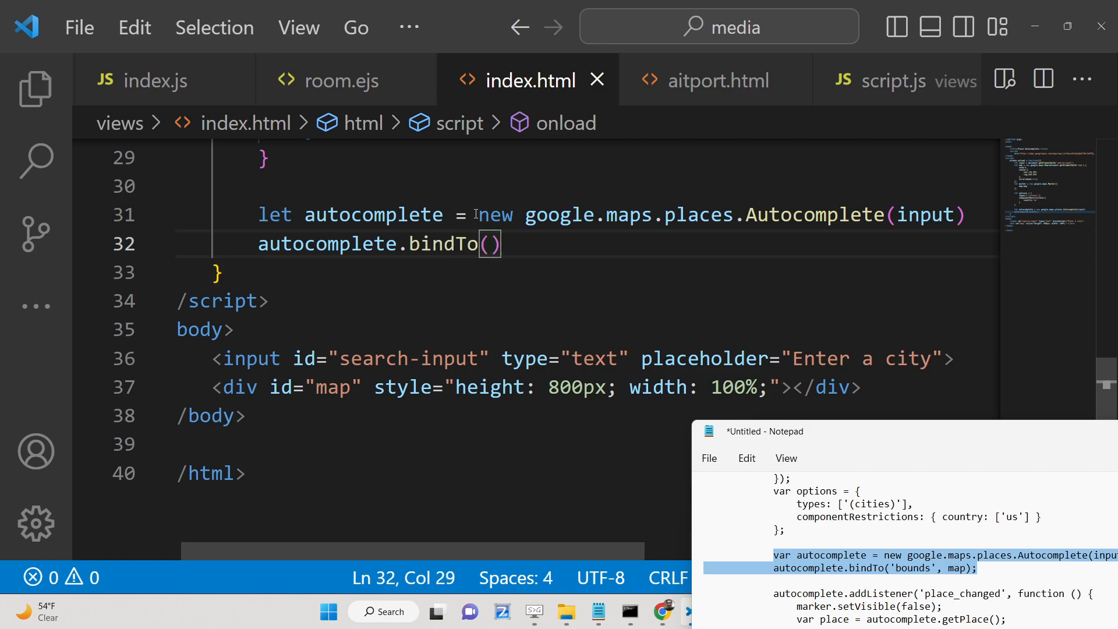
{"action": "type", "text": "'bounds'"}
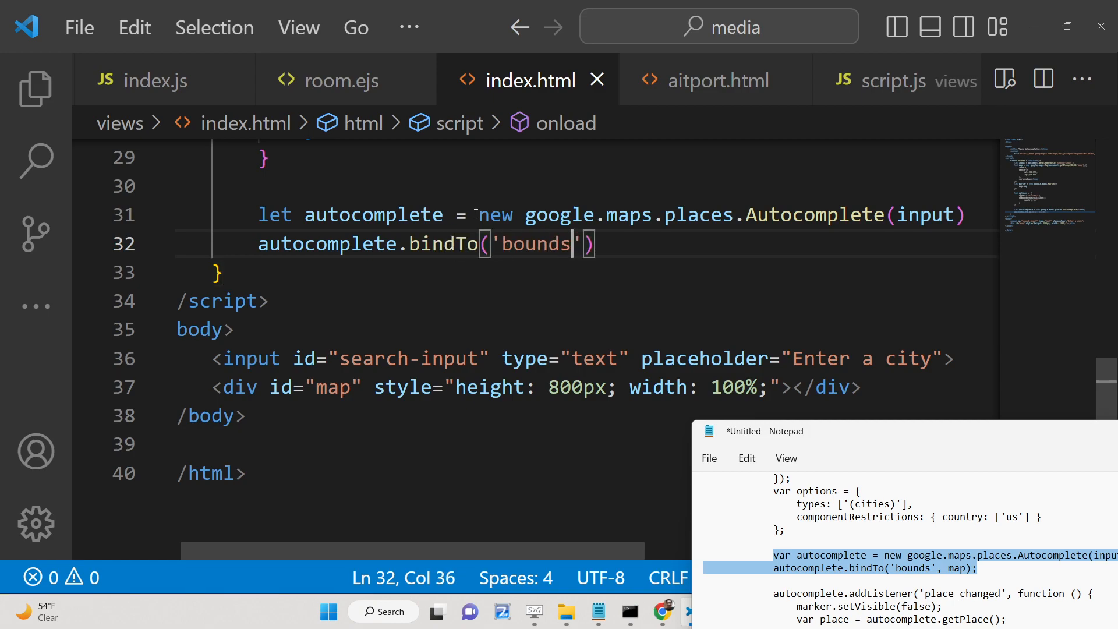
{"action": "type", "text": ",maps"}
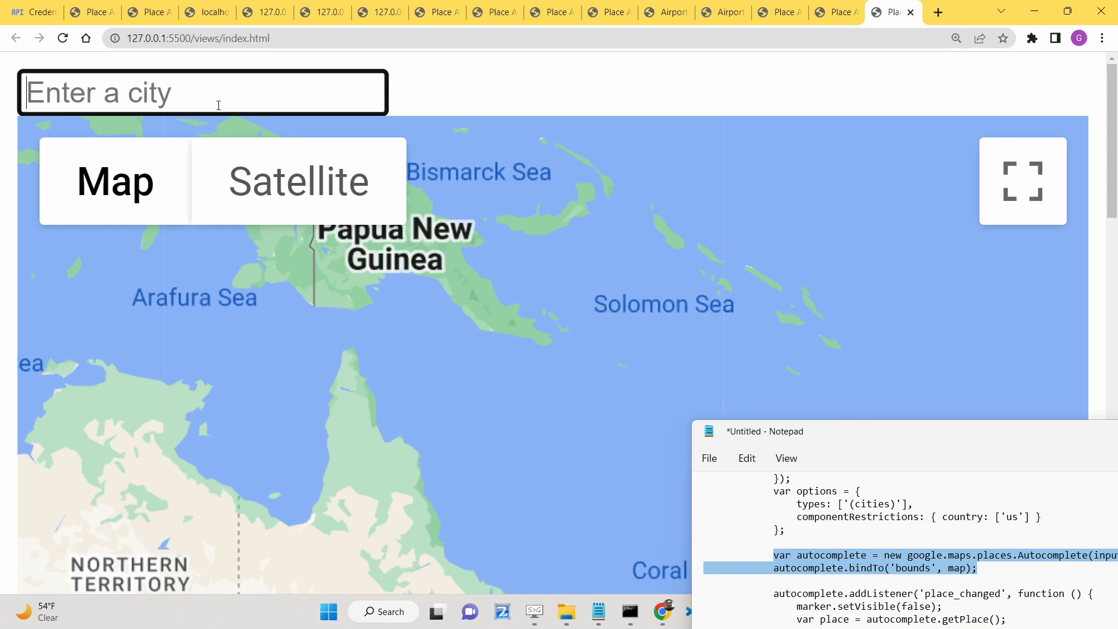
- Type 't' in Chrome's city box, getting worldwide suggestions like Thailand, Turkey and Tokyo
{"action": "type", "text": "d"}
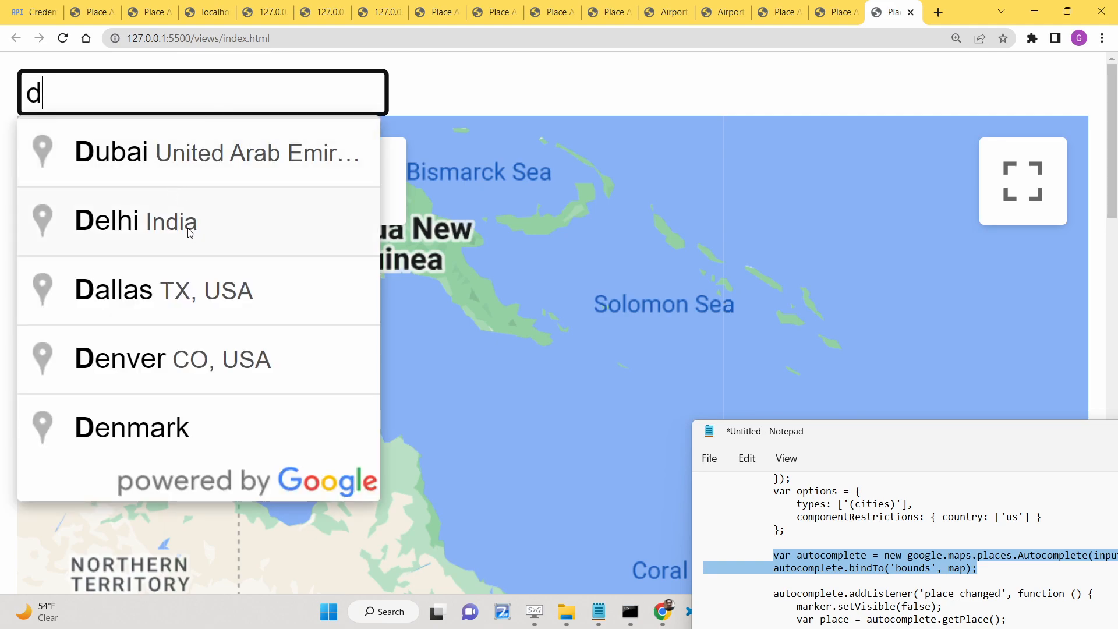
{"action": "type", "text": "d"}
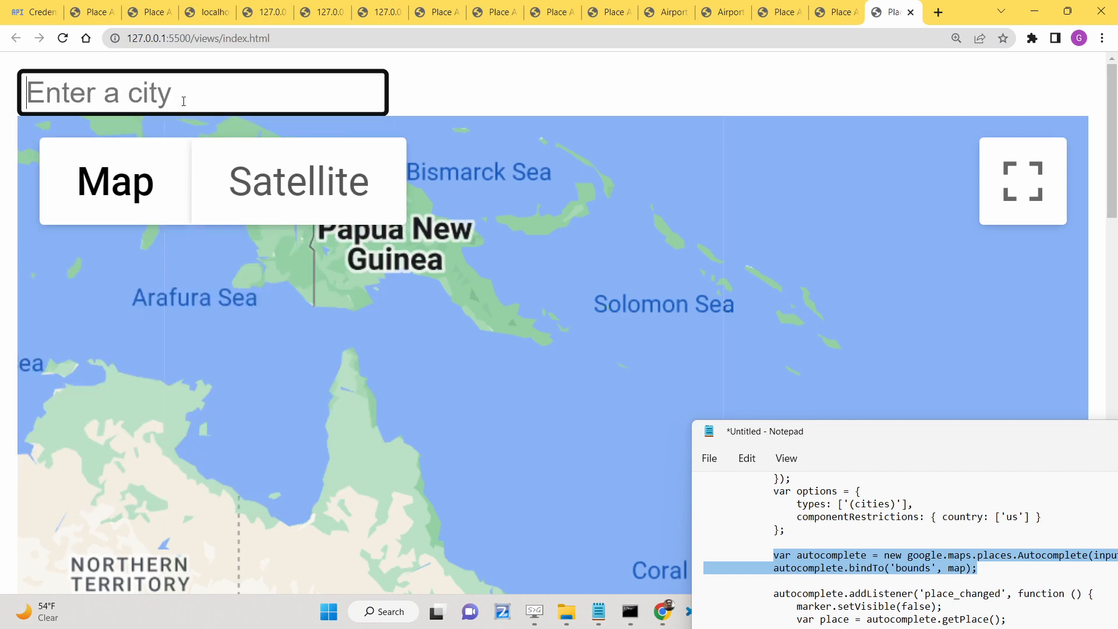
{"action": "type", "text": "t"}
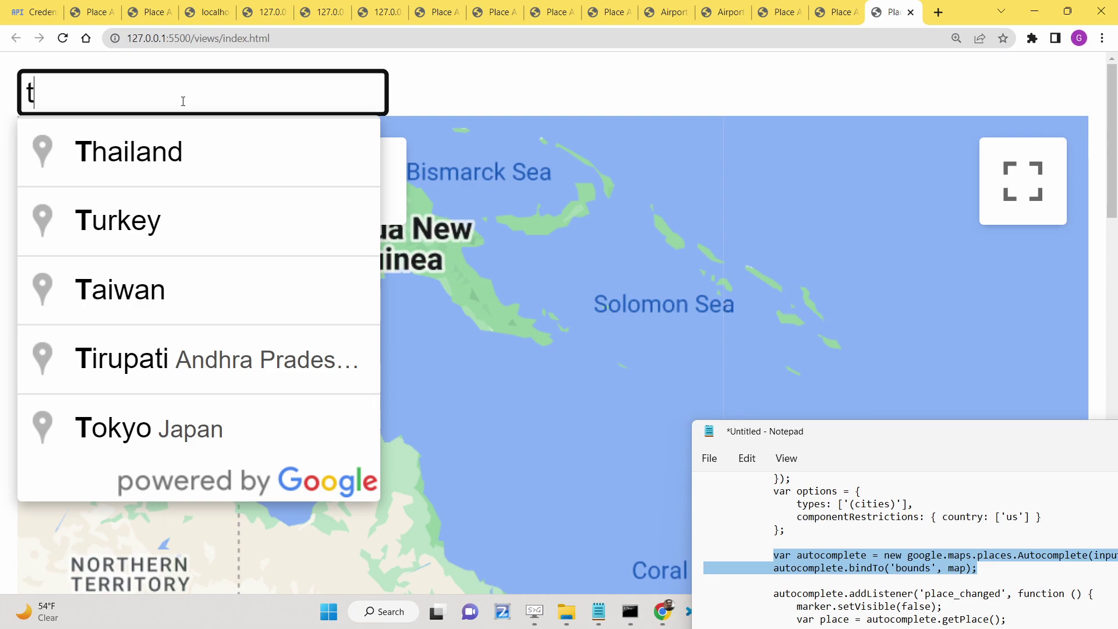
{"action": "mouse_move", "coordinate": [180, 133]}
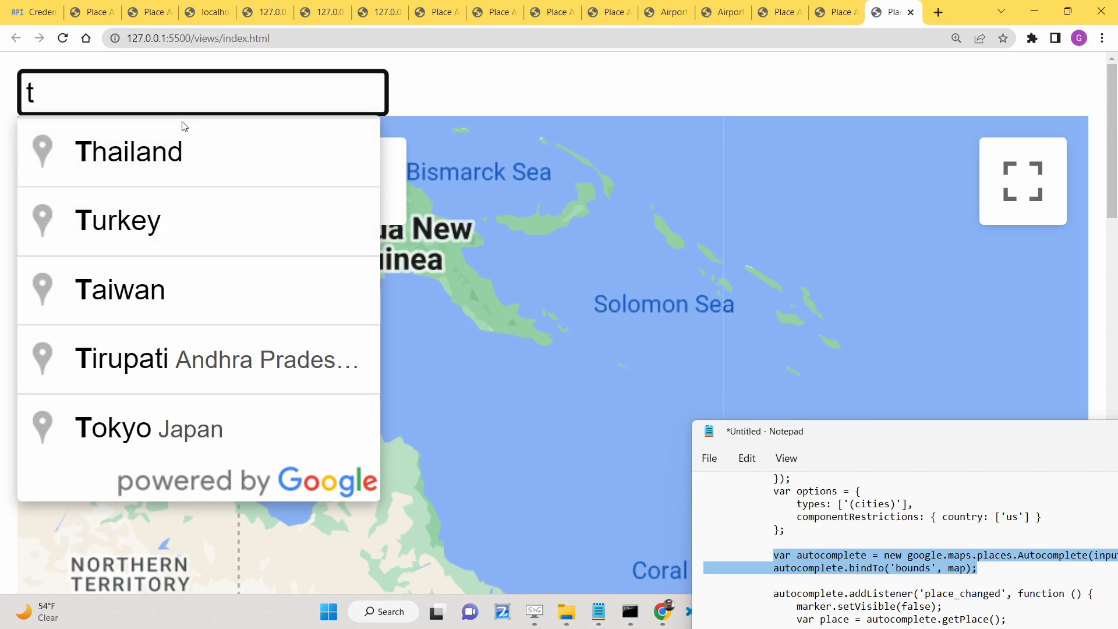
{"action": "mouse_move", "coordinate": [95, 185]}
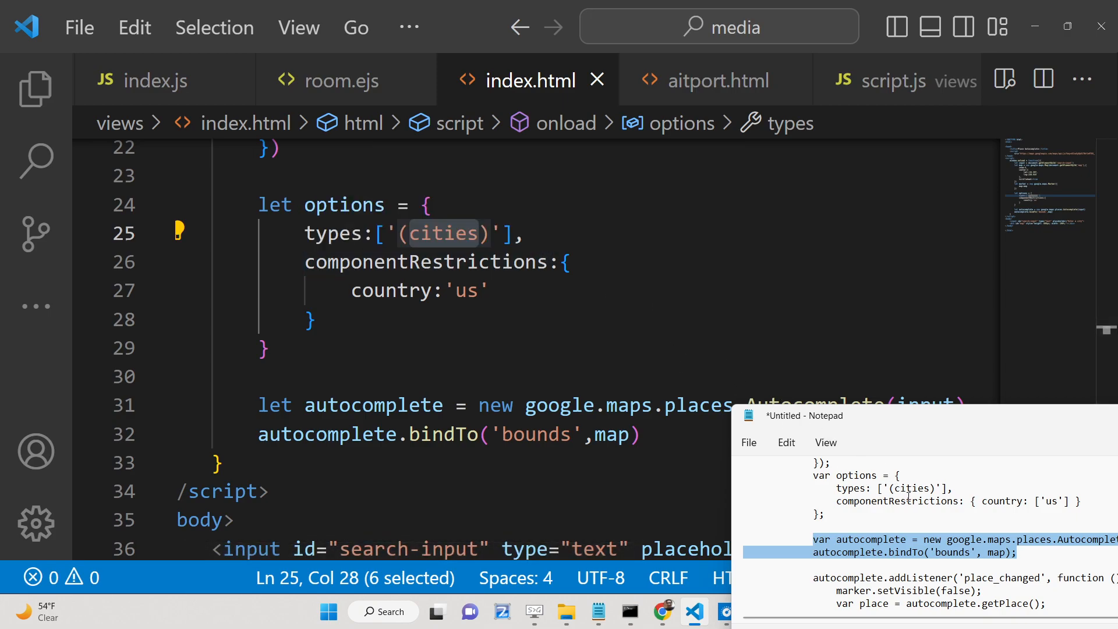
- Replace the country value with the array ['us']
{"action": "double_click", "coordinate": [897, 501]}
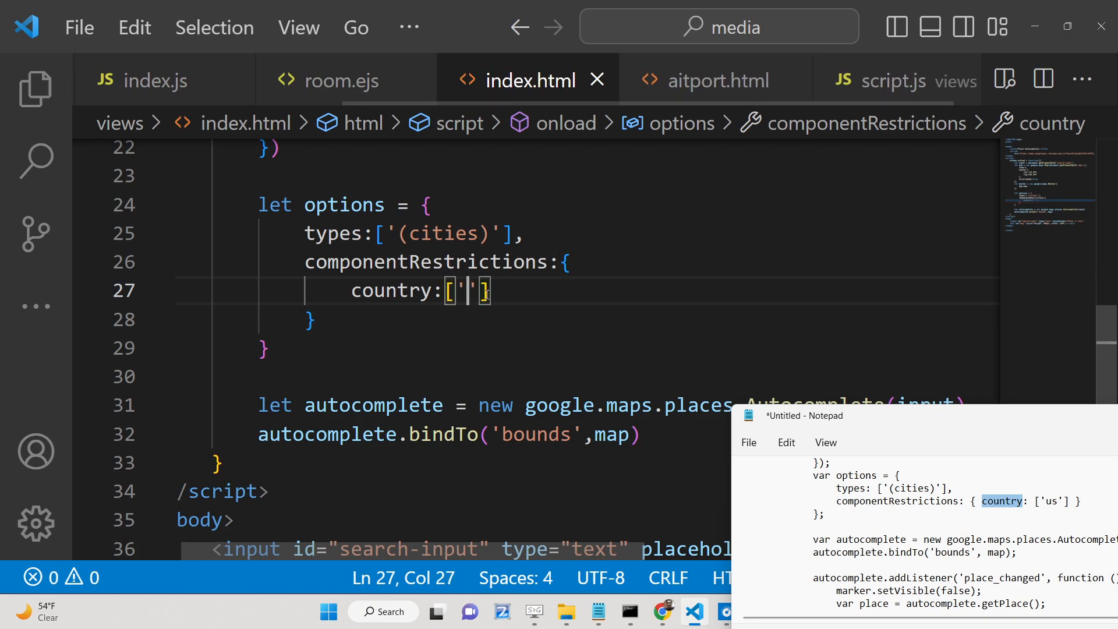
{"action": "type", "text": "us"}
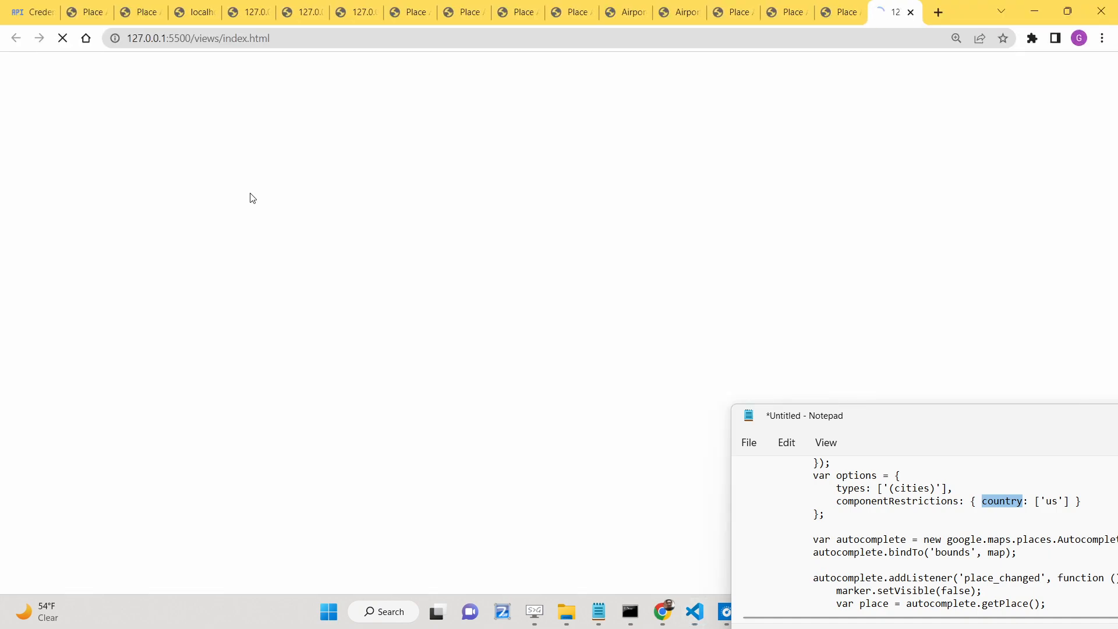
- Type 'd' on the reloaded page, still seeing Dubai and Delhi, then select the reference options lines
{"action": "type", "text": "d"}
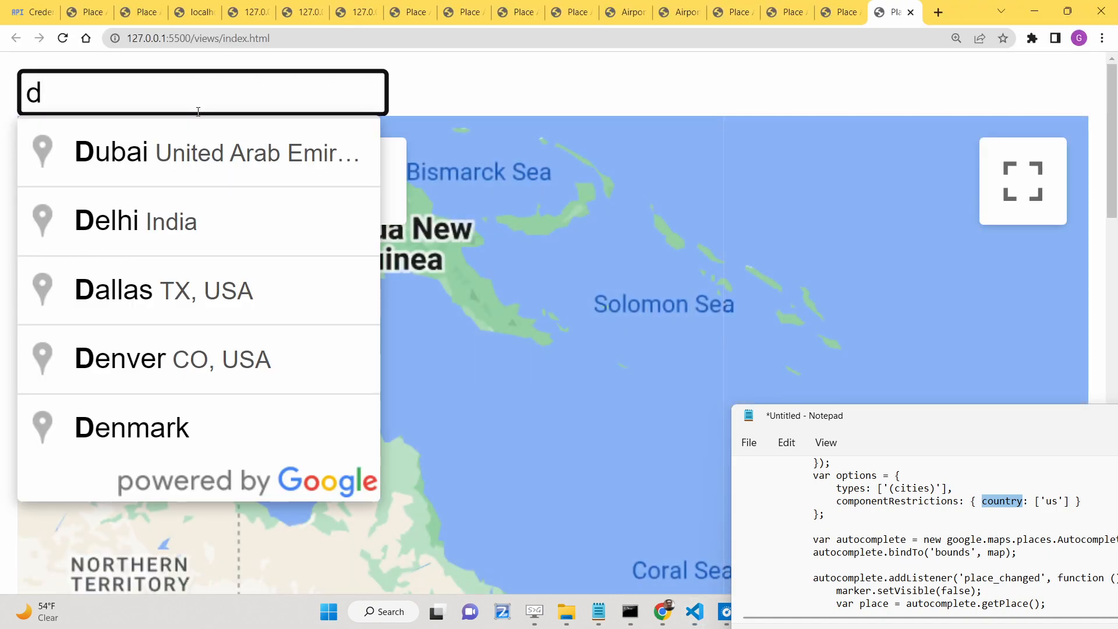
{"action": "scroll", "scroll_direction": "down", "scroll_amount": 3}
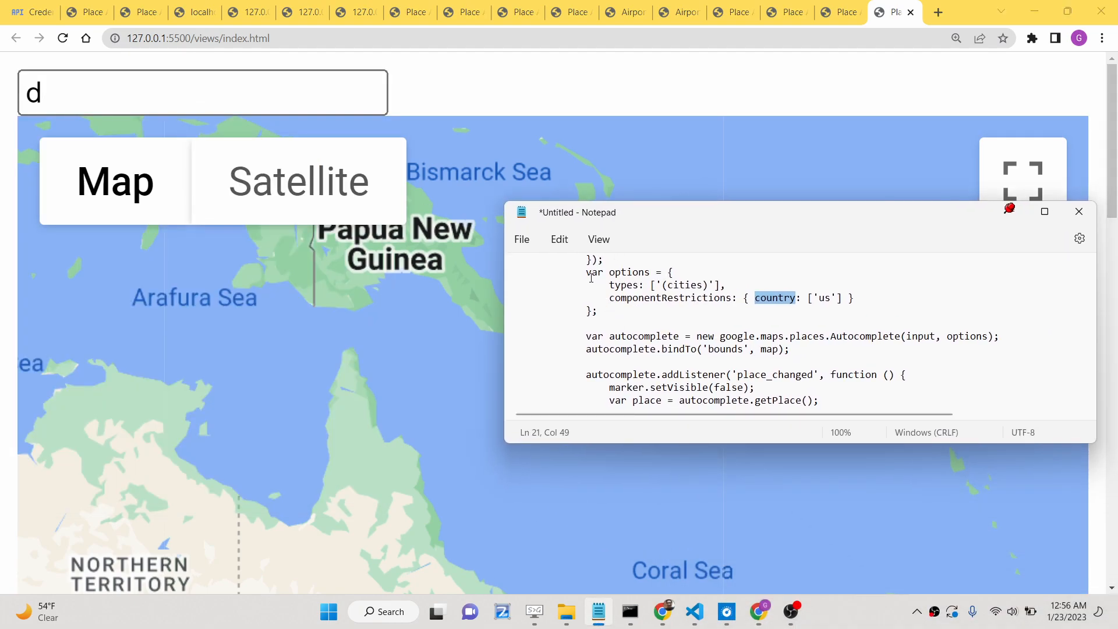
{"action": "left_click_drag", "start_coordinate": [587, 272], "coordinate": [807, 349]}
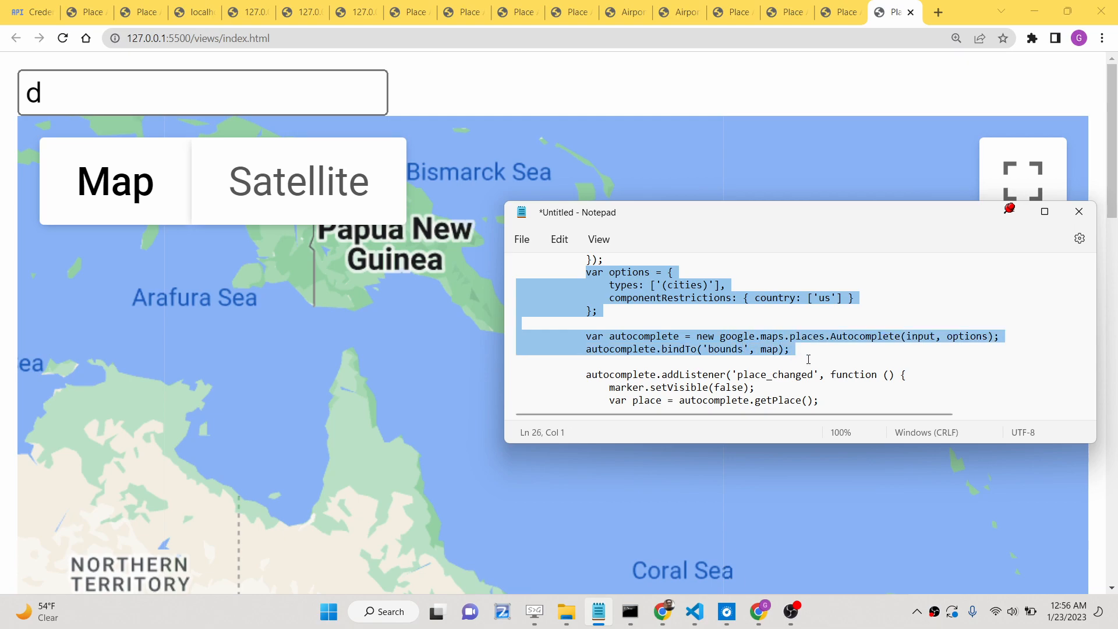
{"action": "mouse_move", "coordinate": [860, 356]}
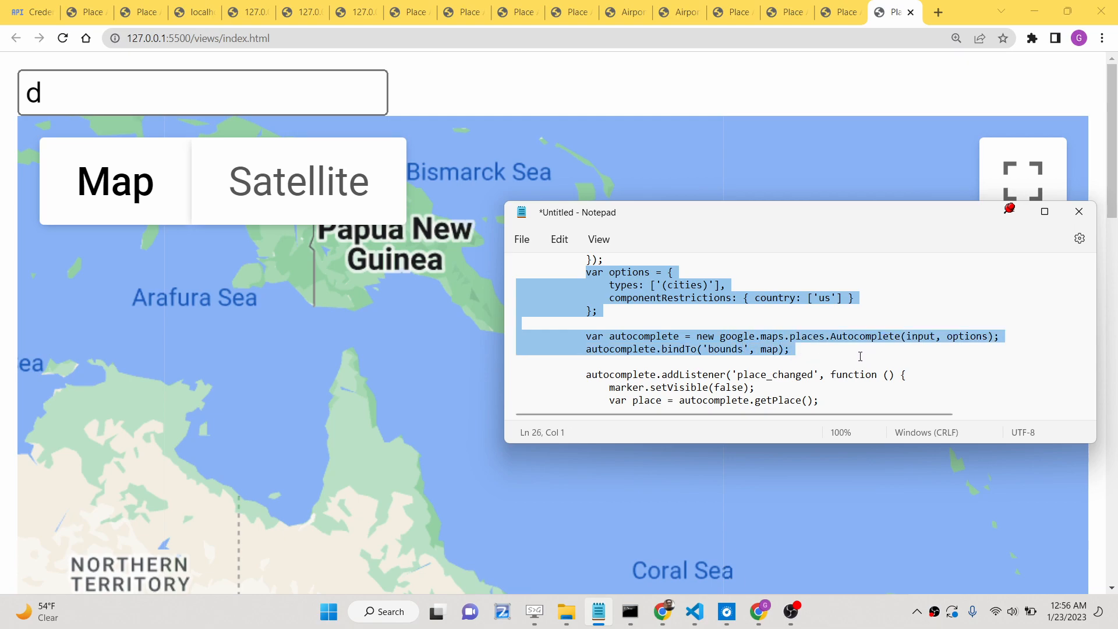
{"action": "mouse_move", "coordinate": [645, 587]}
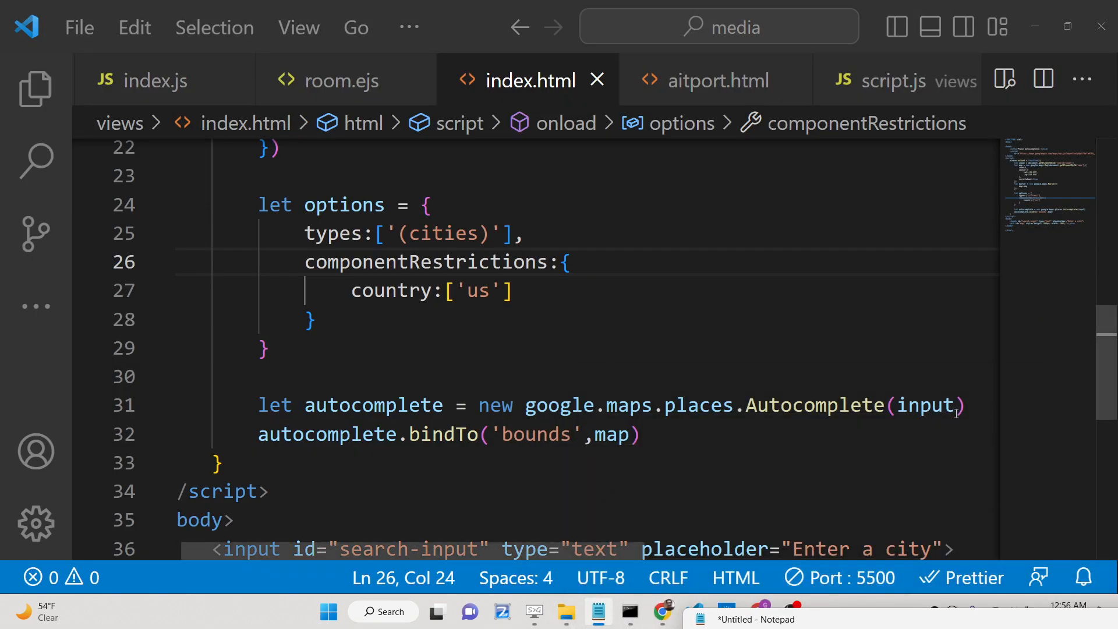
- Change line 31 to new google.maps.places.Autocomplete(input, options)
{"action": "type", "text": ",opti"}
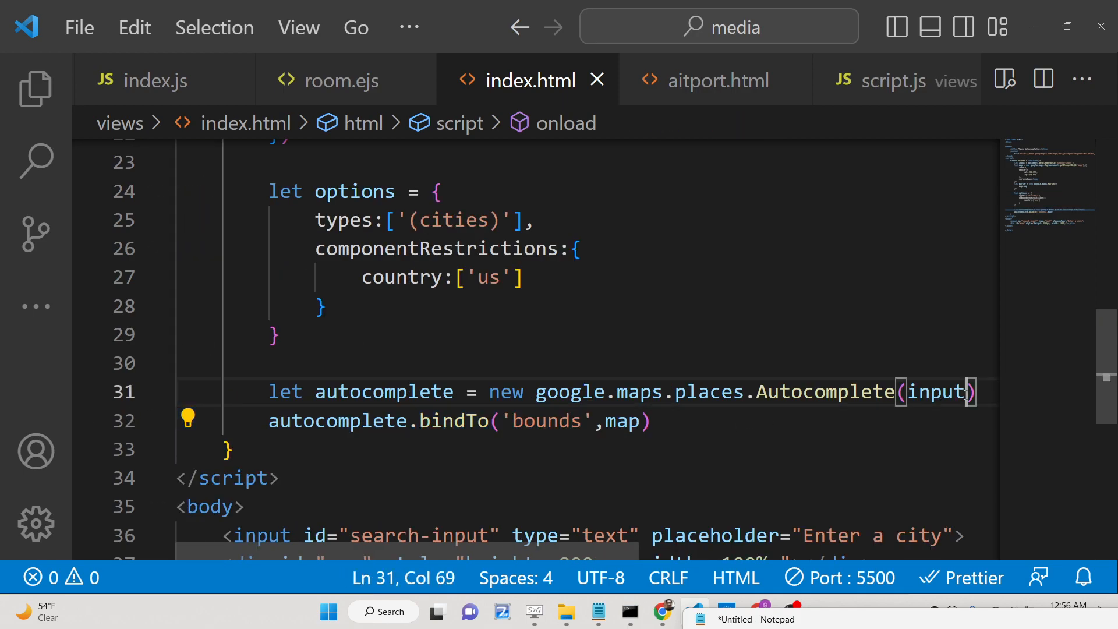
{"action": "type", "text": ",options"}
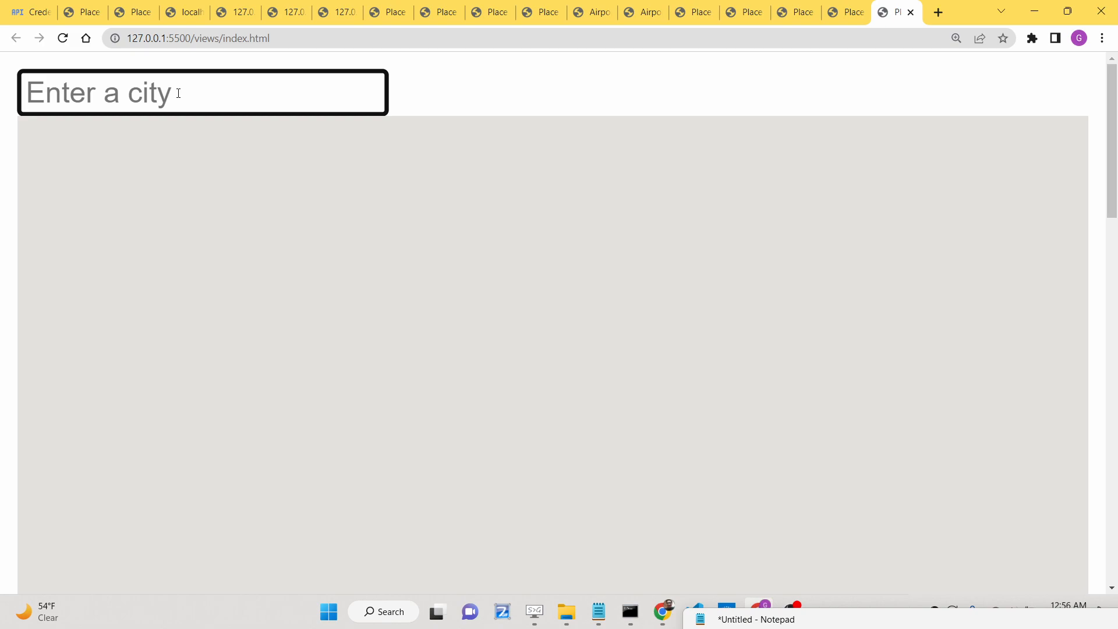
- Type 'd' in the city box and confirm only US cities like Dallas, Denver, Detroit appear
{"action": "type", "text": "d"}
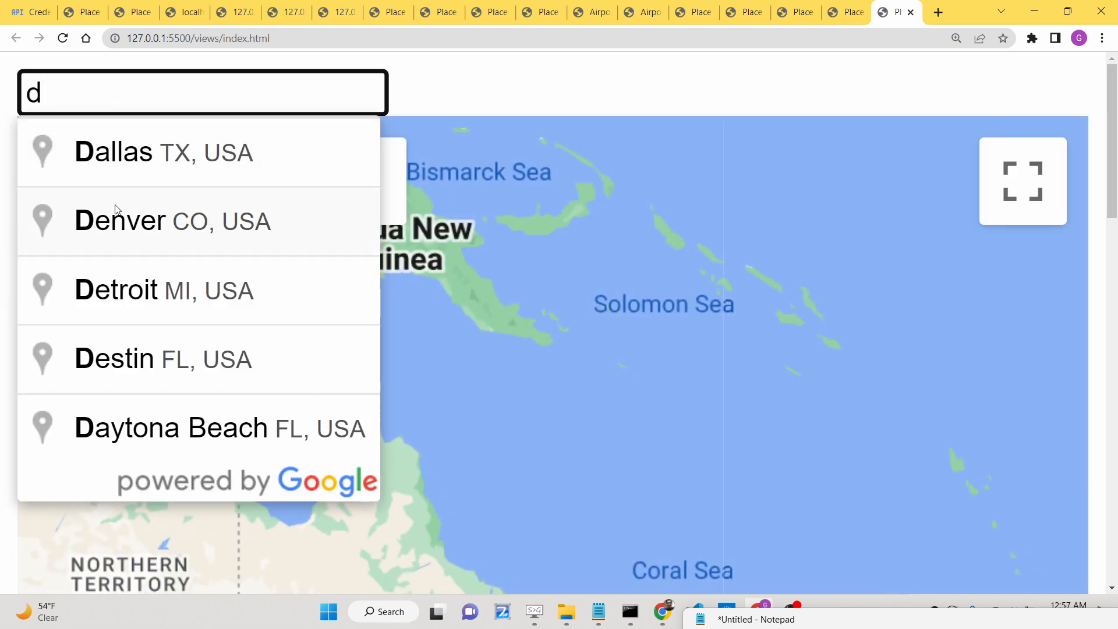
{"action": "mouse_move", "coordinate": [112, 175]}
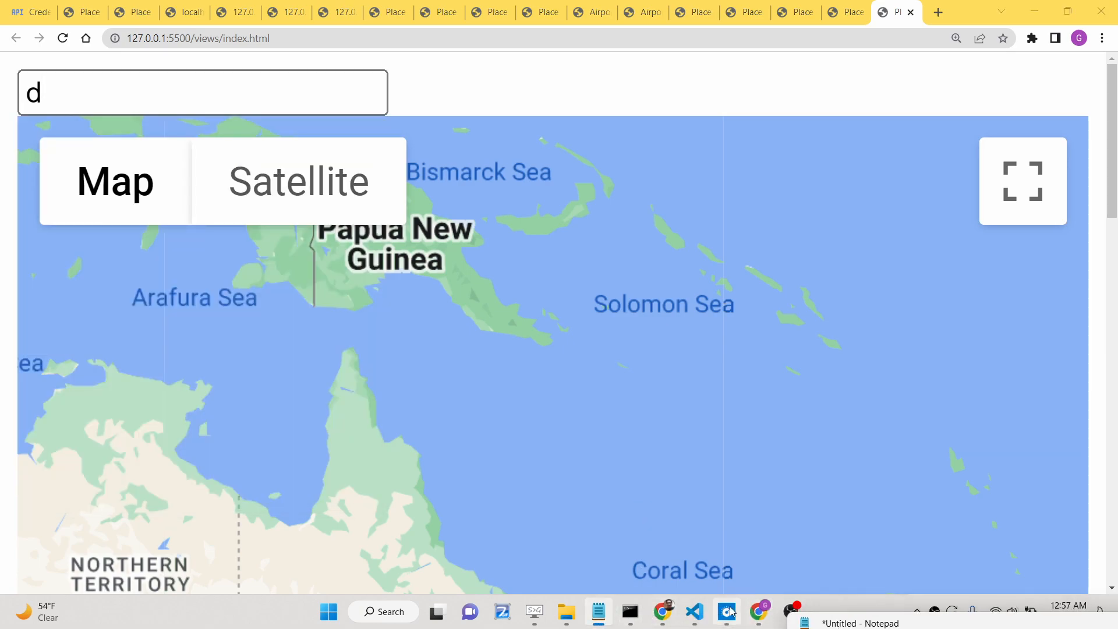
{"action": "left_click", "coordinate": [693, 612]}
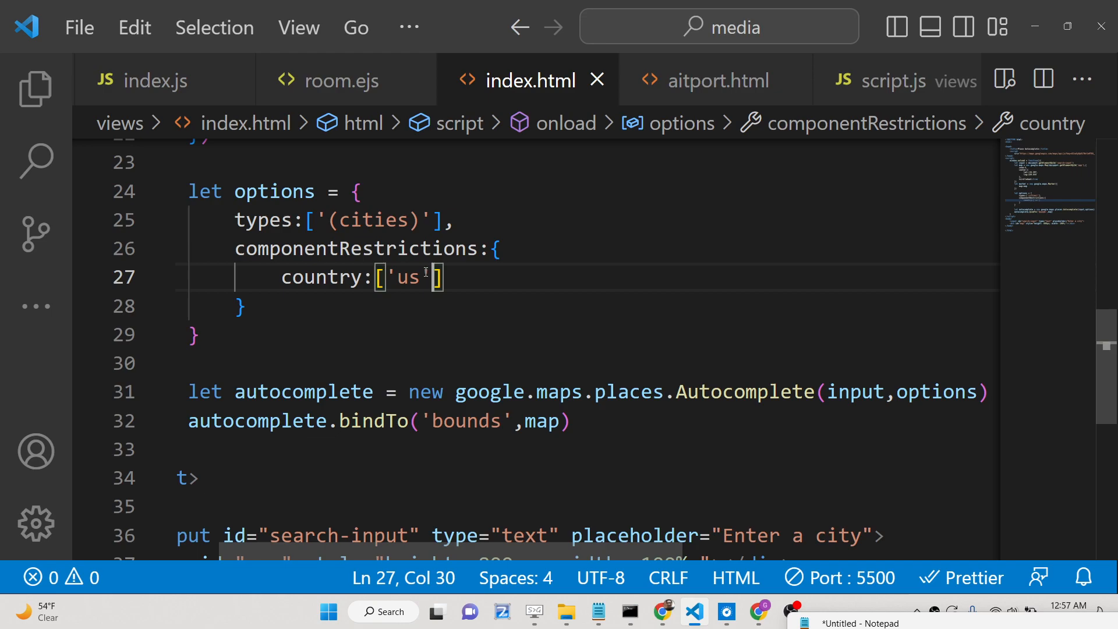
- Add 'aus', 'nz' and 'ind' after 'us' in the line 27 country array
{"action": "type", "text": ",'aus'"}
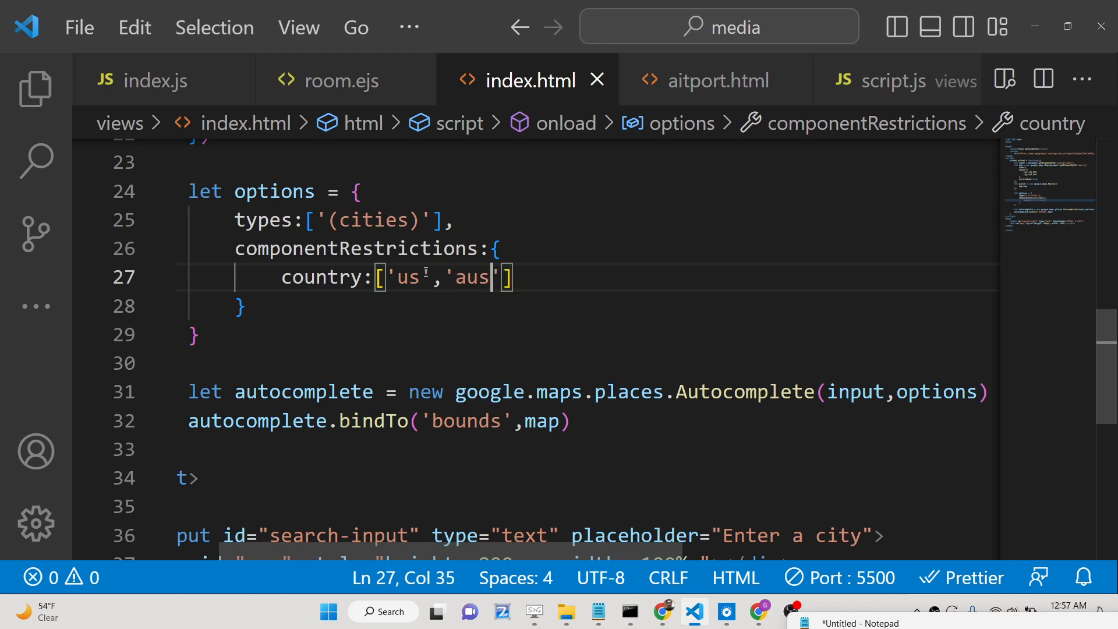
{"action": "type", "text": ",'nz'"}
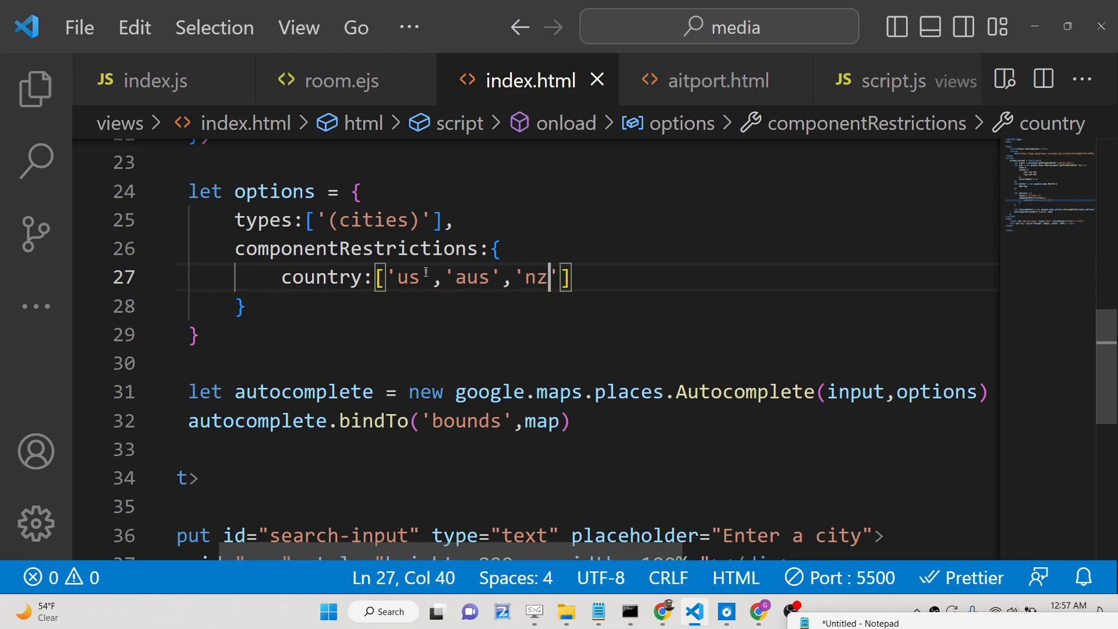
{"action": "type", "text": ",'ind'"}
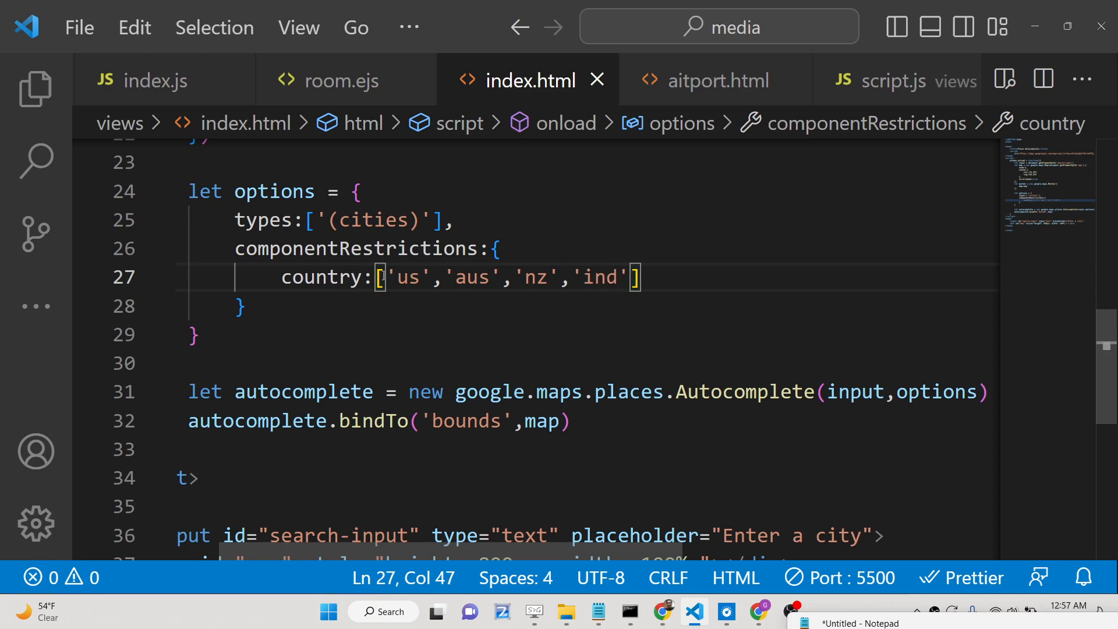
{"action": "left_click_drag", "start_coordinate": [385, 277], "coordinate": [626, 276]}
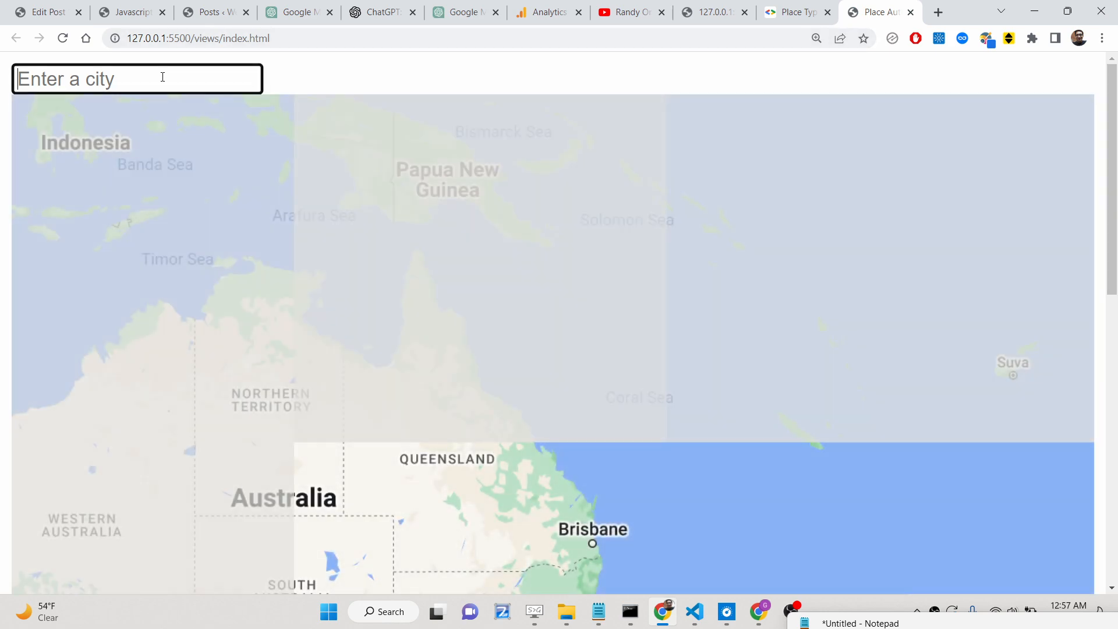
- Type 'auc' in the city box and select Auchmore VIC, Australia from the suggestions
{"action": "type", "text": "d"}
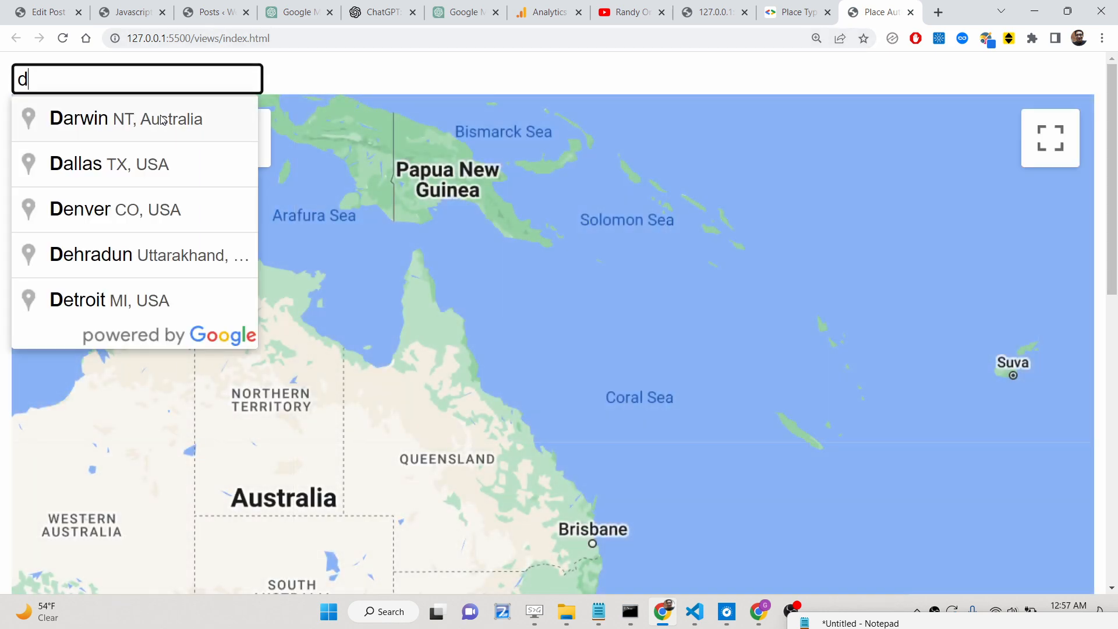
{"action": "mouse_move", "coordinate": [169, 262]}
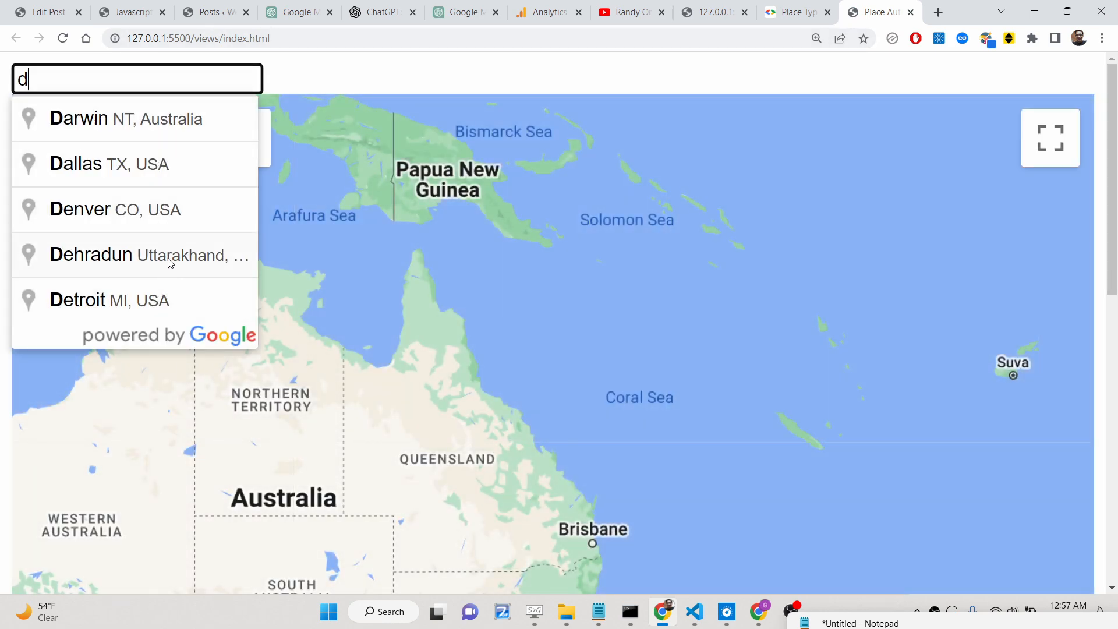
{"action": "type", "text": "d"}
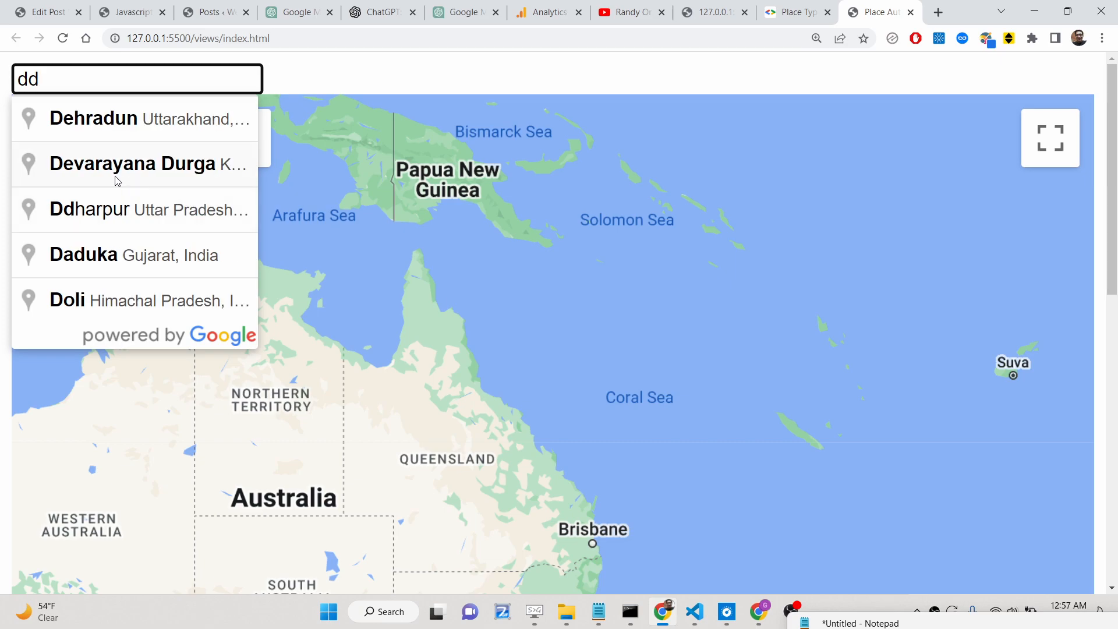
{"action": "type", "text": "auc"}
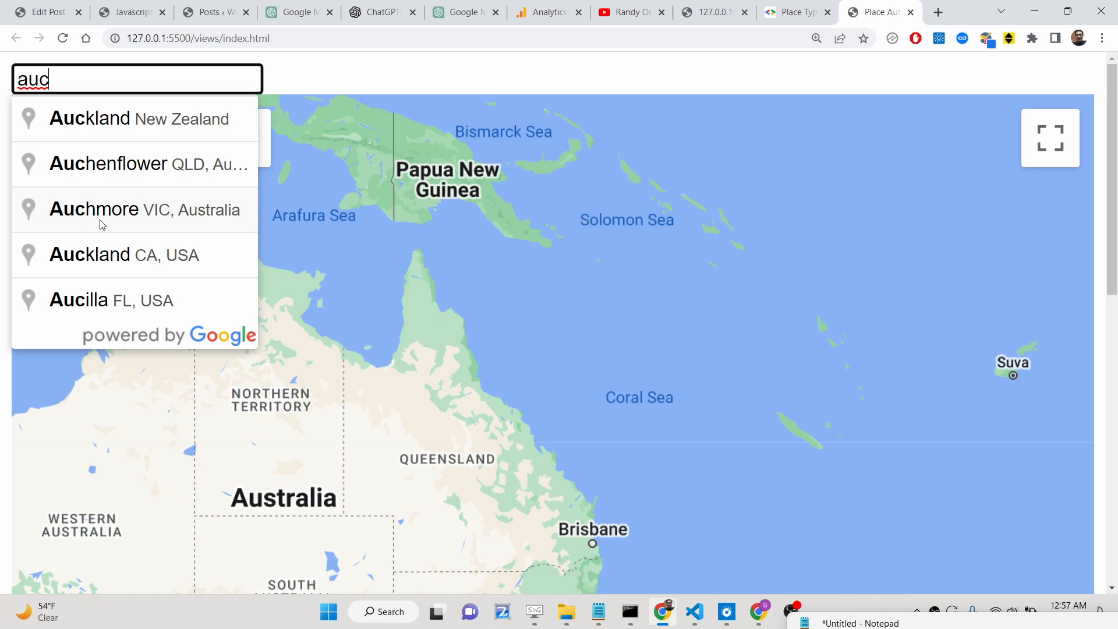
{"action": "mouse_move", "coordinate": [149, 218]}
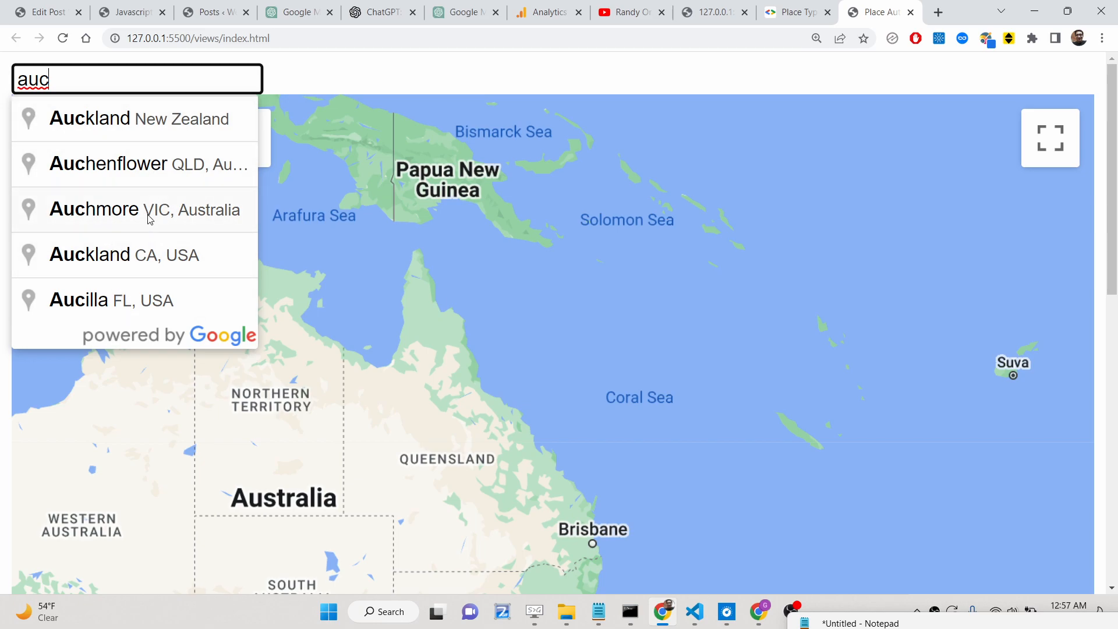
{"action": "mouse_move", "coordinate": [114, 216]}
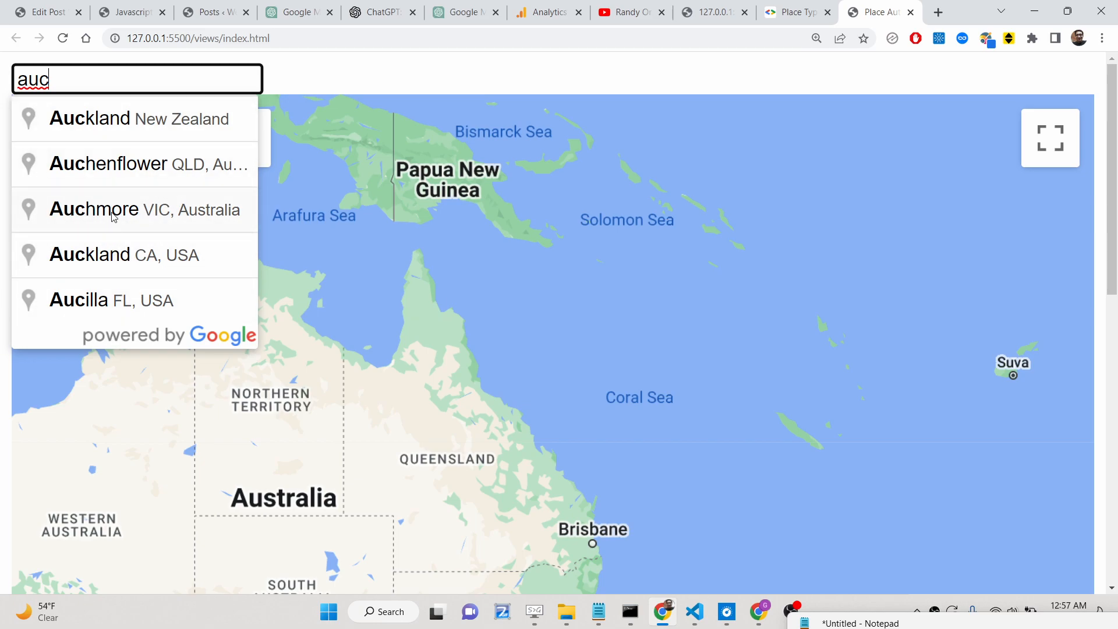
{"action": "left_click", "coordinate": [116, 210]}
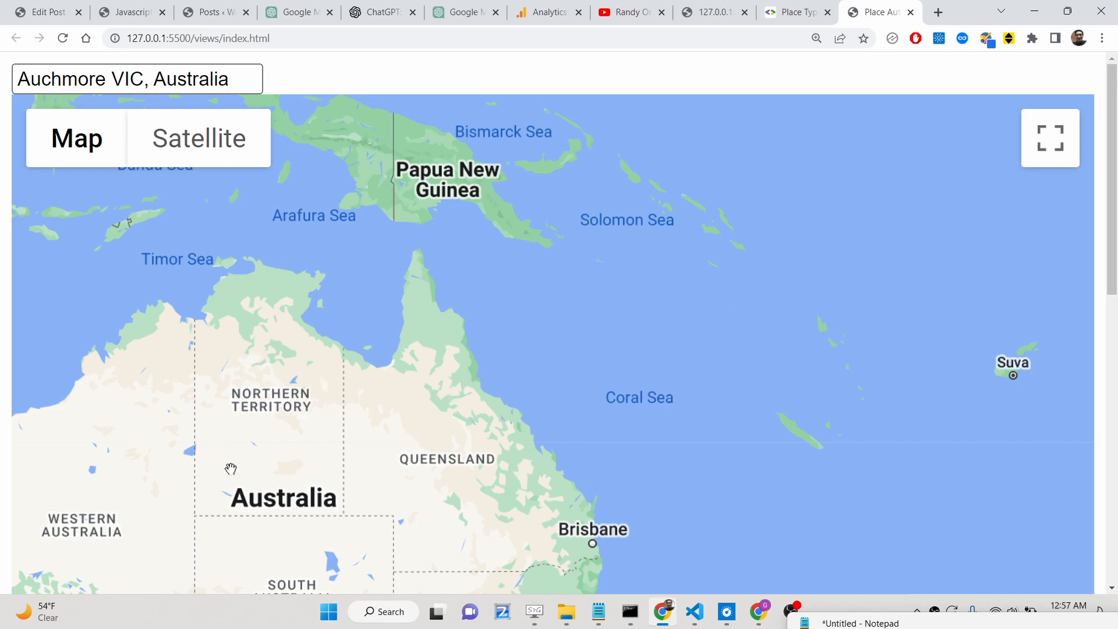
{"action": "left_click", "coordinate": [693, 611]}
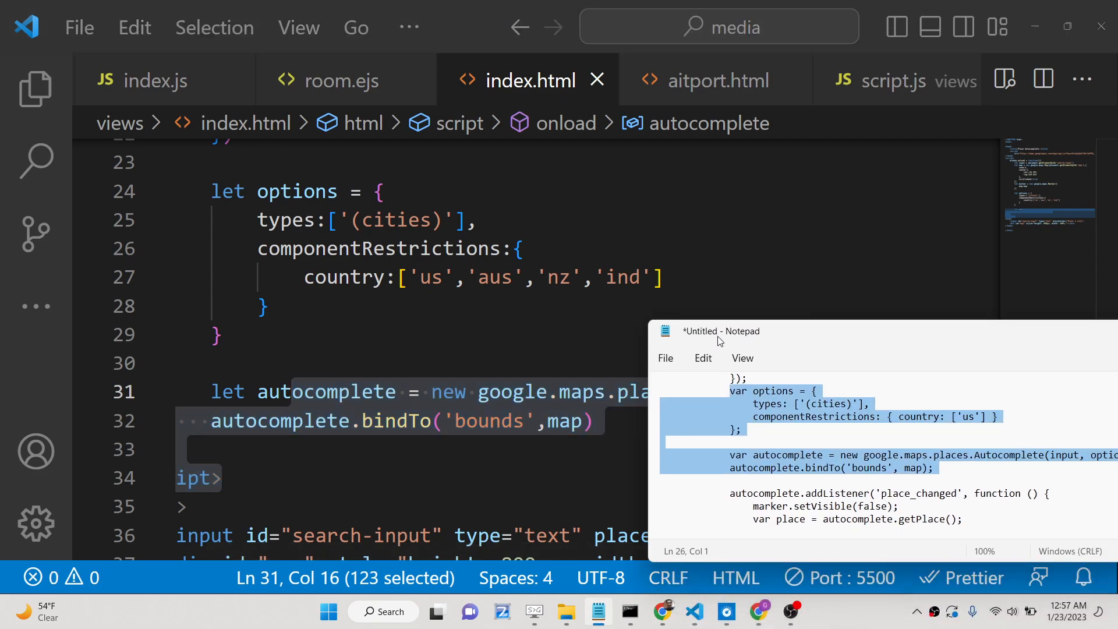
- Below the bindTo line, add autocomplete.addListener('place_changed', () => { alert("h") })
{"action": "scroll", "scroll_direction": "down", "scroll_amount": 3}
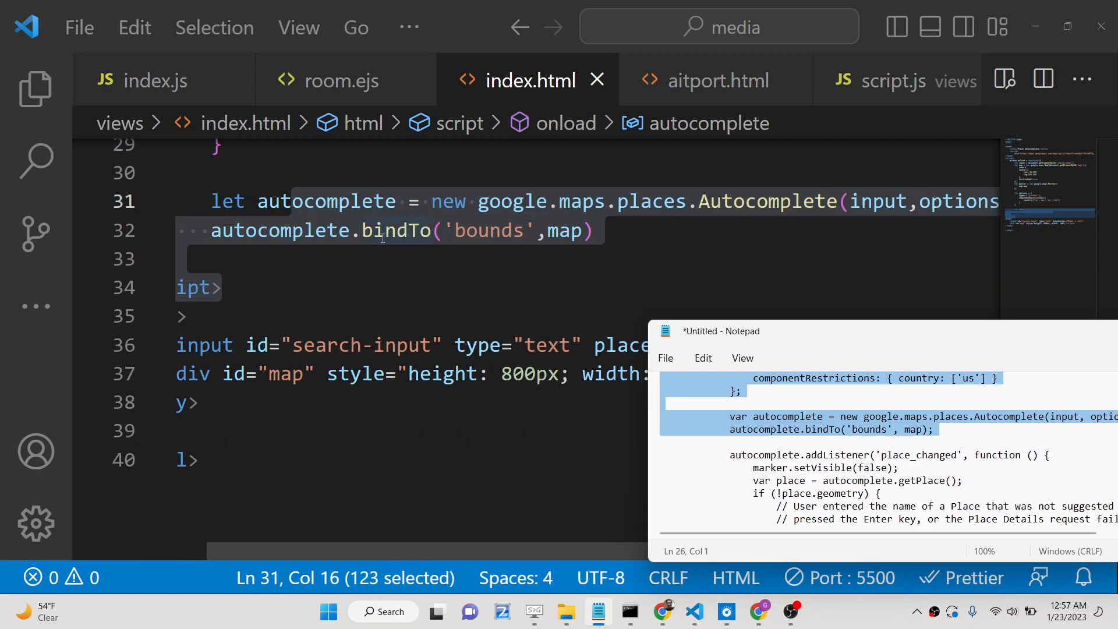
{"action": "left_click", "coordinate": [663, 231]}
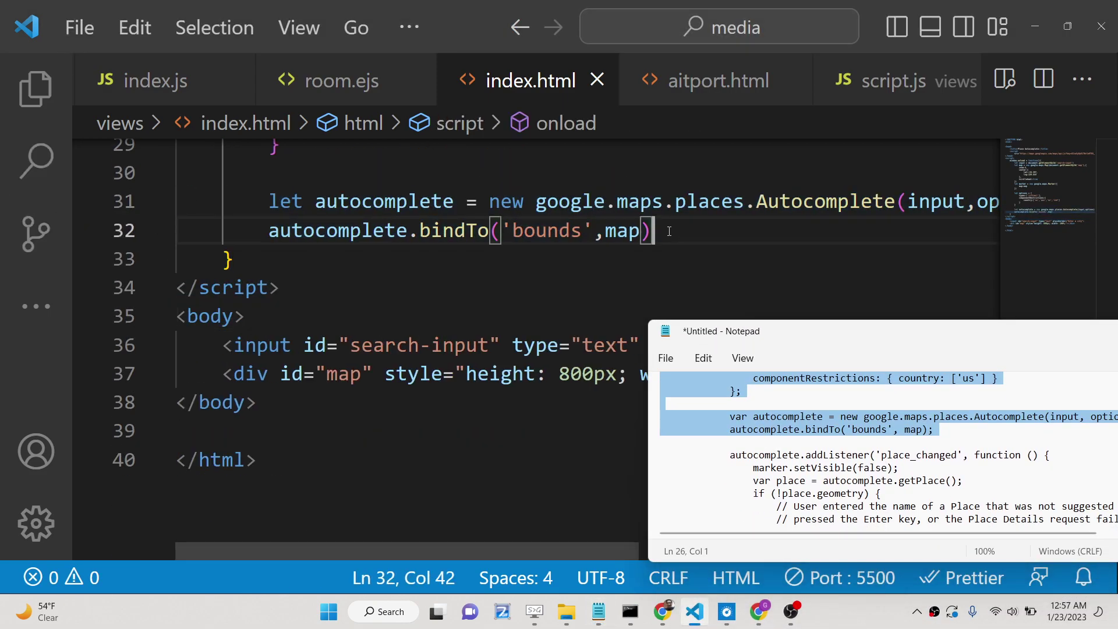
{"action": "mouse_move", "coordinate": [585, 327]}
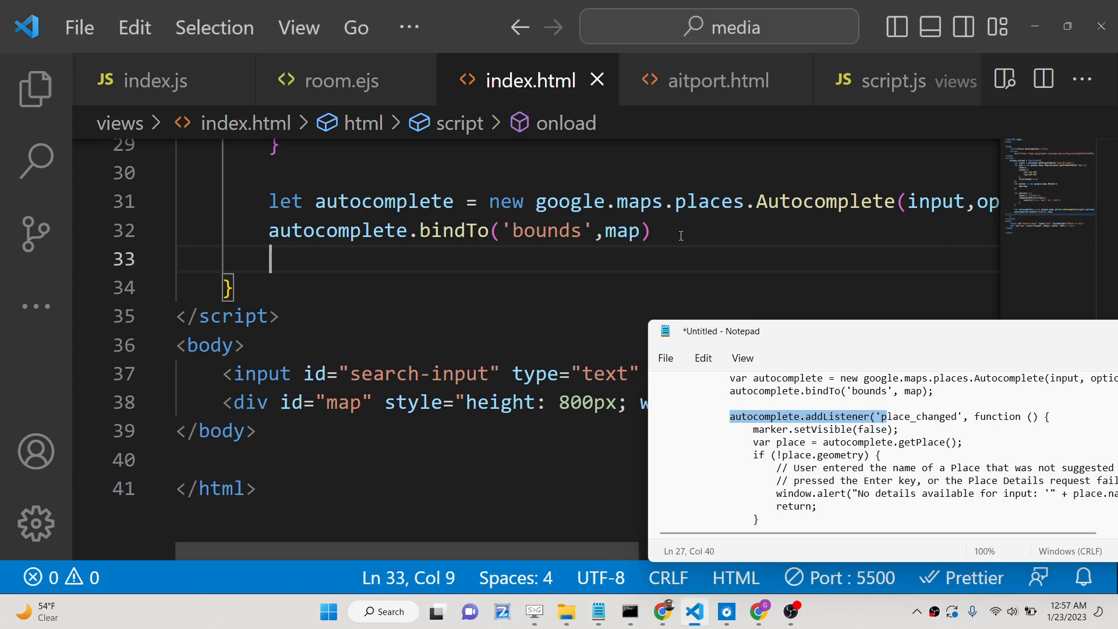
{"action": "type", "text": "autocom"}
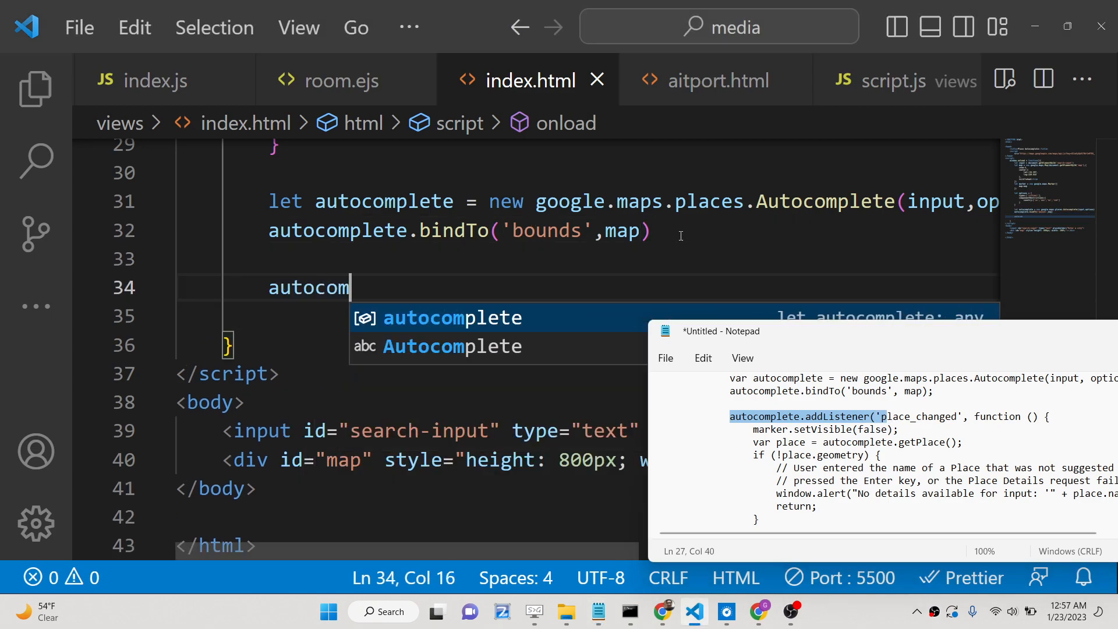
{"action": "type", "text": "plete.addListener('p"}
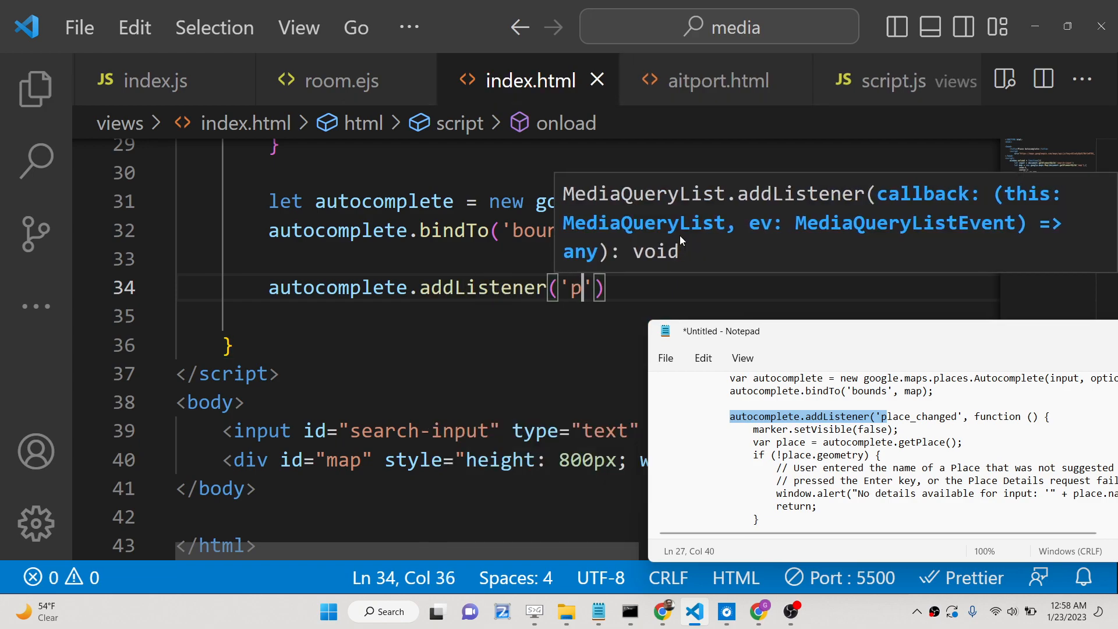
{"action": "type", "text": "lace"}
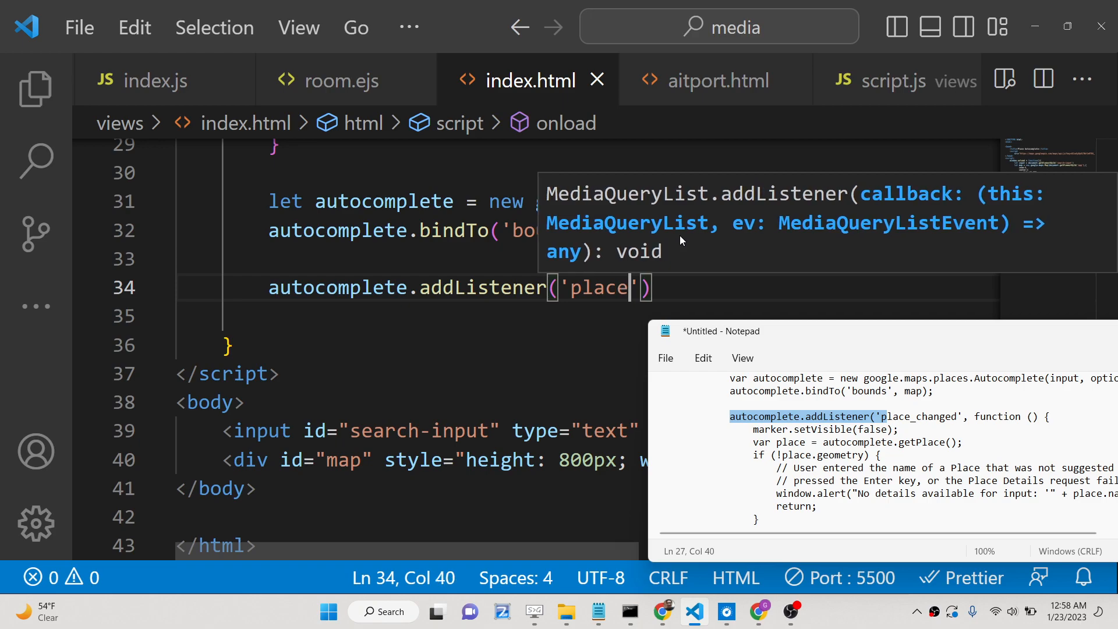
{"action": "type", "text": "_changed',"}
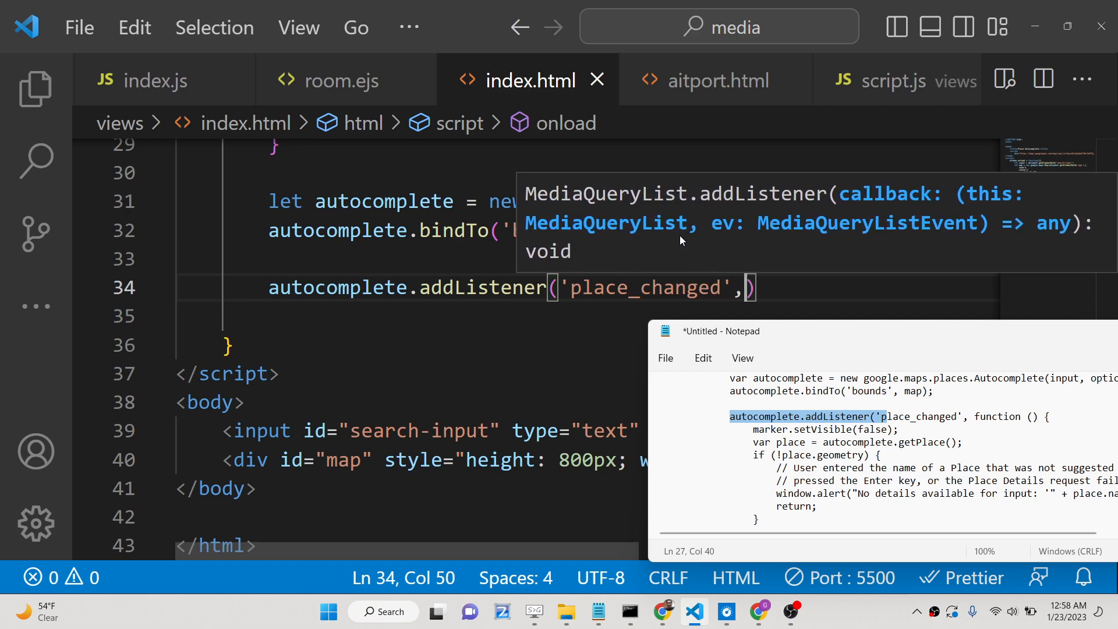
{"action": "type", "text": "() =>"}
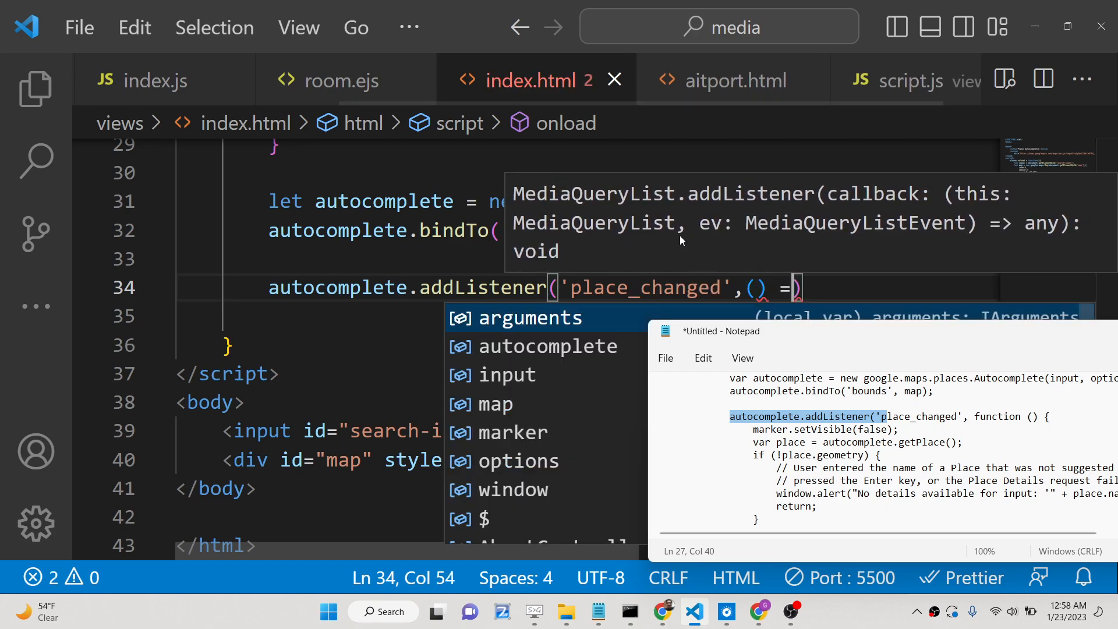
{"action": "type", "text": "{"}
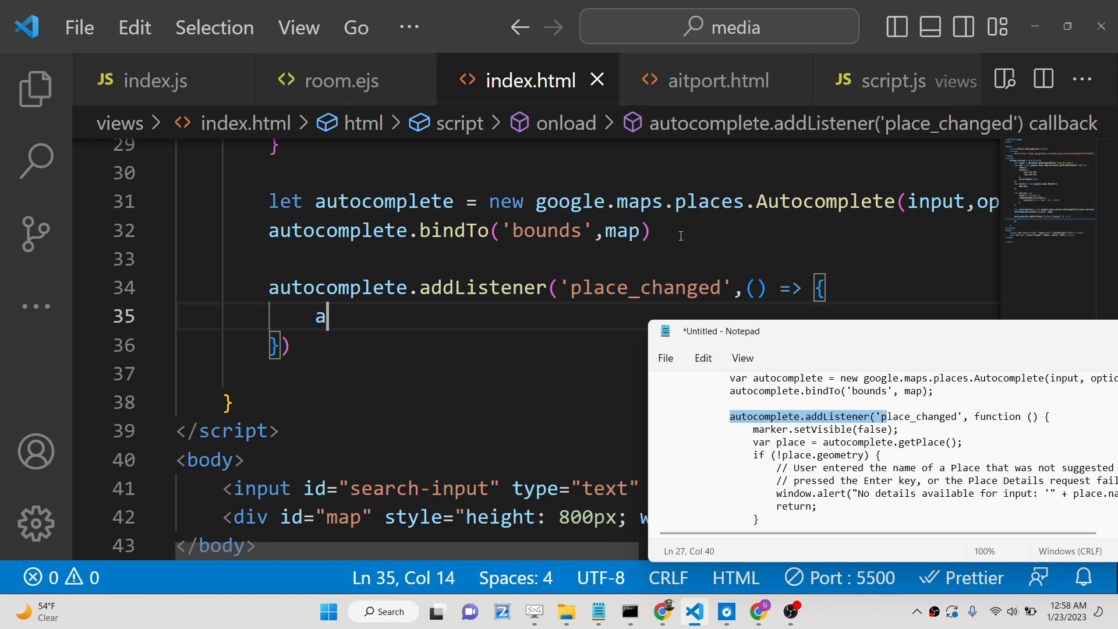
{"action": "type", "text": "lert(\"h\")"}
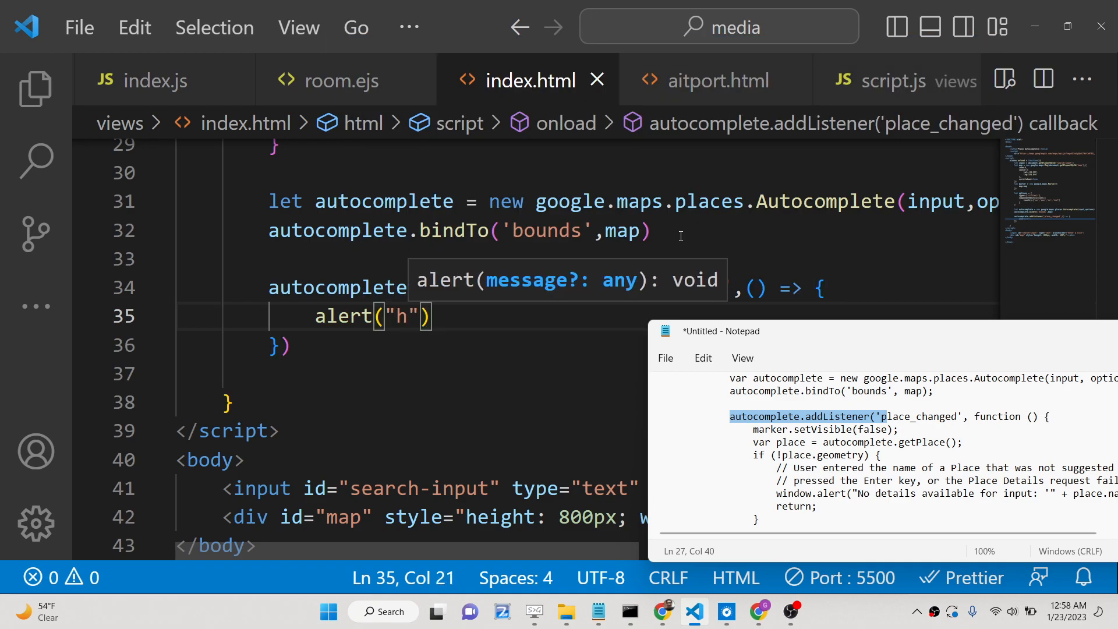
{"action": "left_click", "coordinate": [660, 612]}
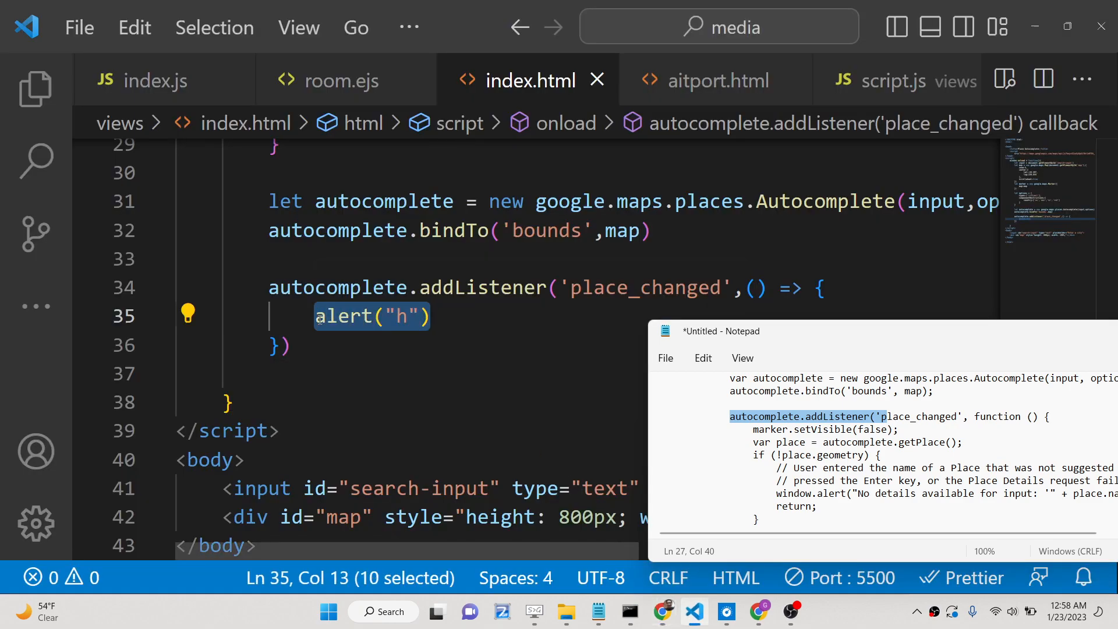
- Replace the test alert with marker.setVisible(false) and let place = autocomplete.getPlace()
{"action": "key", "text": "Delete"}
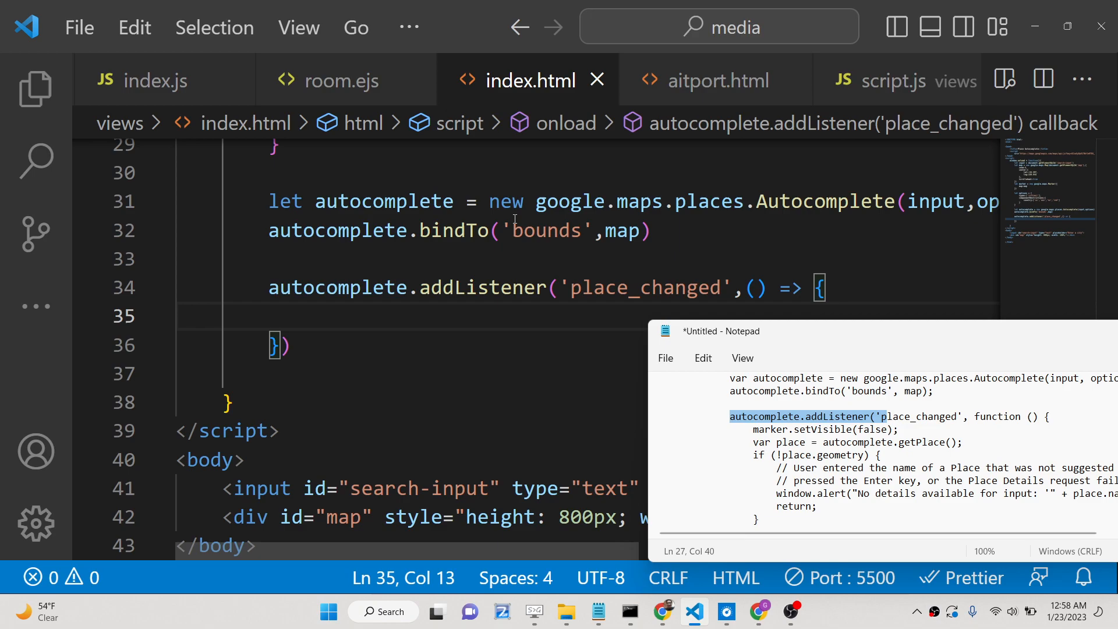
{"action": "type", "text": "marker."}
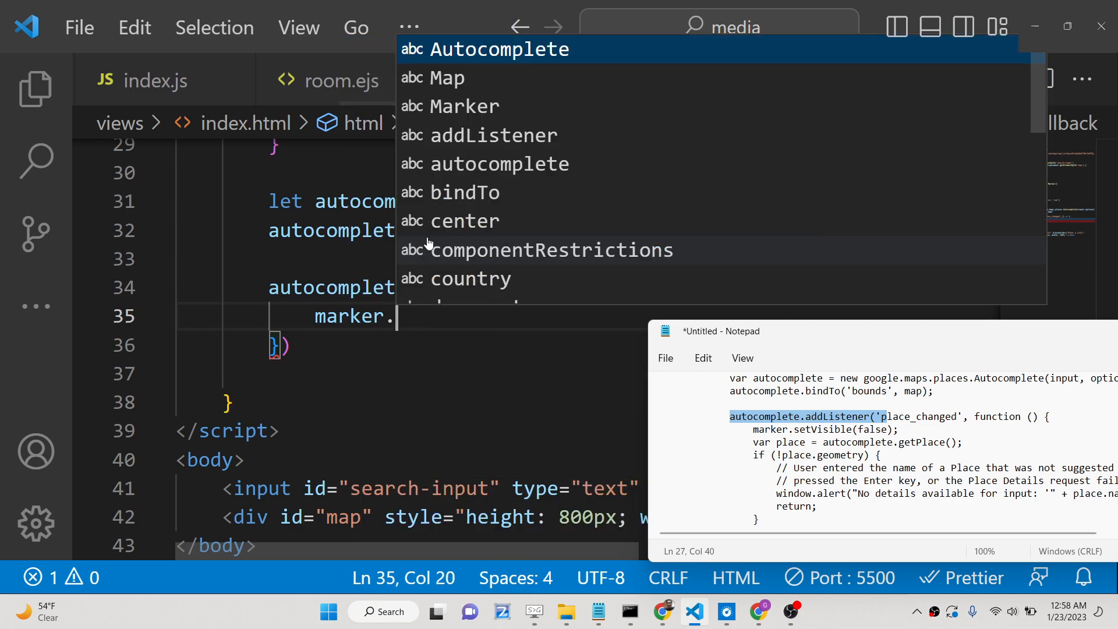
{"action": "type", "text": "setV"}
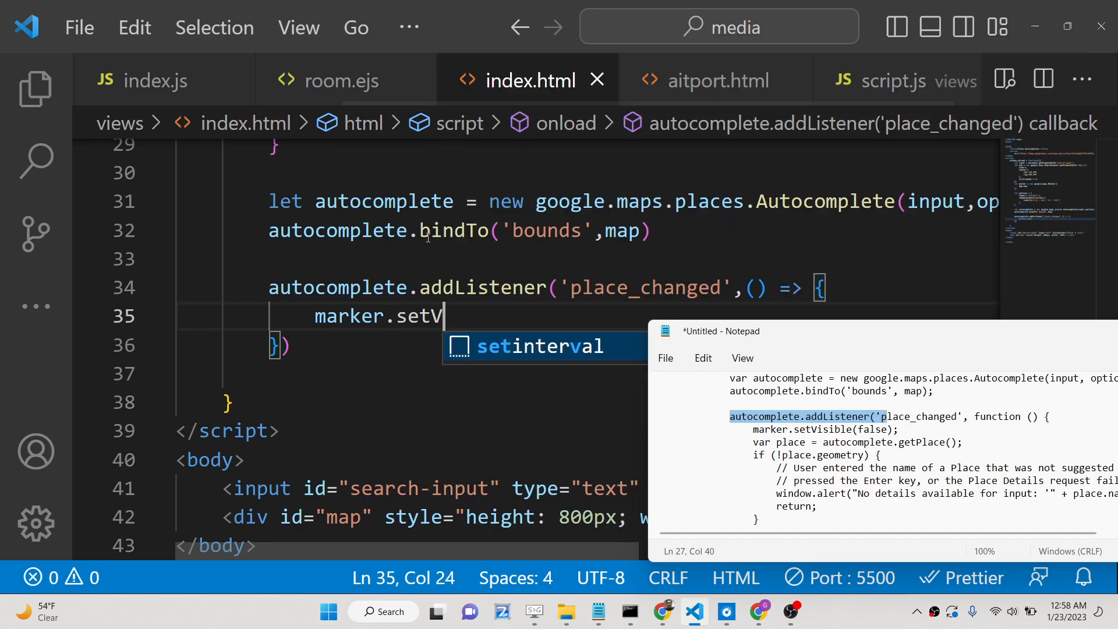
{"action": "type", "text": "isible(false"}
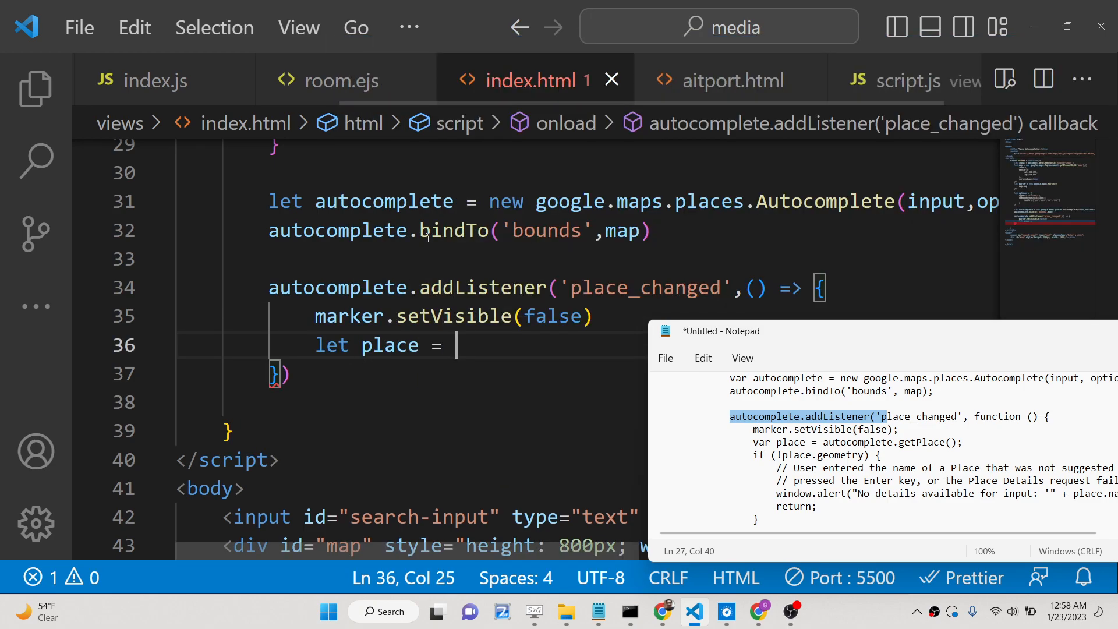
{"action": "type", "text": "autocomplete."}
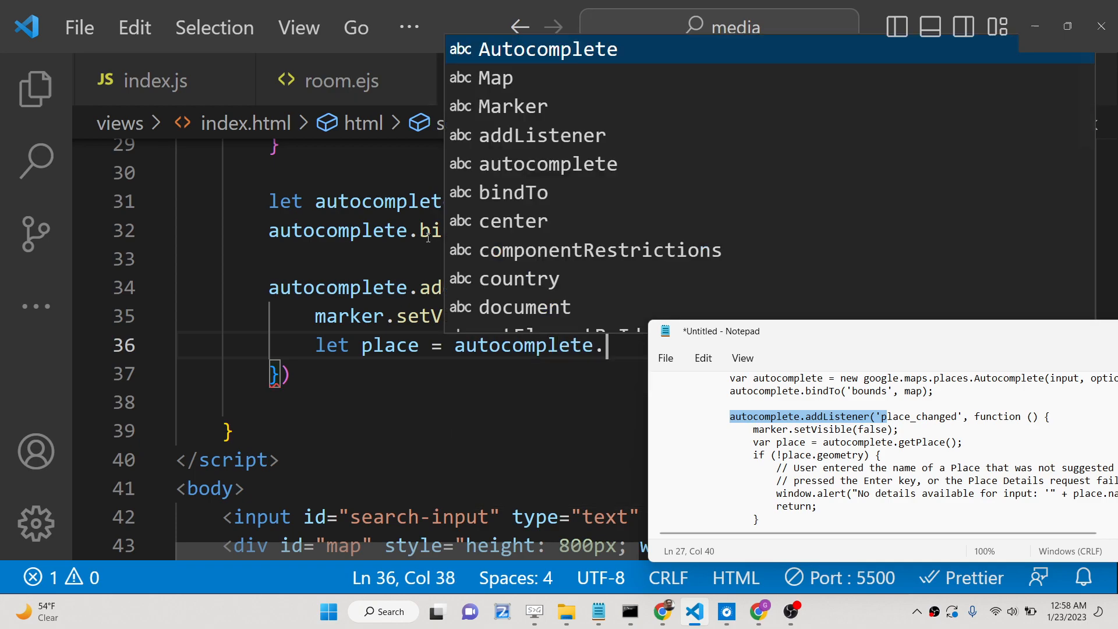
{"action": "type", "text": "get"}
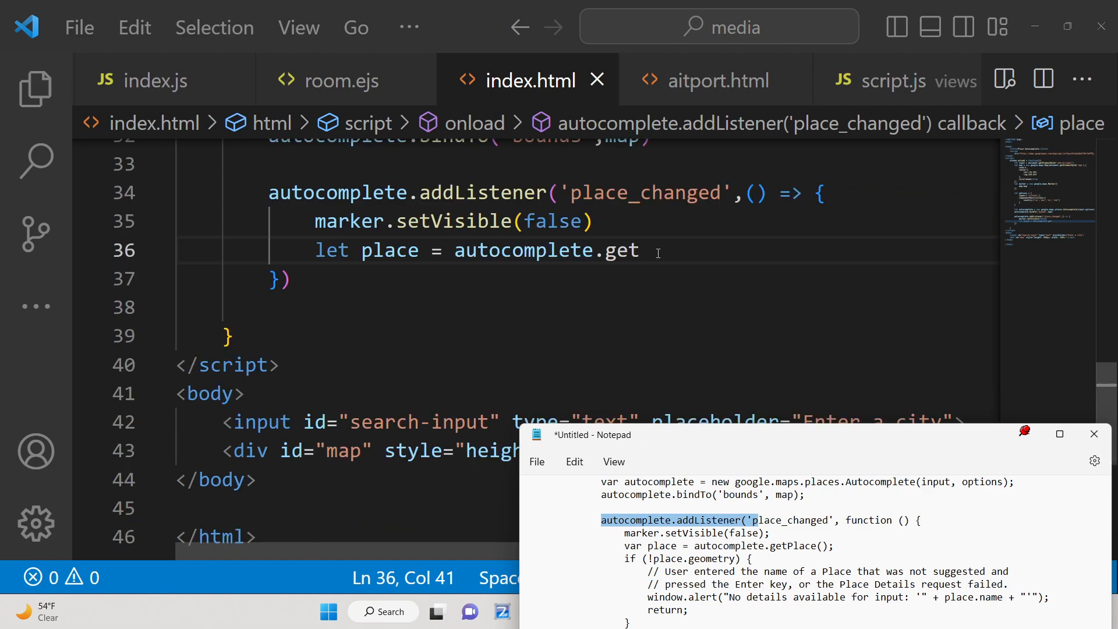
{"action": "type", "text": "Place()"}
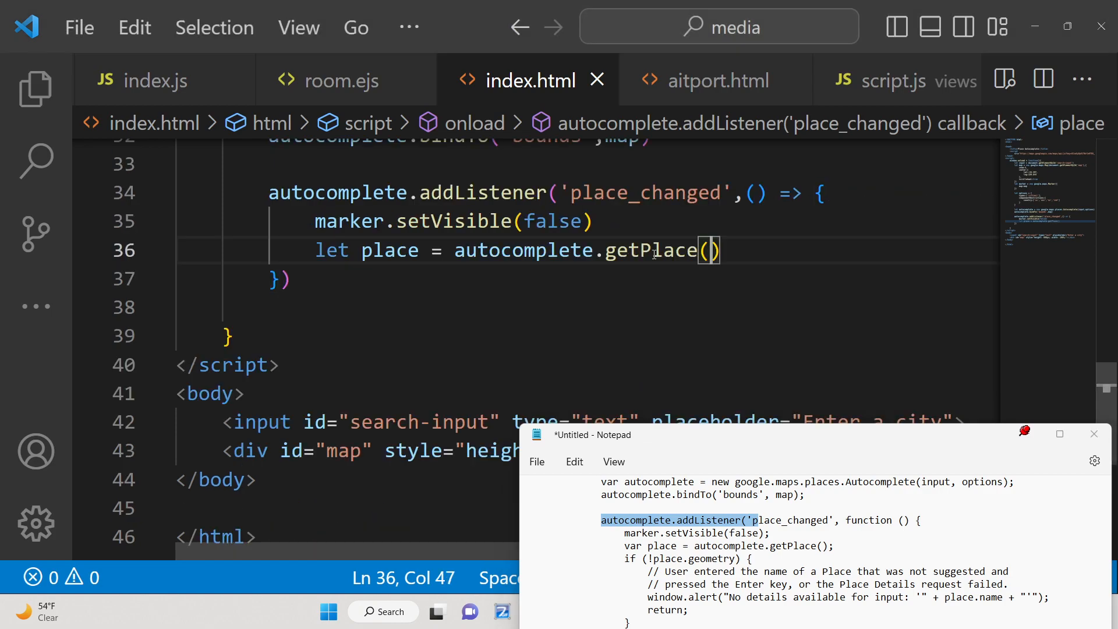
- Add if(!place.geometry){ window.alert("no details available"); return }
{"action": "type", "text": "if()"}
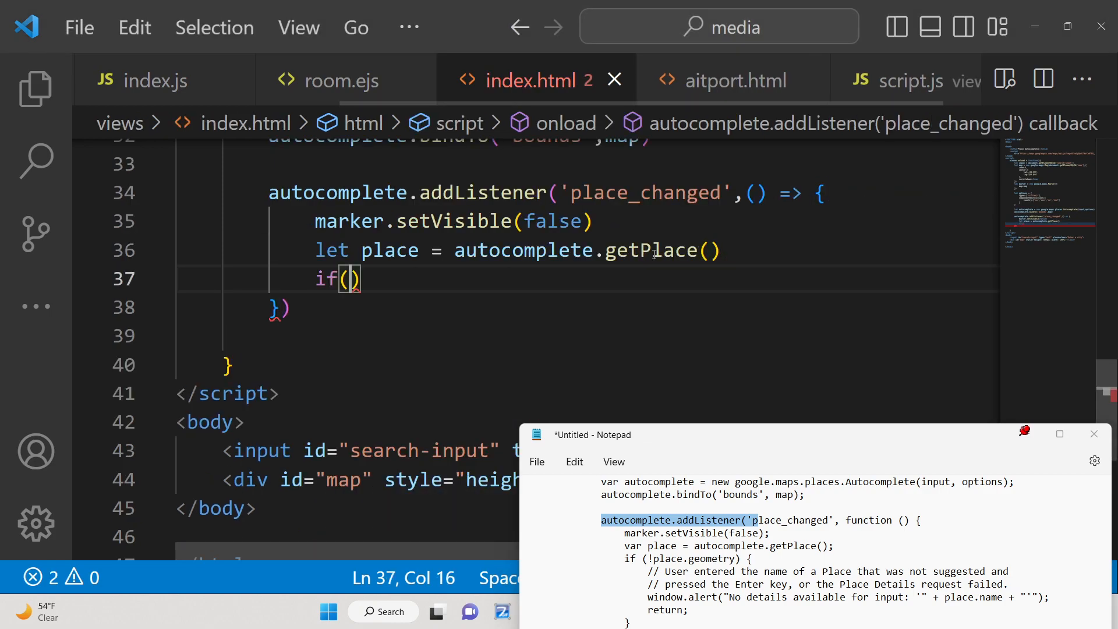
{"action": "type", "text": "!"}
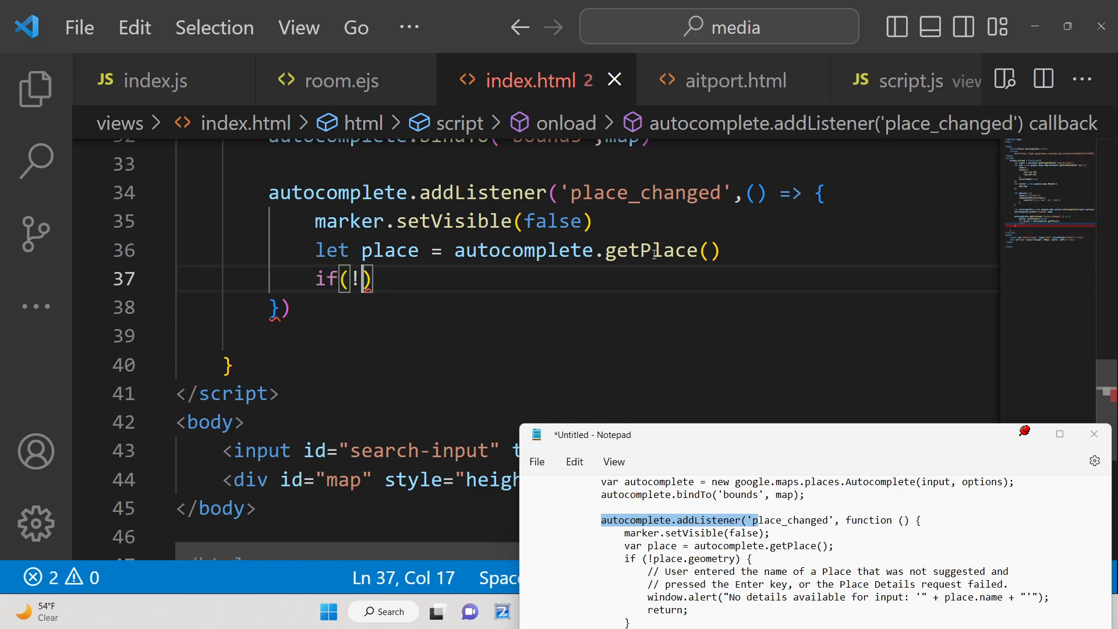
{"action": "type", "text": "place"}
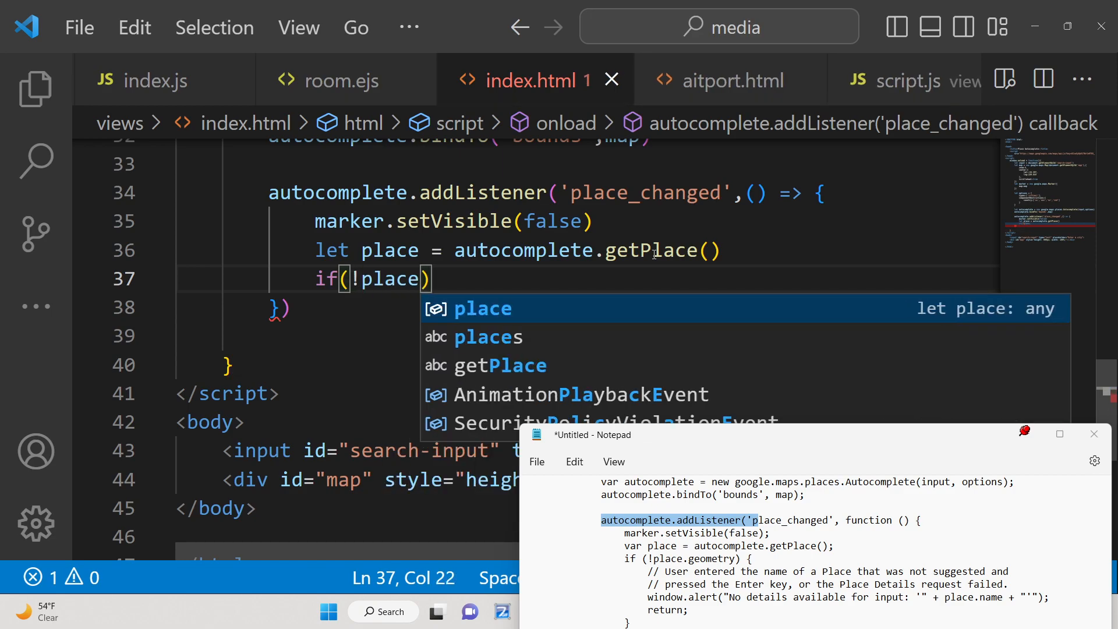
{"action": "type", "text": ".ge"}
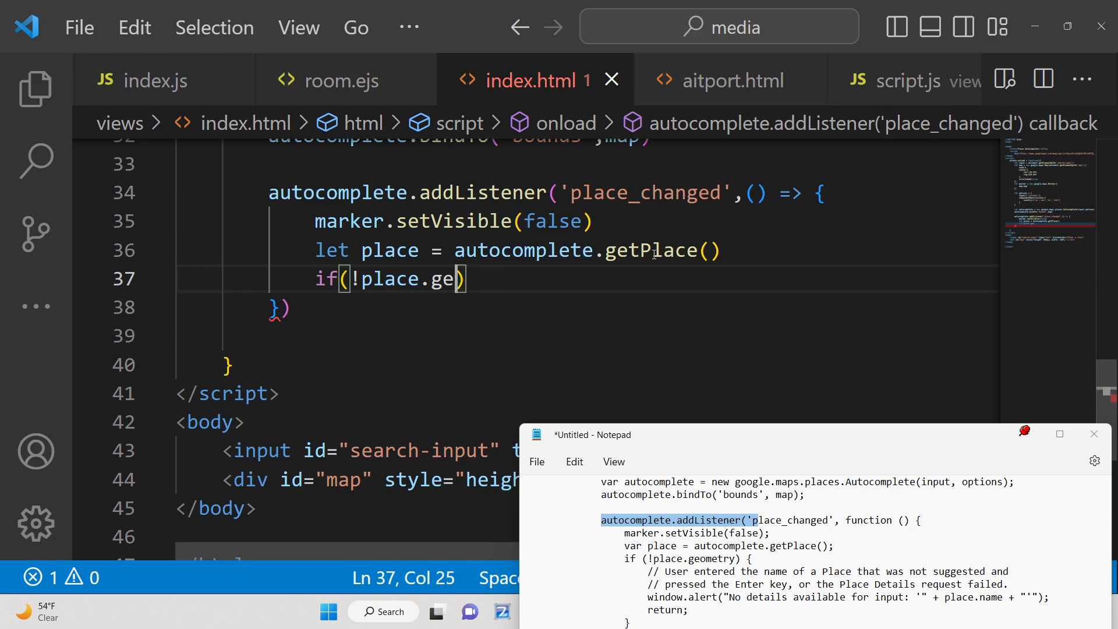
{"action": "type", "text": "ometry"}
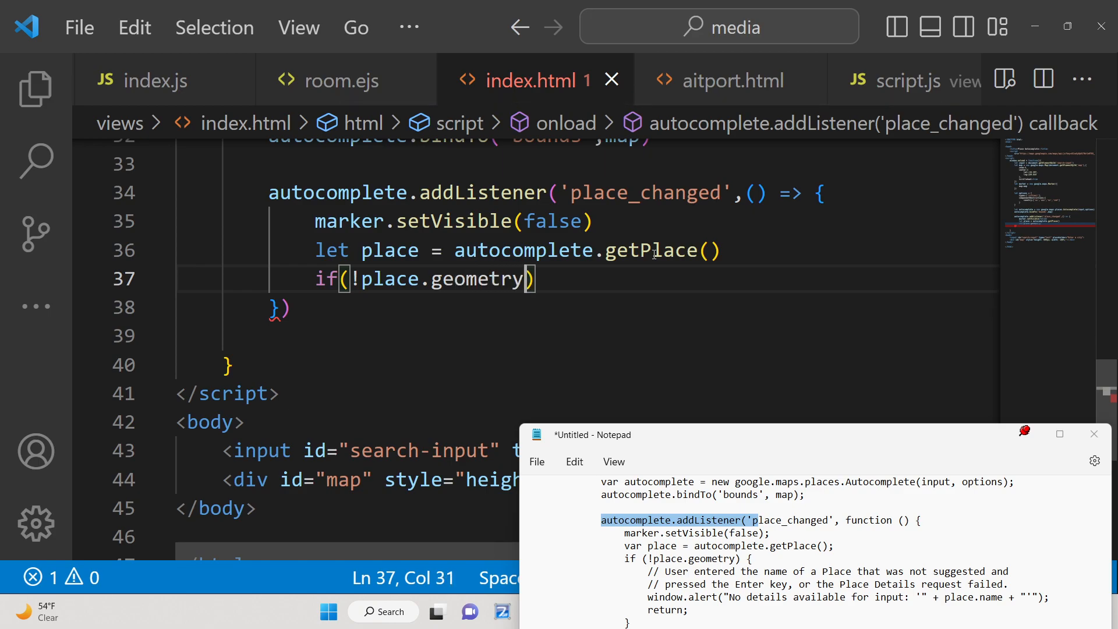
{"action": "type", "text": "{"}
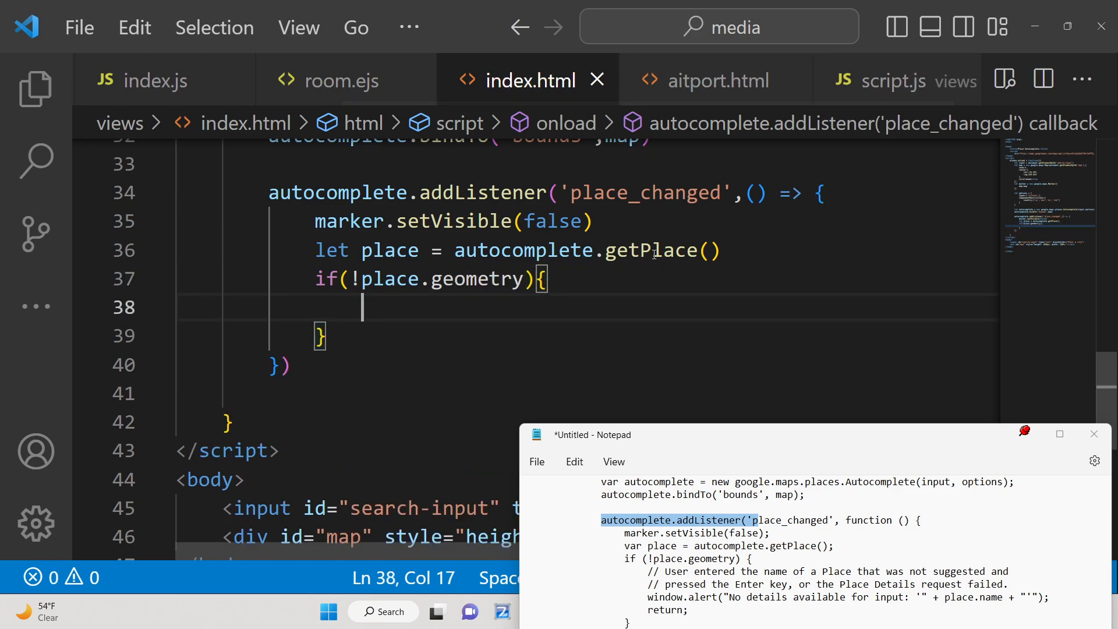
{"action": "type", "text": "window.alert(\""}
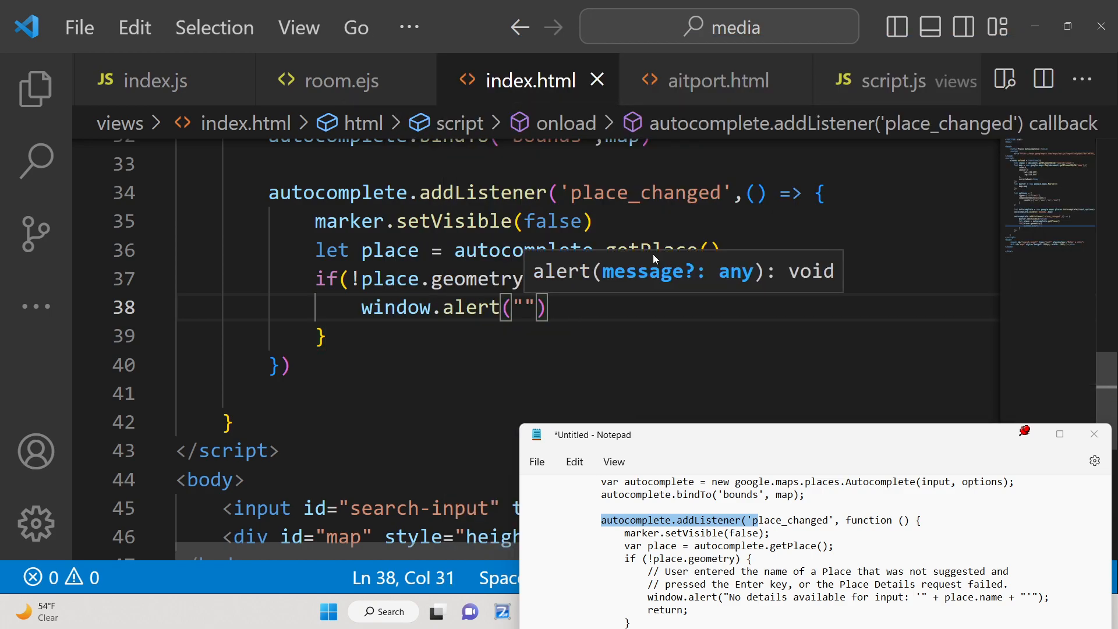
{"action": "type", "text": "no details"}
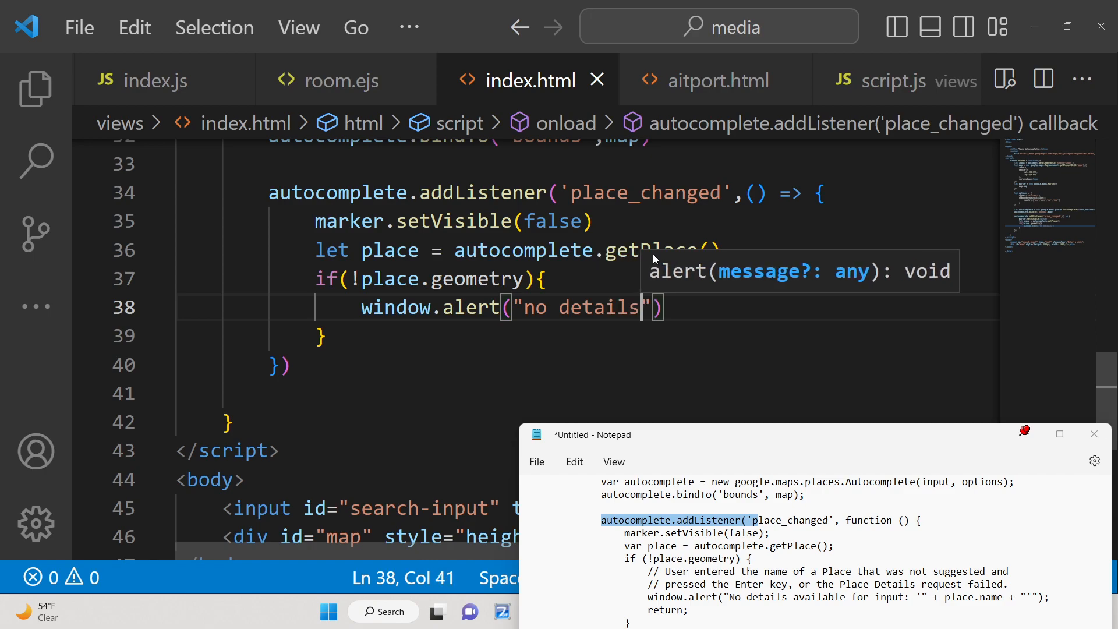
{"action": "type", "text": "availabl"}
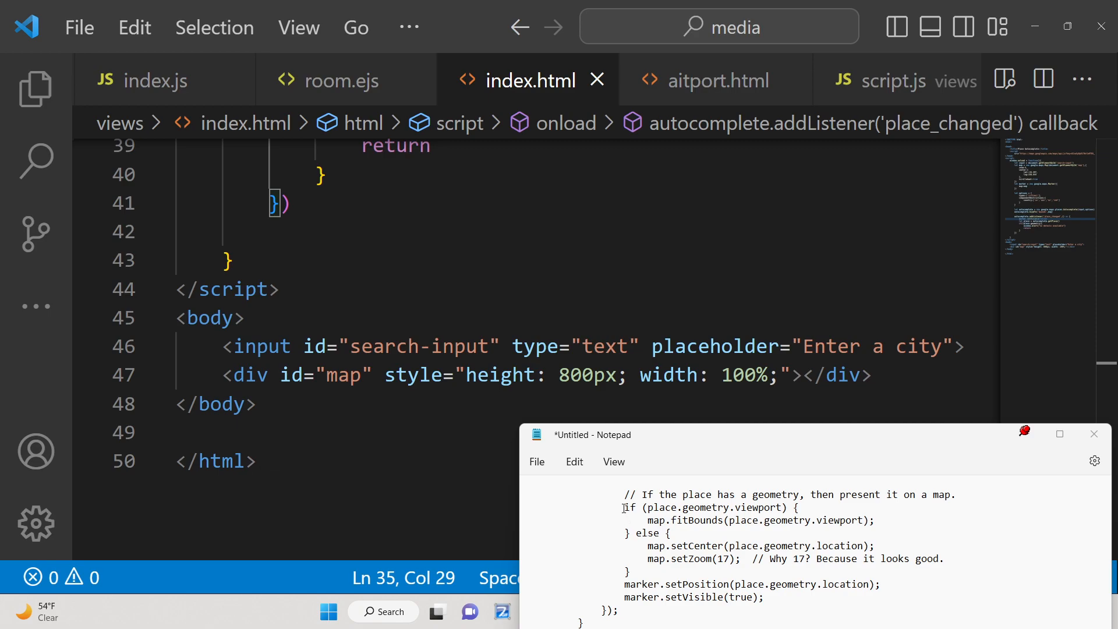
- Paste the Notepad fitBounds/setCenter/setZoom(17) and marker setPosition/setVisible(true) block after the geometry check
{"action": "left_click_drag", "start_coordinate": [624, 507], "coordinate": [766, 597]}
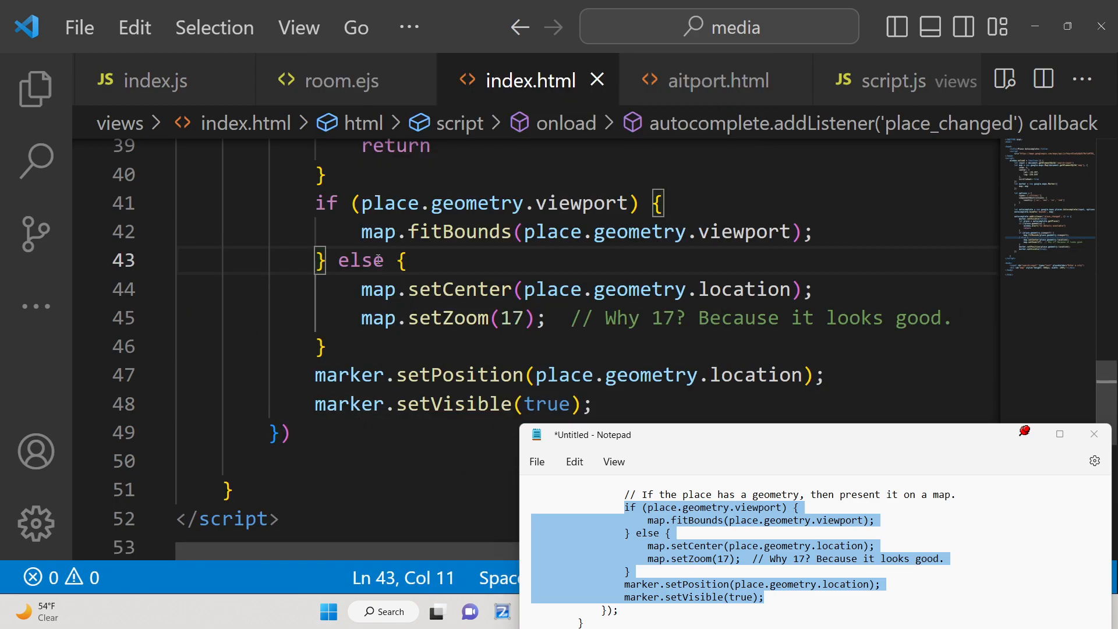
{"action": "left_click", "coordinate": [734, 232]}
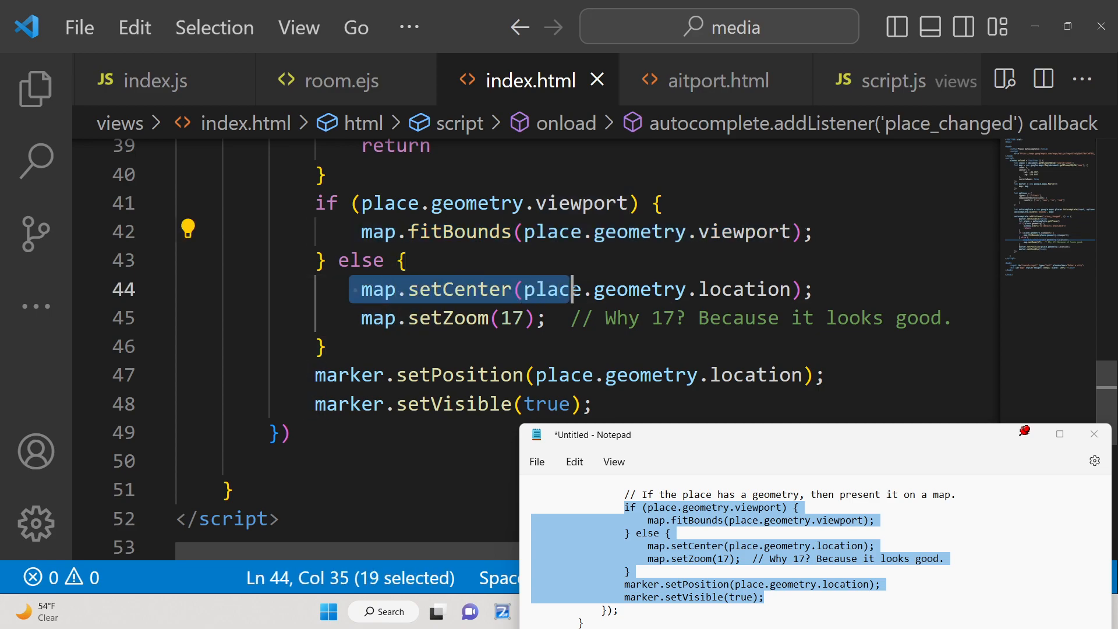
{"action": "left_click_drag", "start_coordinate": [574, 289], "coordinate": [770, 289]}
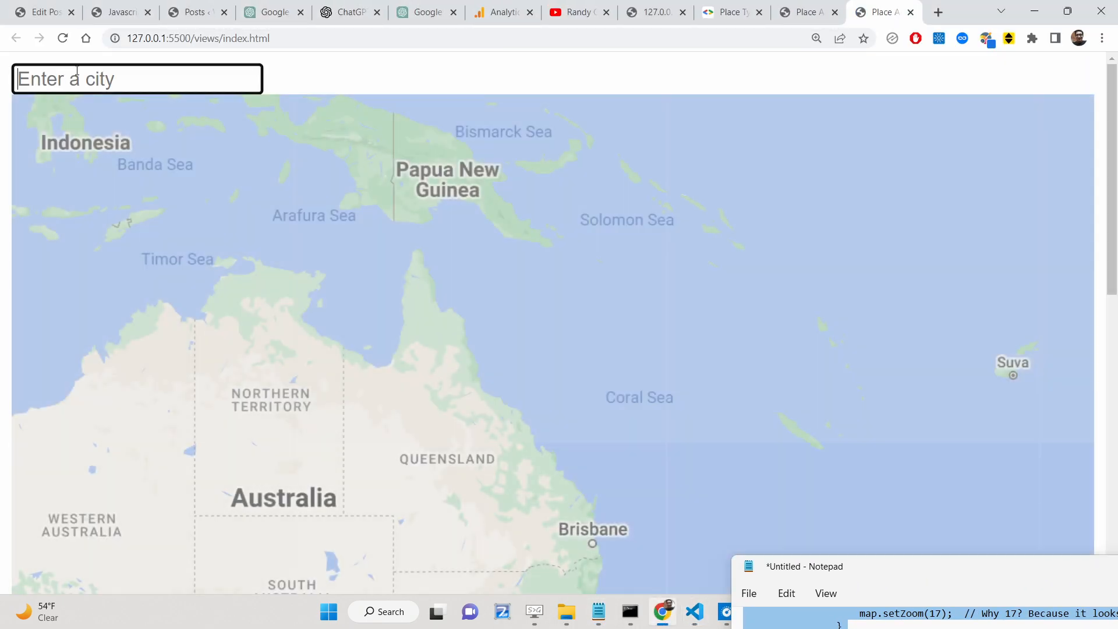
- Search 'auck' and select Auckland, New Zealand from the suggestions
{"action": "type", "text": "auck"}
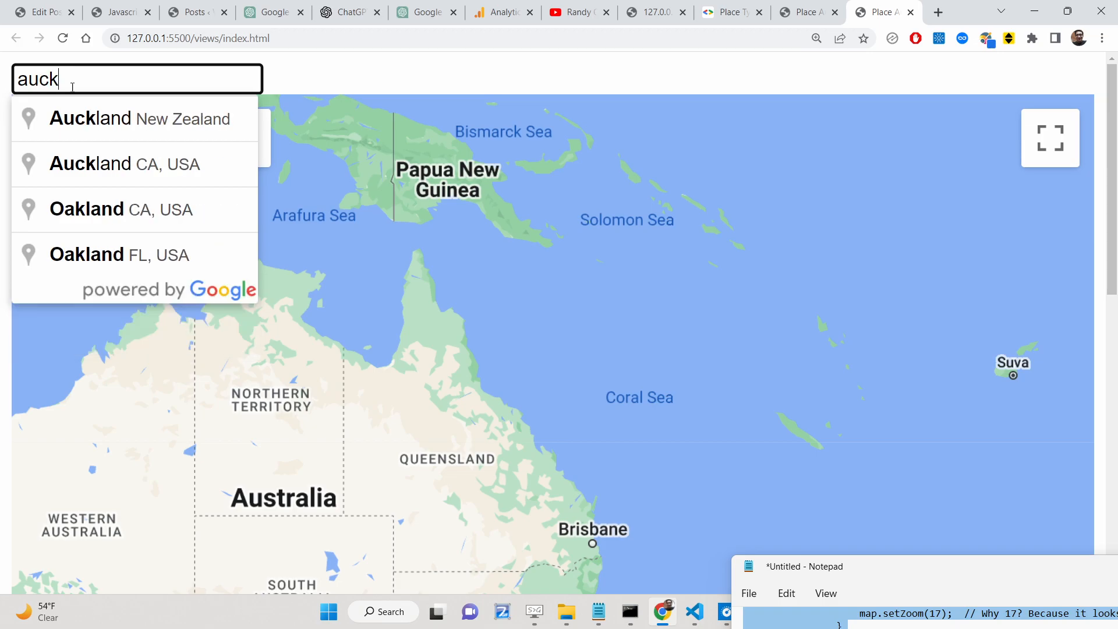
{"action": "left_click", "coordinate": [135, 118]}
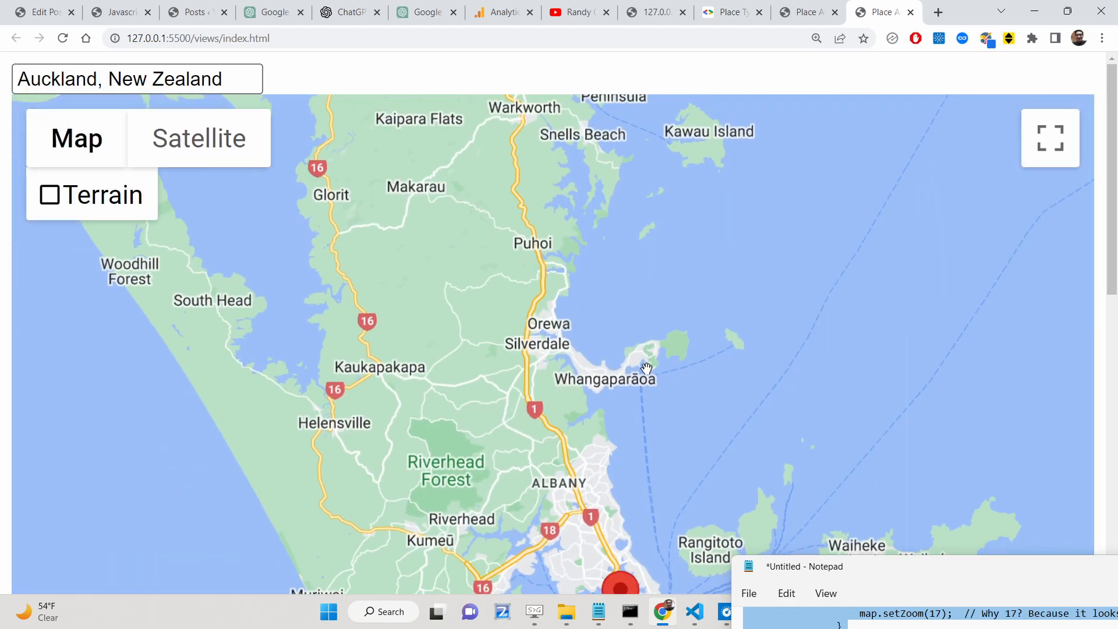